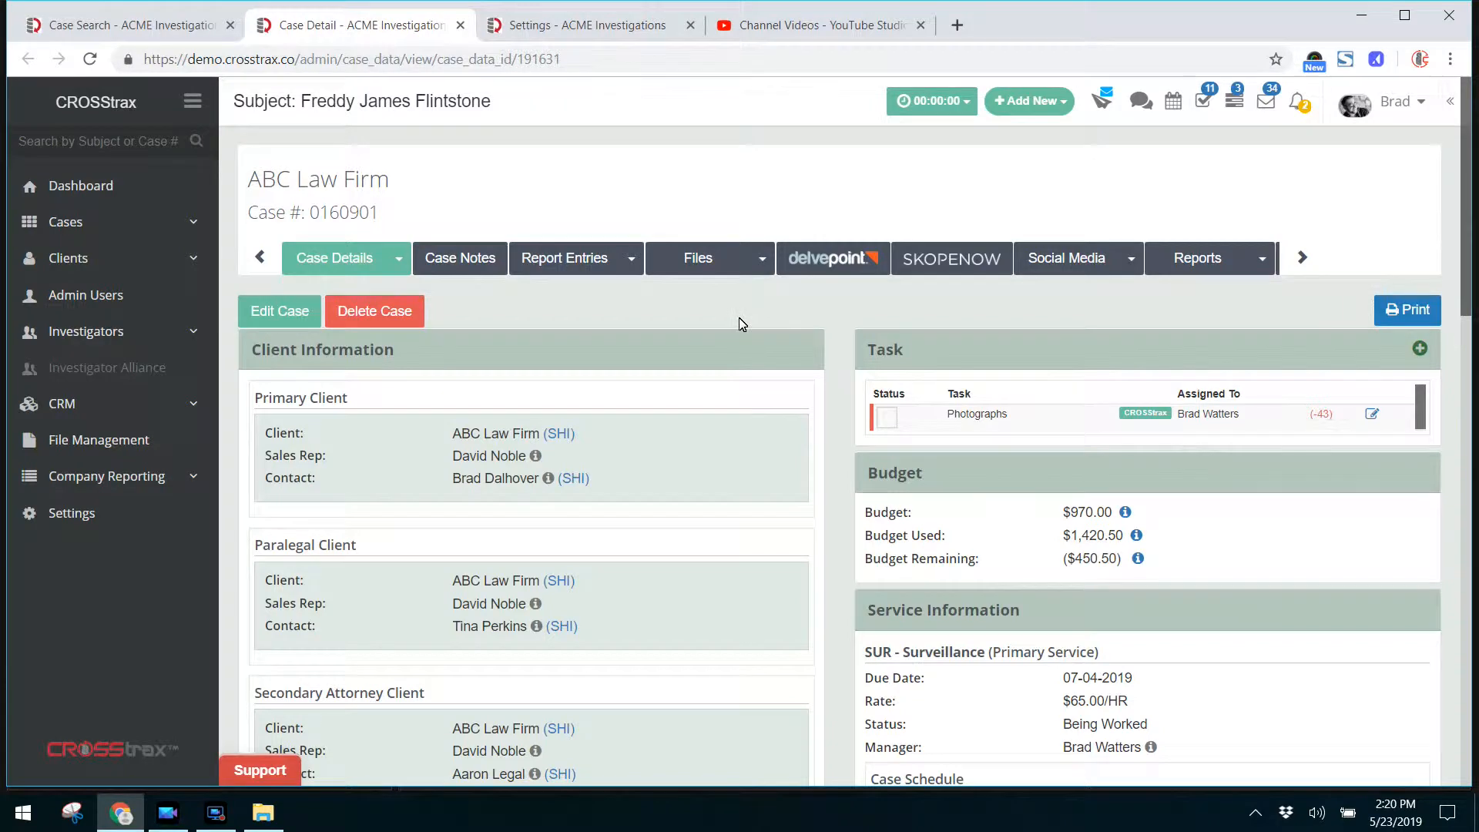
# Point out the case's Primary Client, Paralegal Client and Secondary Attorney Client headings
pyautogui.scroll(-3)
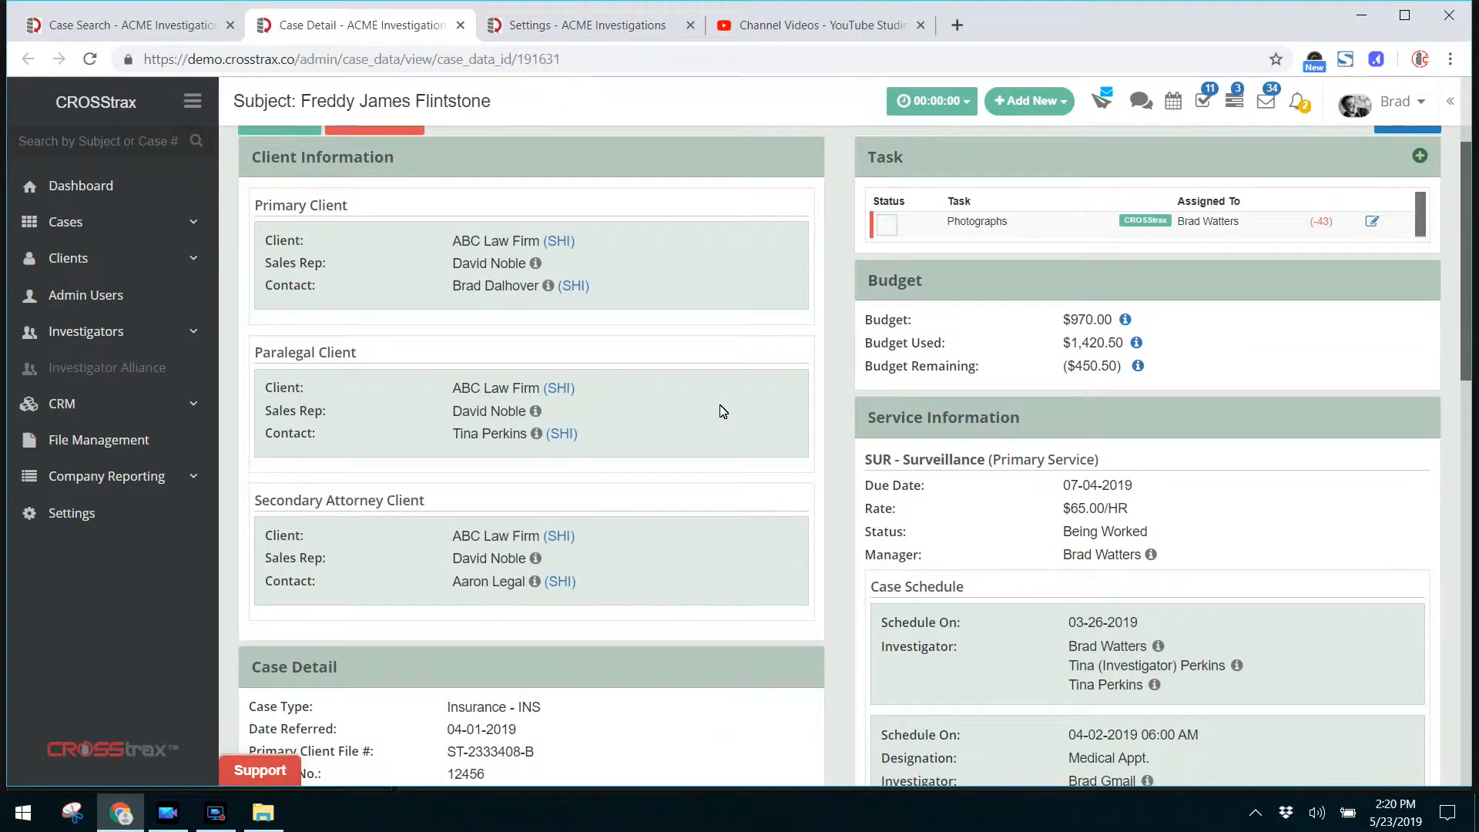
pyautogui.scroll(3)
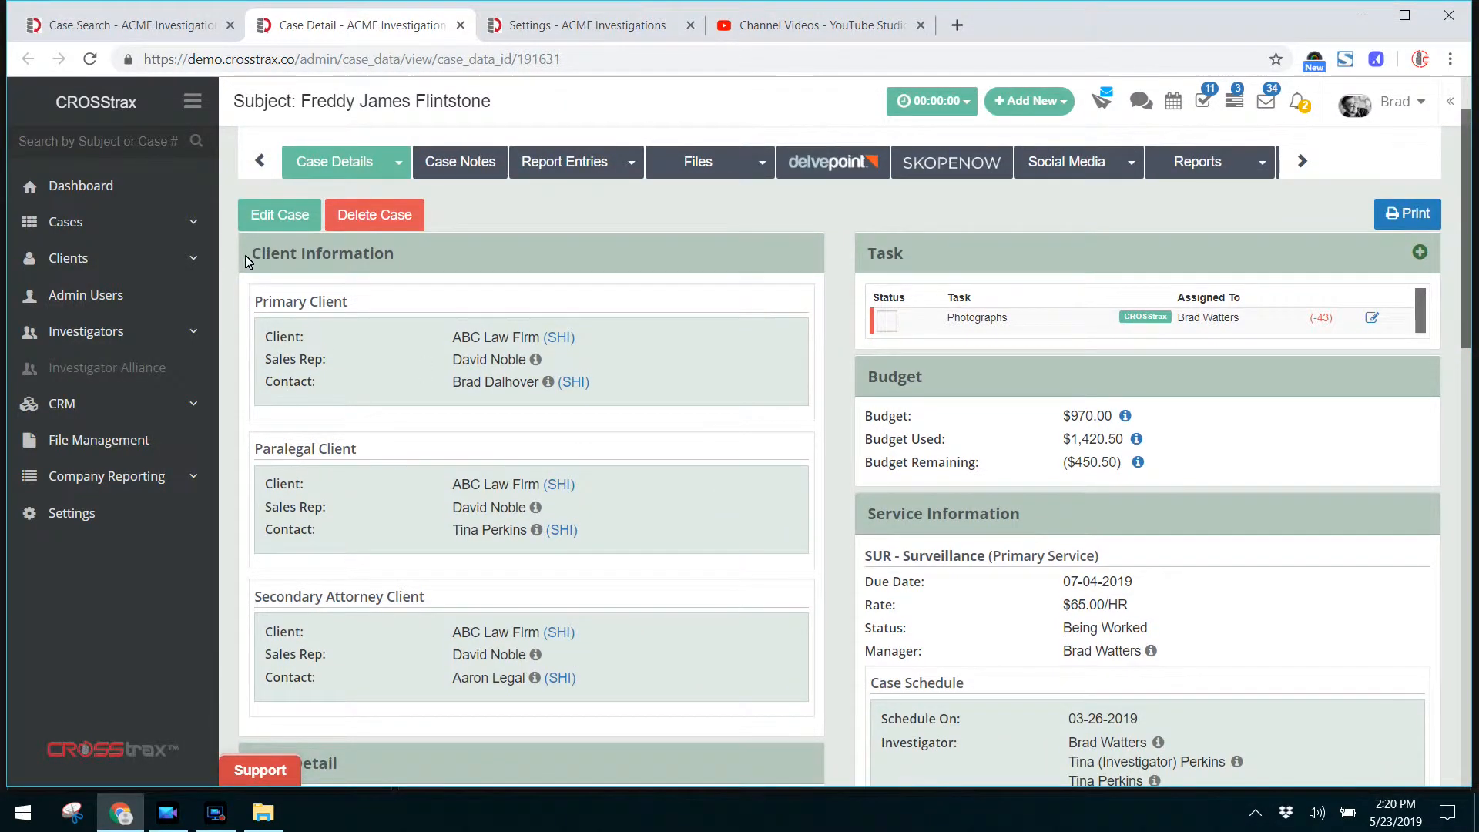
pyautogui.moveTo(702, 616)
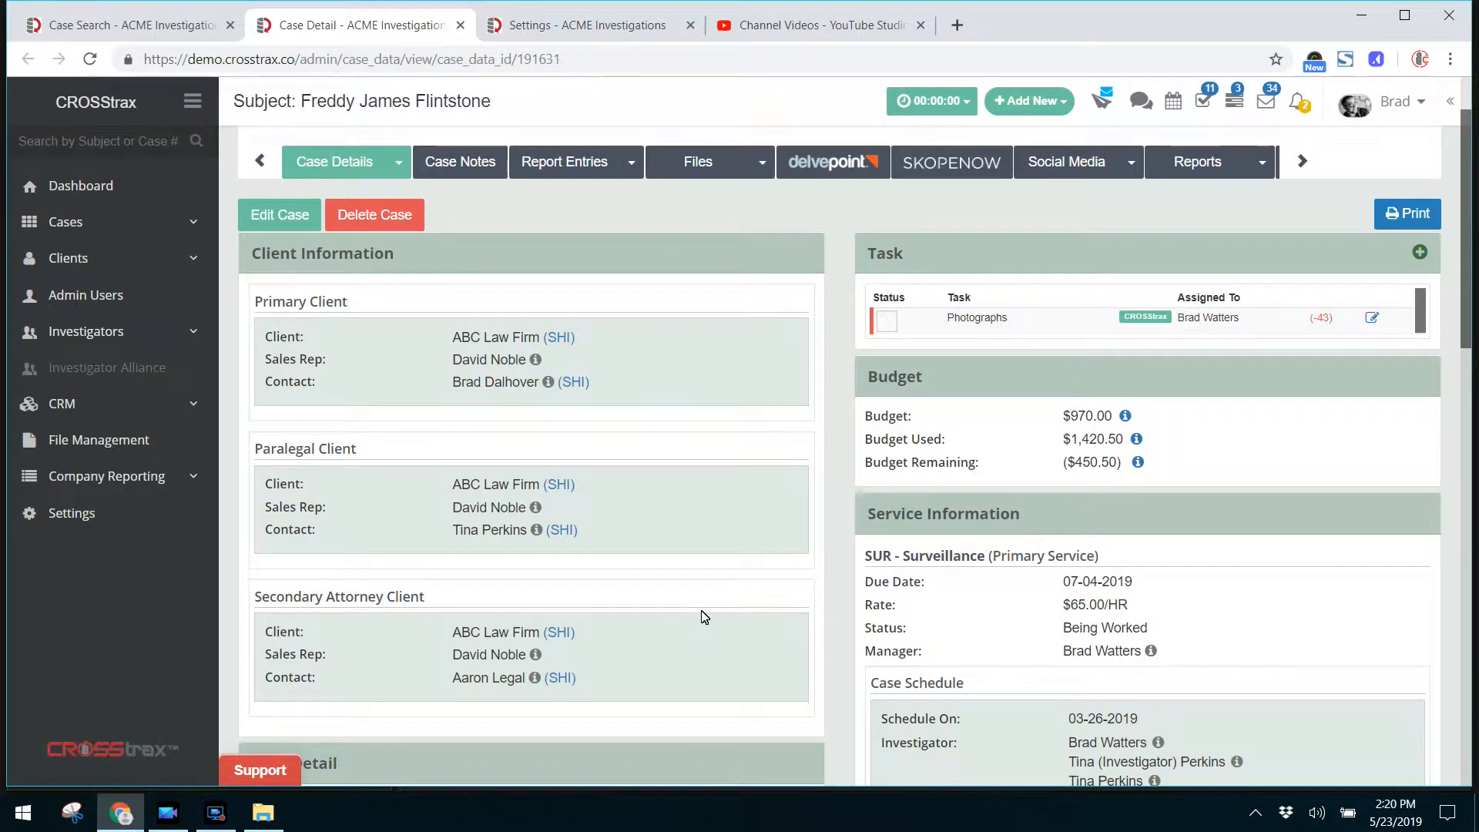
pyautogui.scroll(-3)
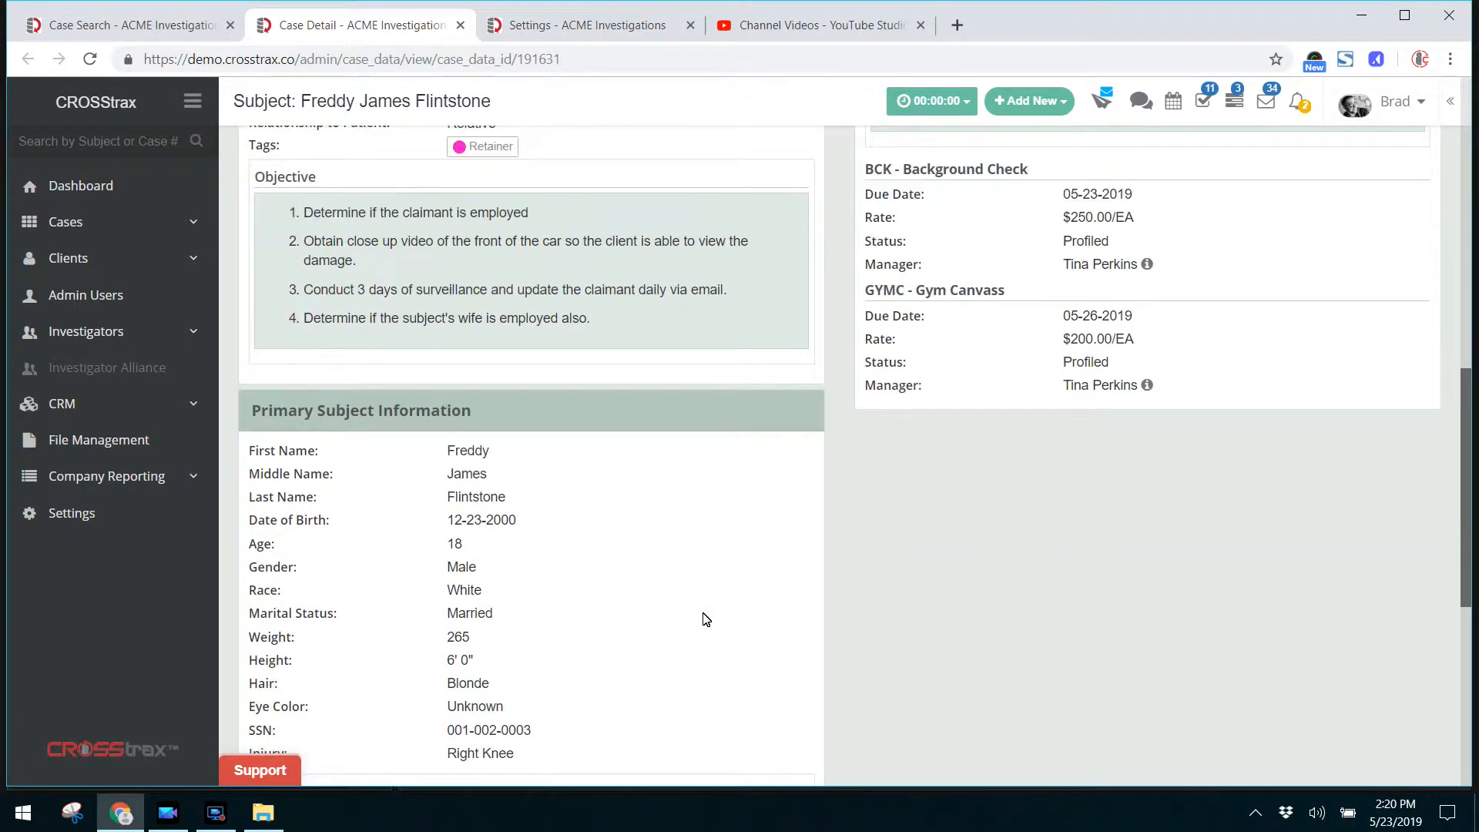
pyautogui.scroll(3)
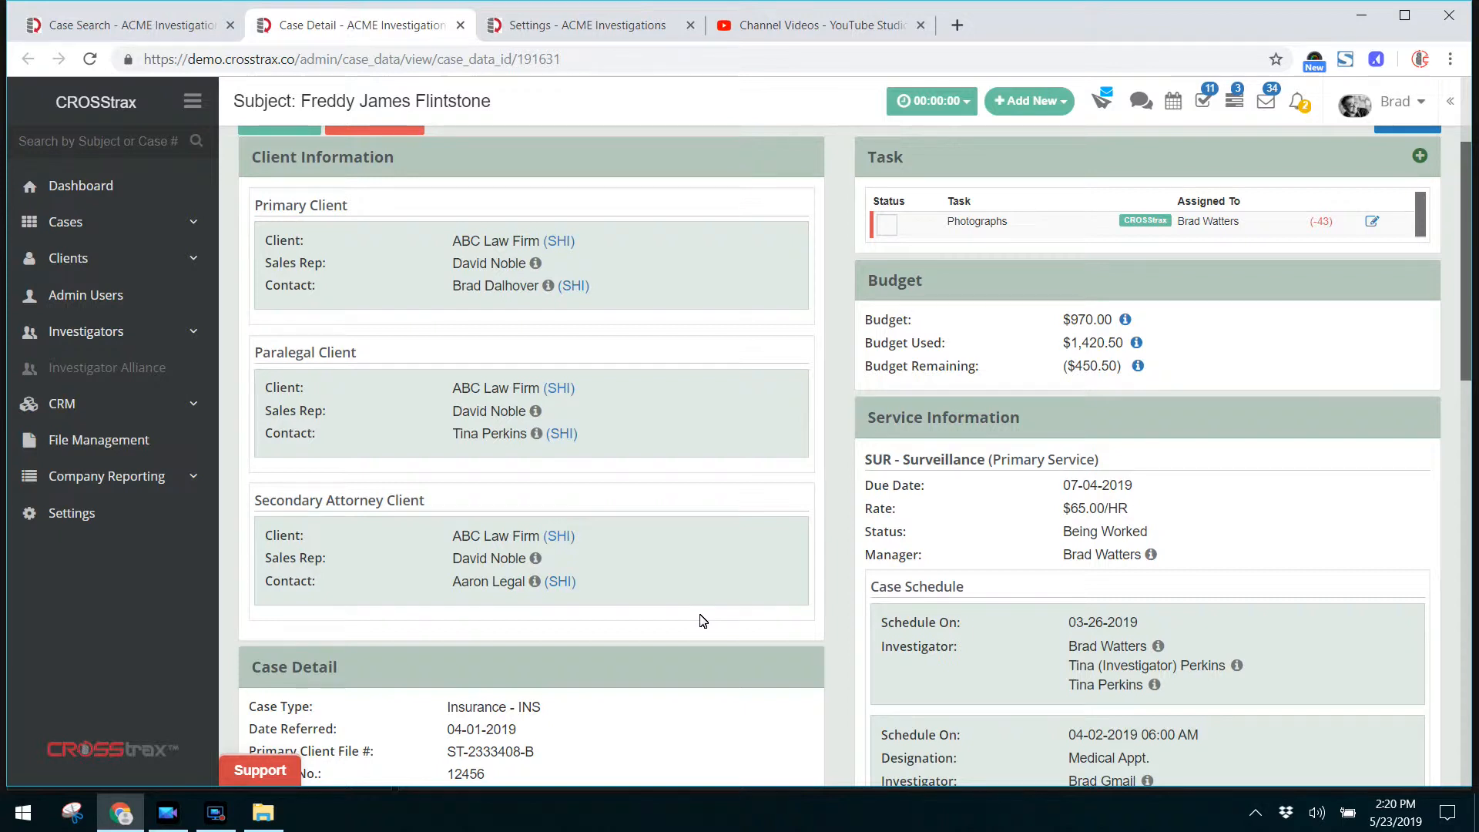
pyautogui.scroll(3)
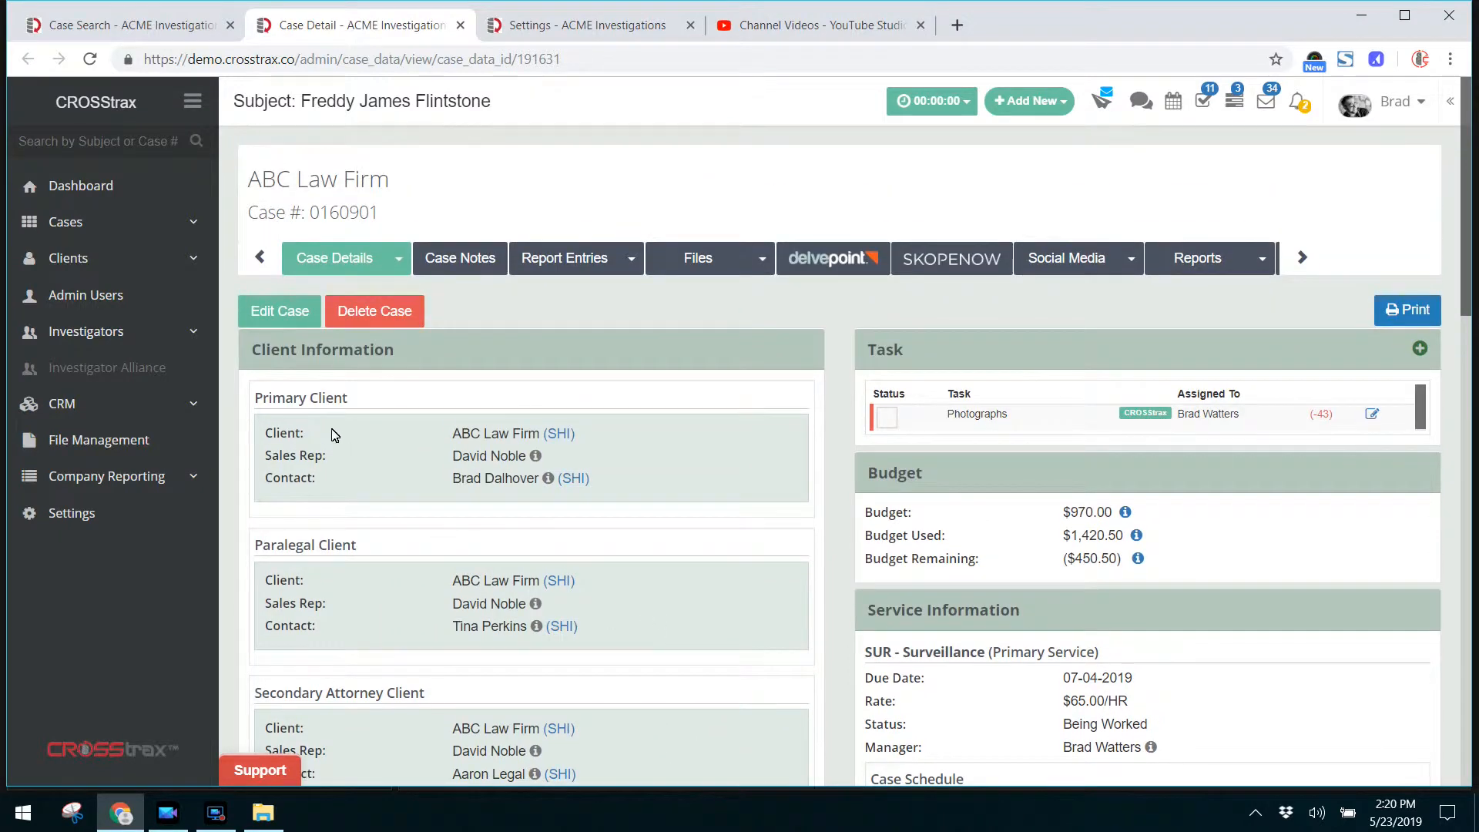
pyautogui.moveTo(262, 409)
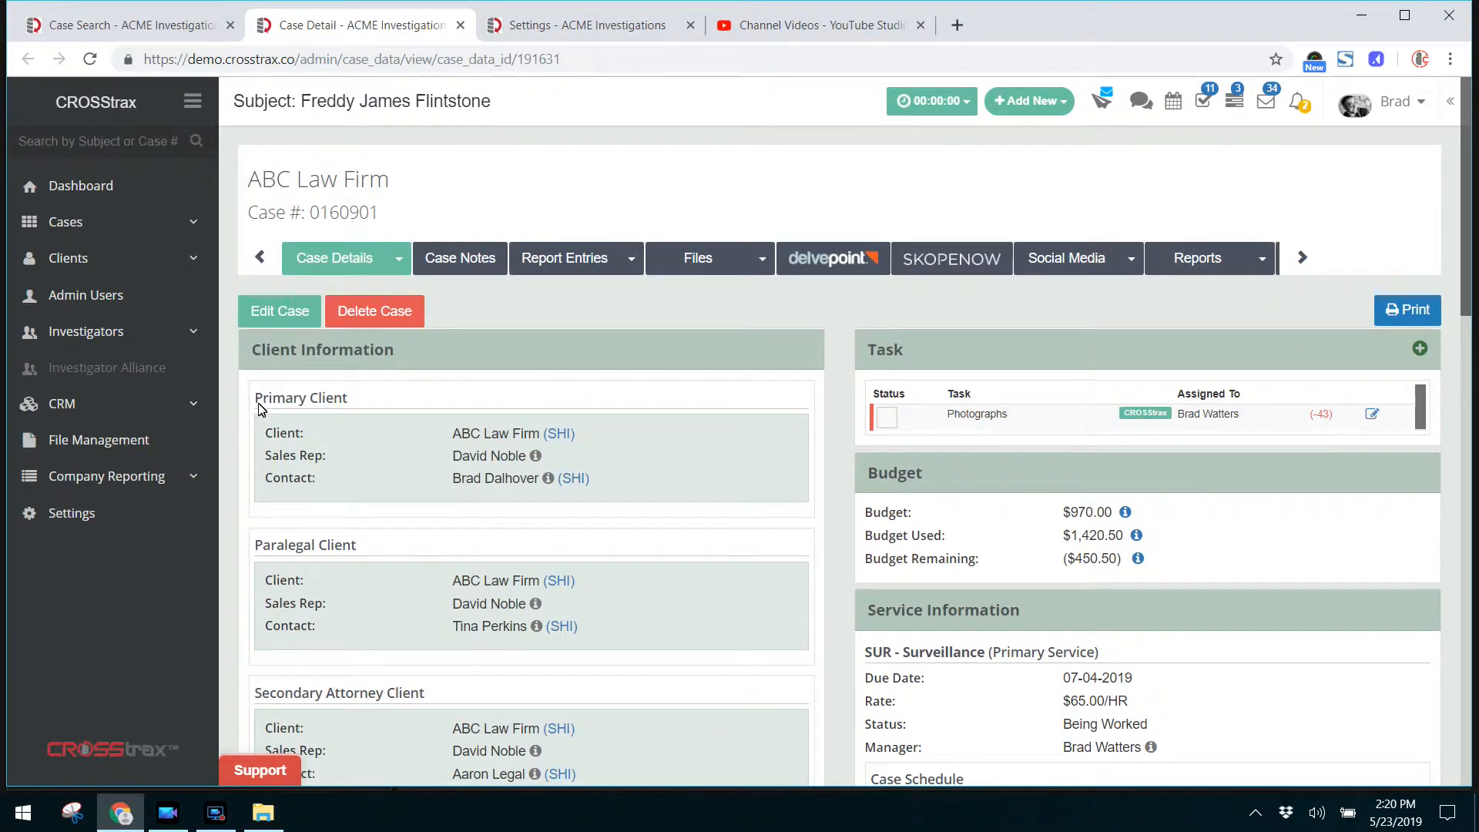
pyautogui.doubleClick(300, 397)
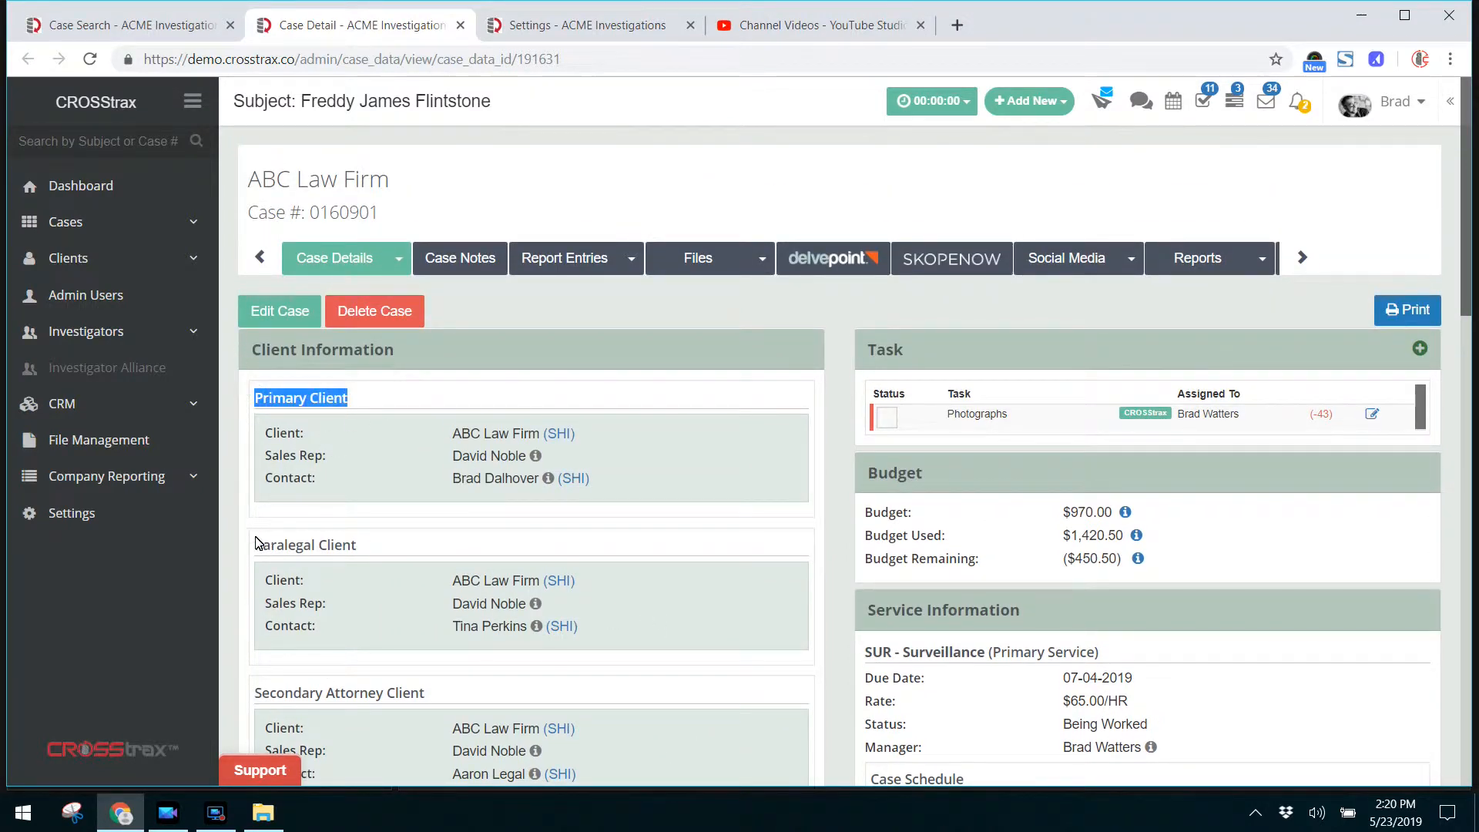
pyautogui.doubleClick(305, 544)
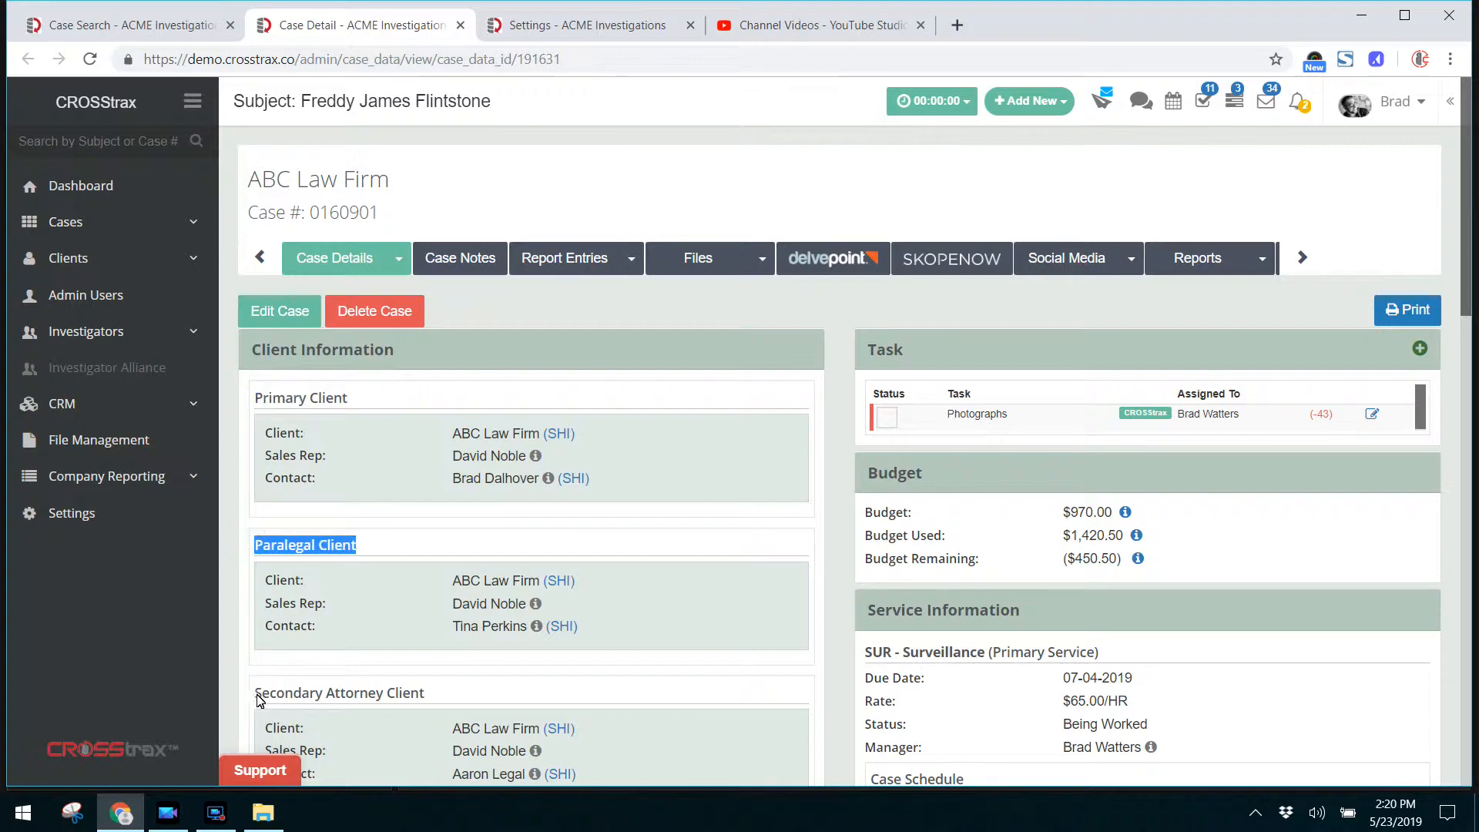
pyautogui.doubleClick(338, 692)
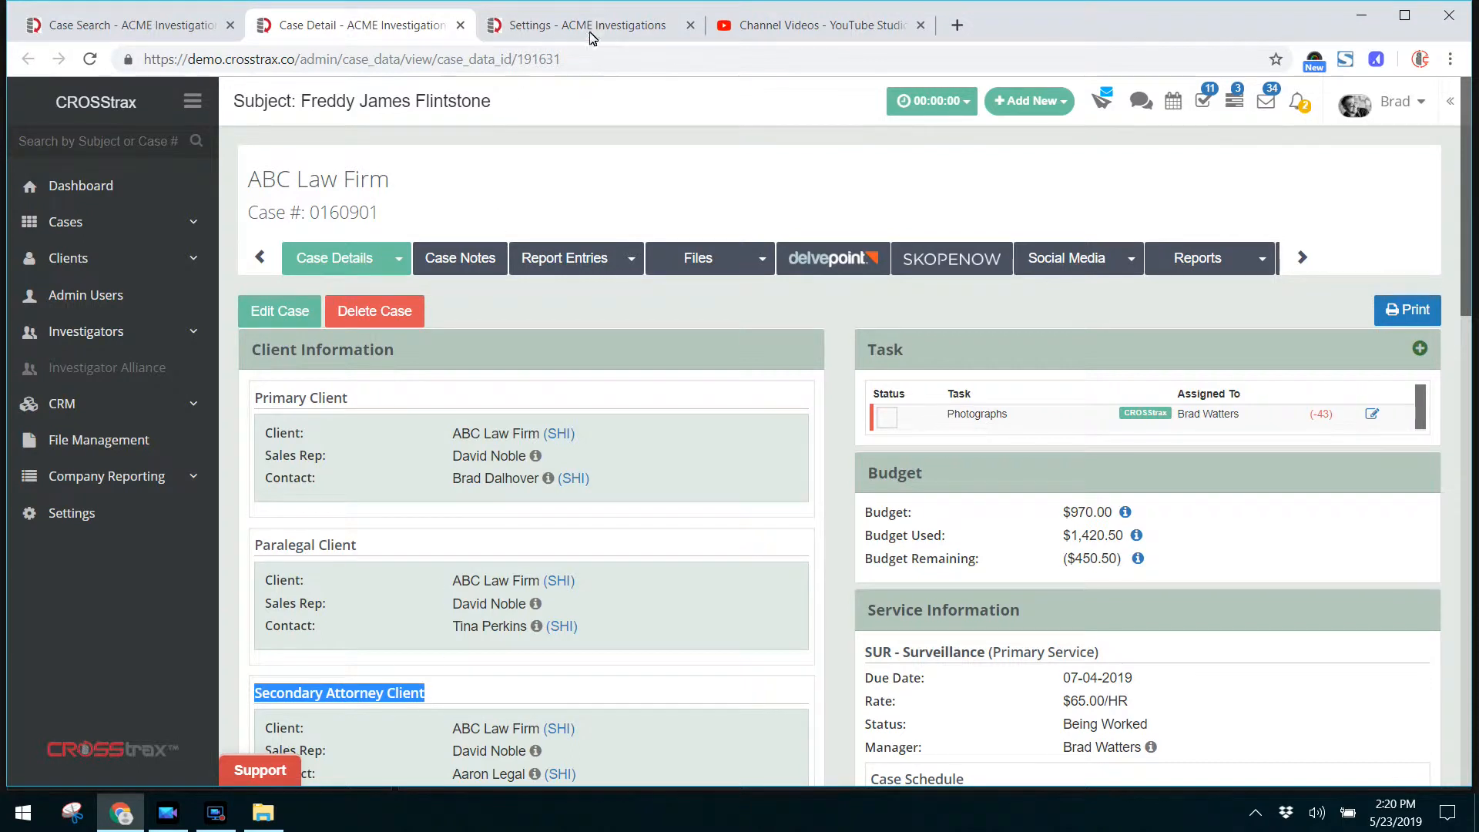
# Show the Client Types settings list with Primary and Secondary Attorney, then return to the case details
pyautogui.click(585, 24)
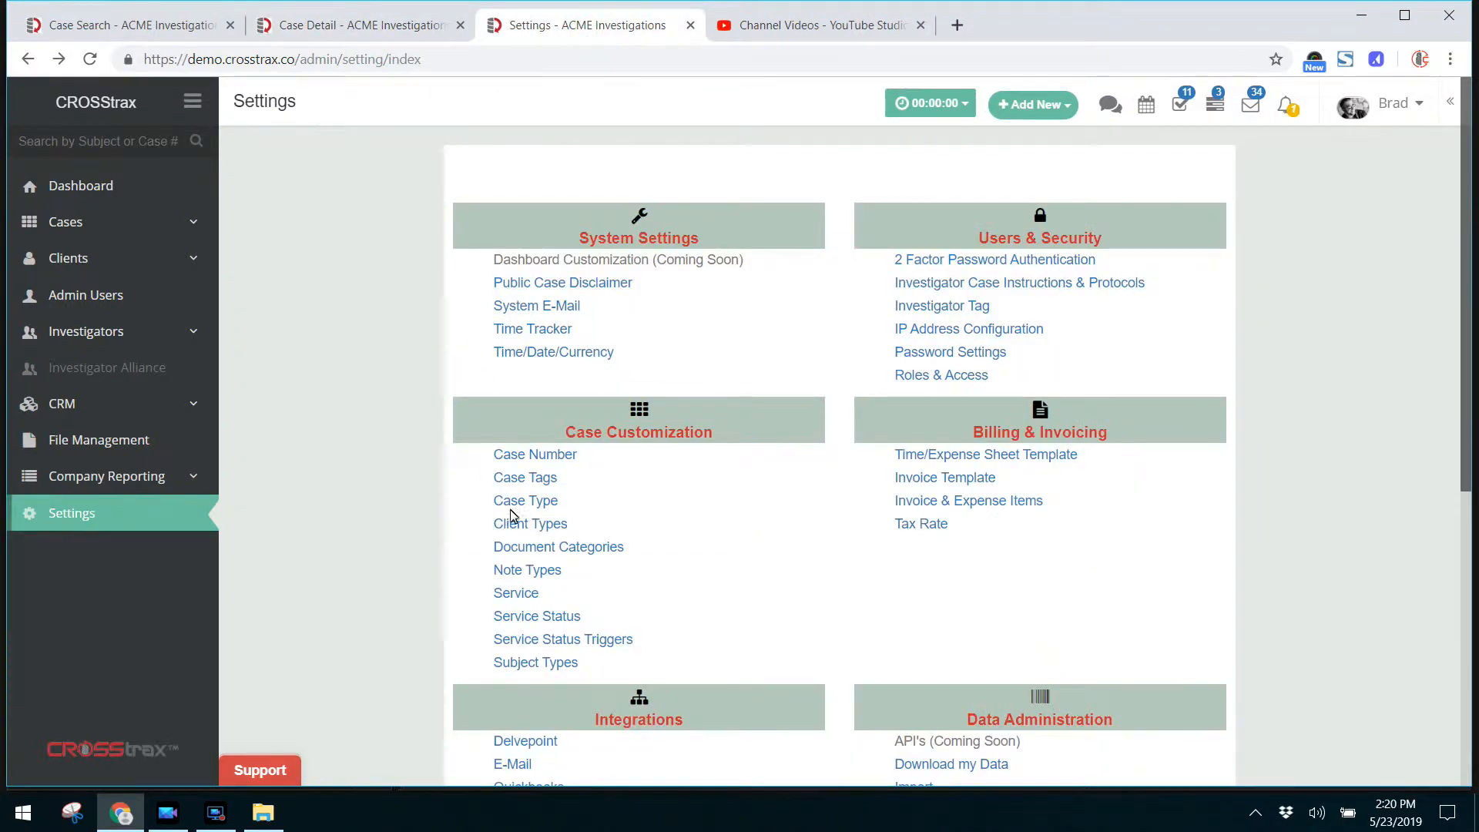
pyautogui.click(530, 524)
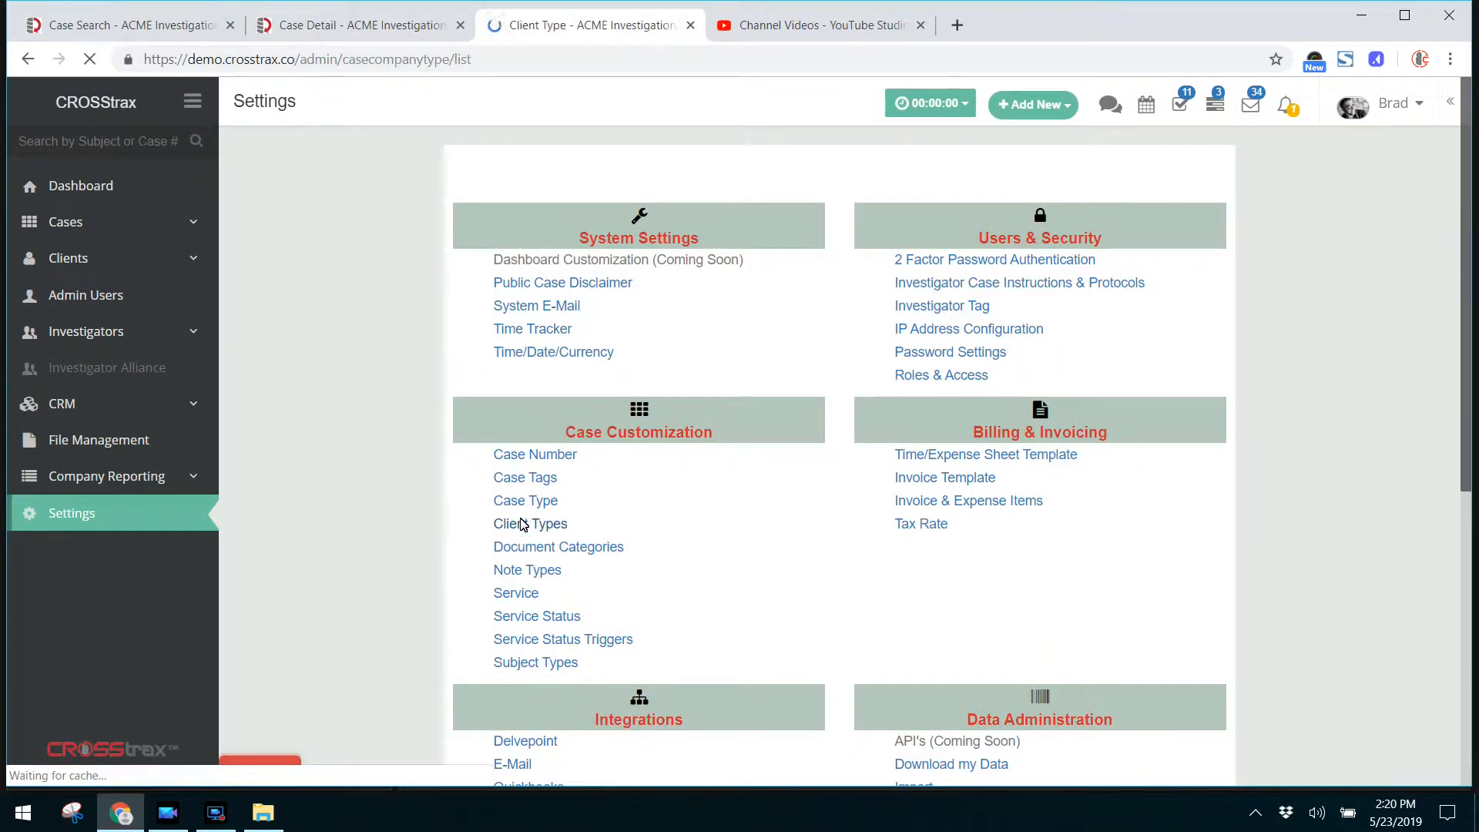
pyautogui.click(530, 524)
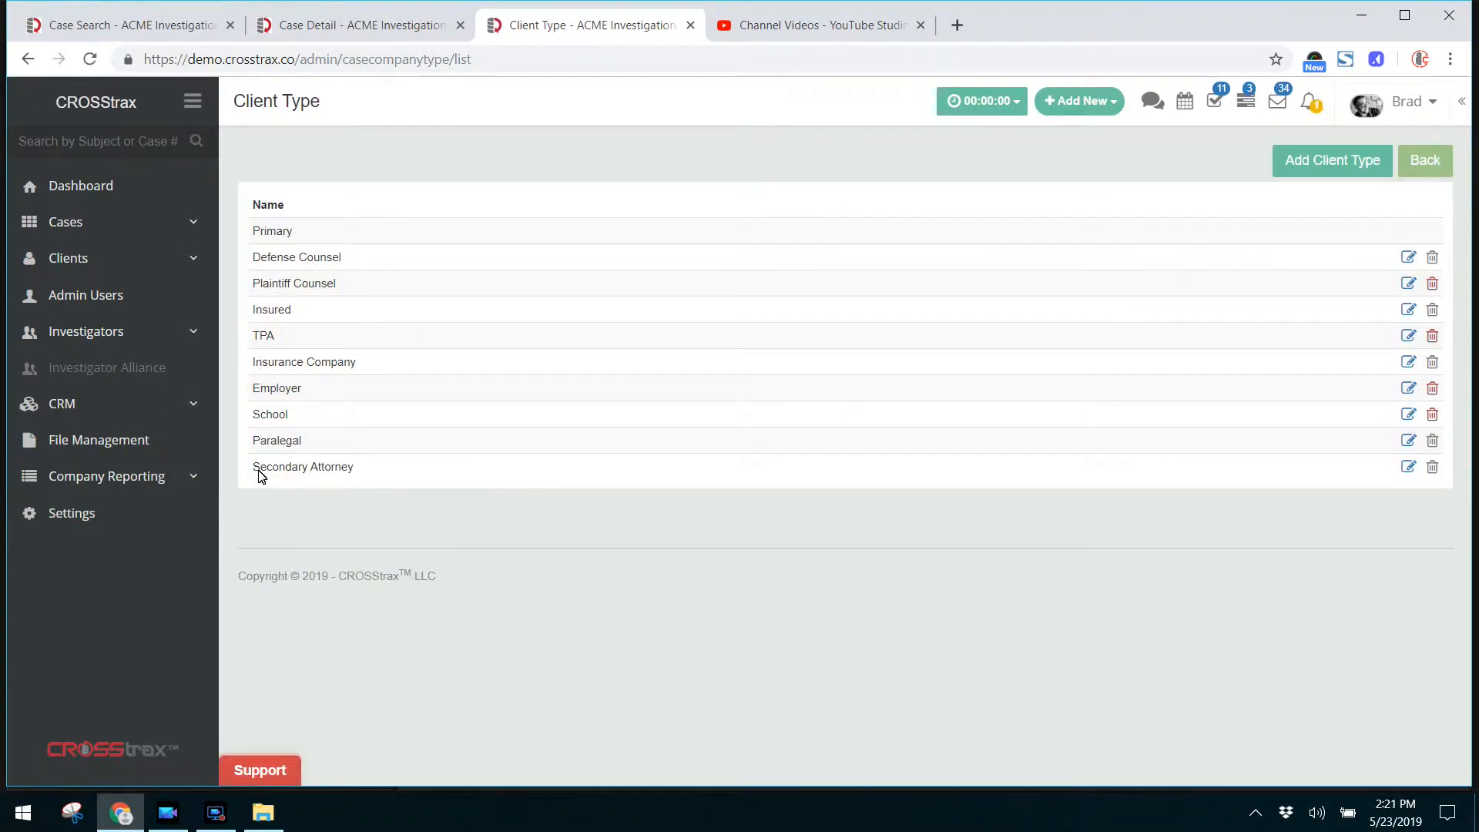
pyautogui.doubleClick(276, 439)
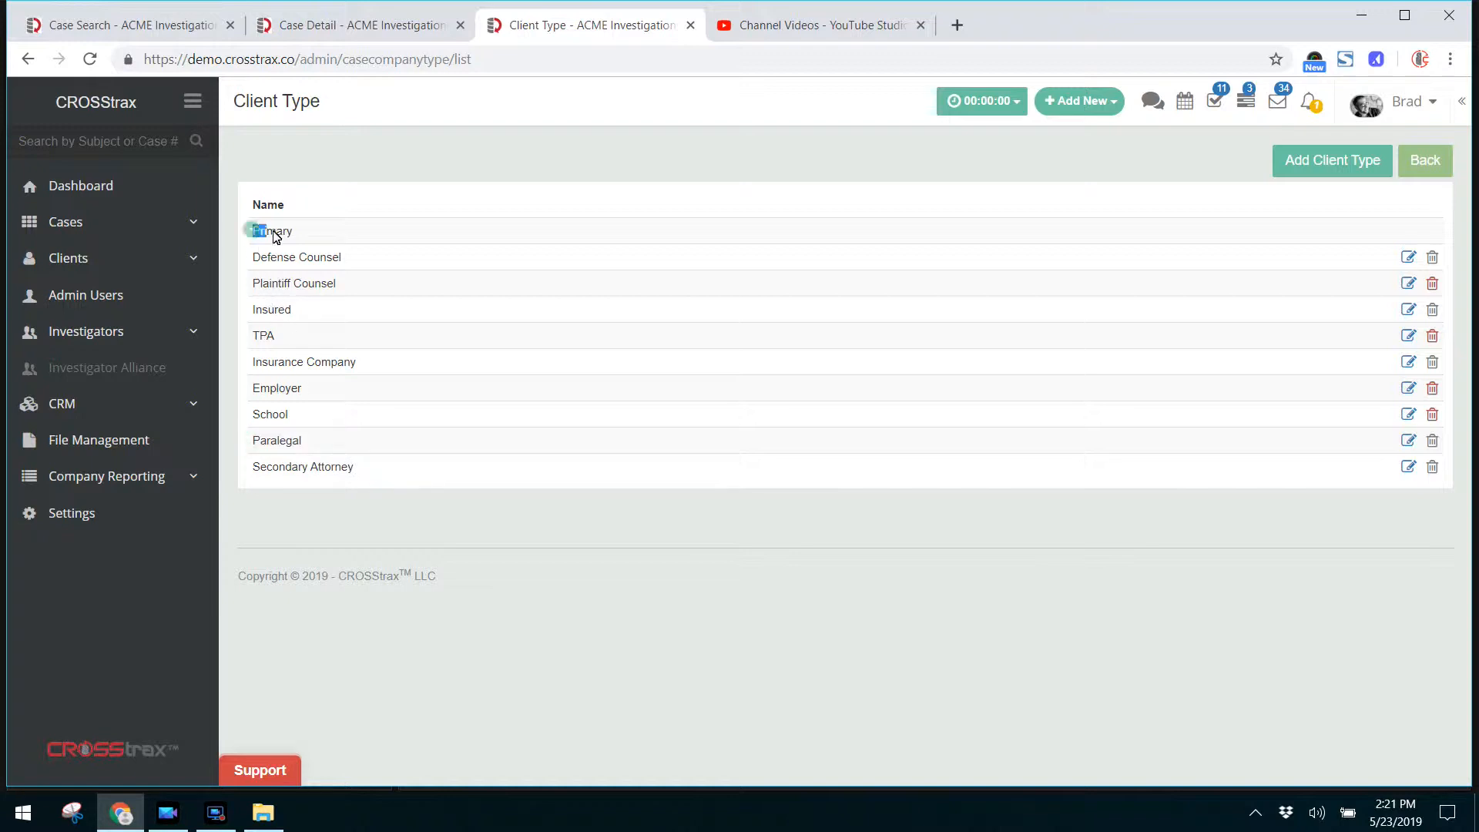
pyautogui.doubleClick(273, 231)
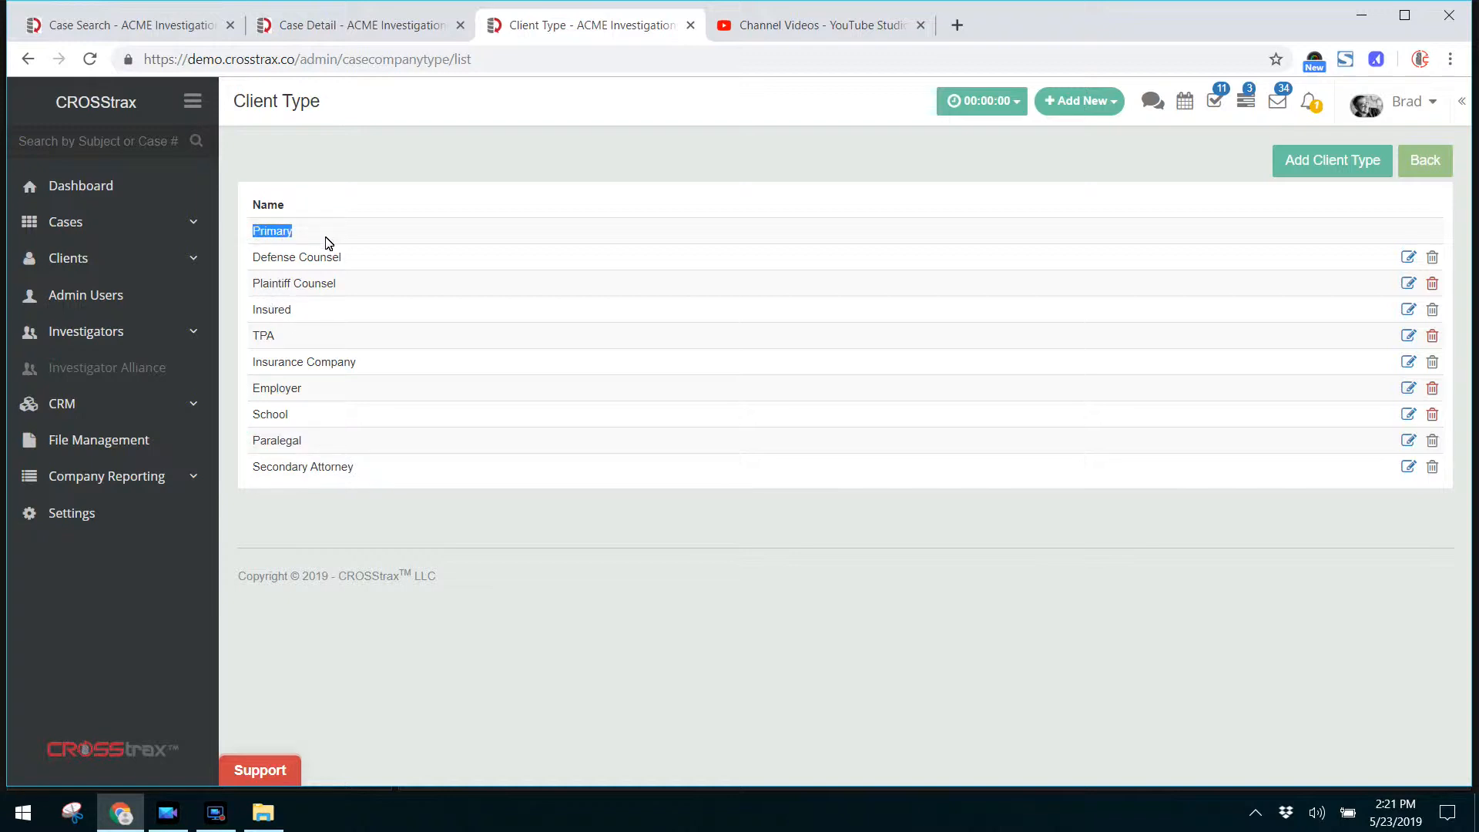
pyautogui.click(359, 25)
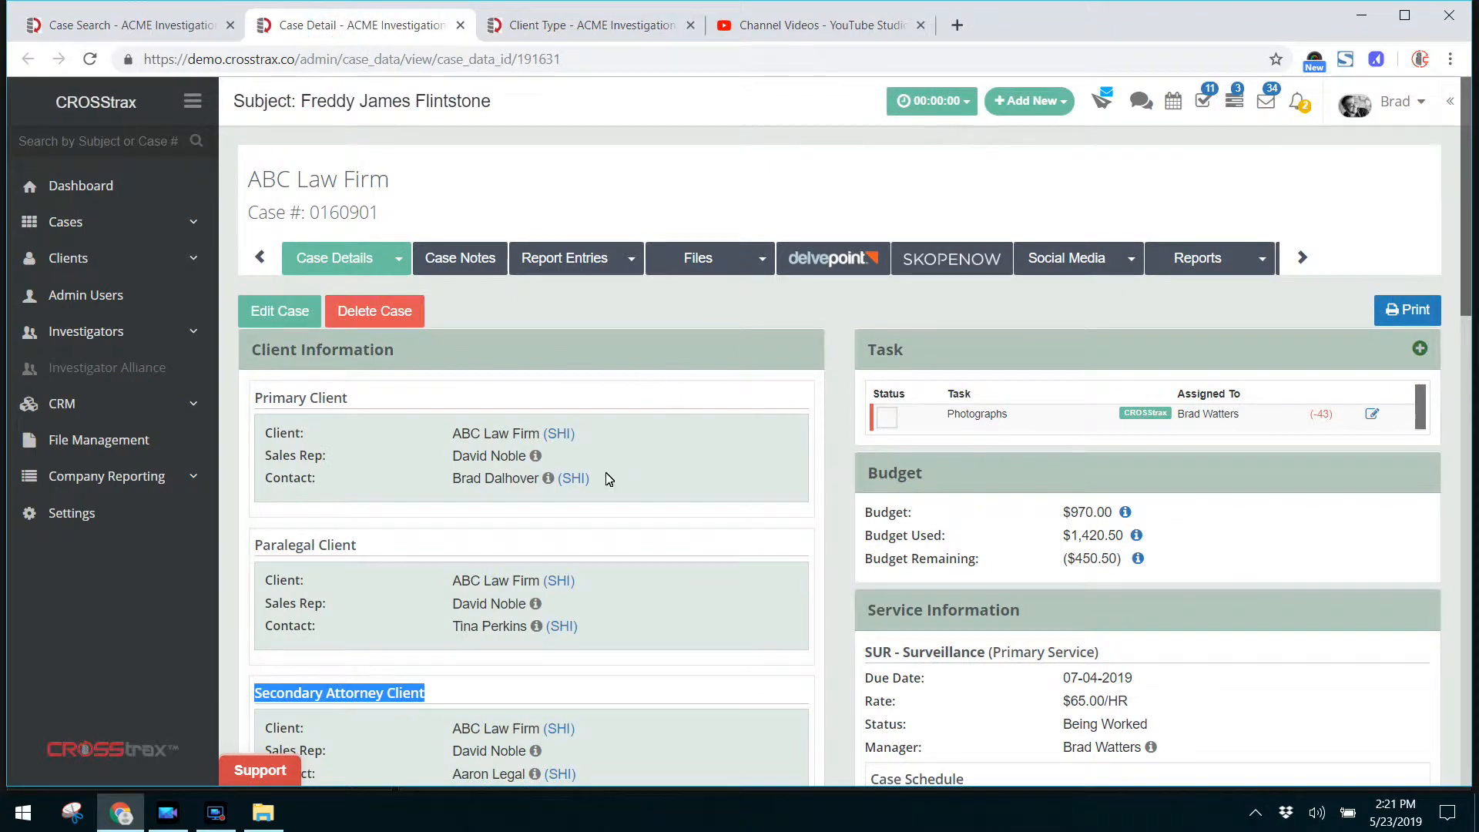
# Show the Case Type settings list with Insurance, Domestic, Criminal and Due Diligence abbreviations
pyautogui.scroll(-3)
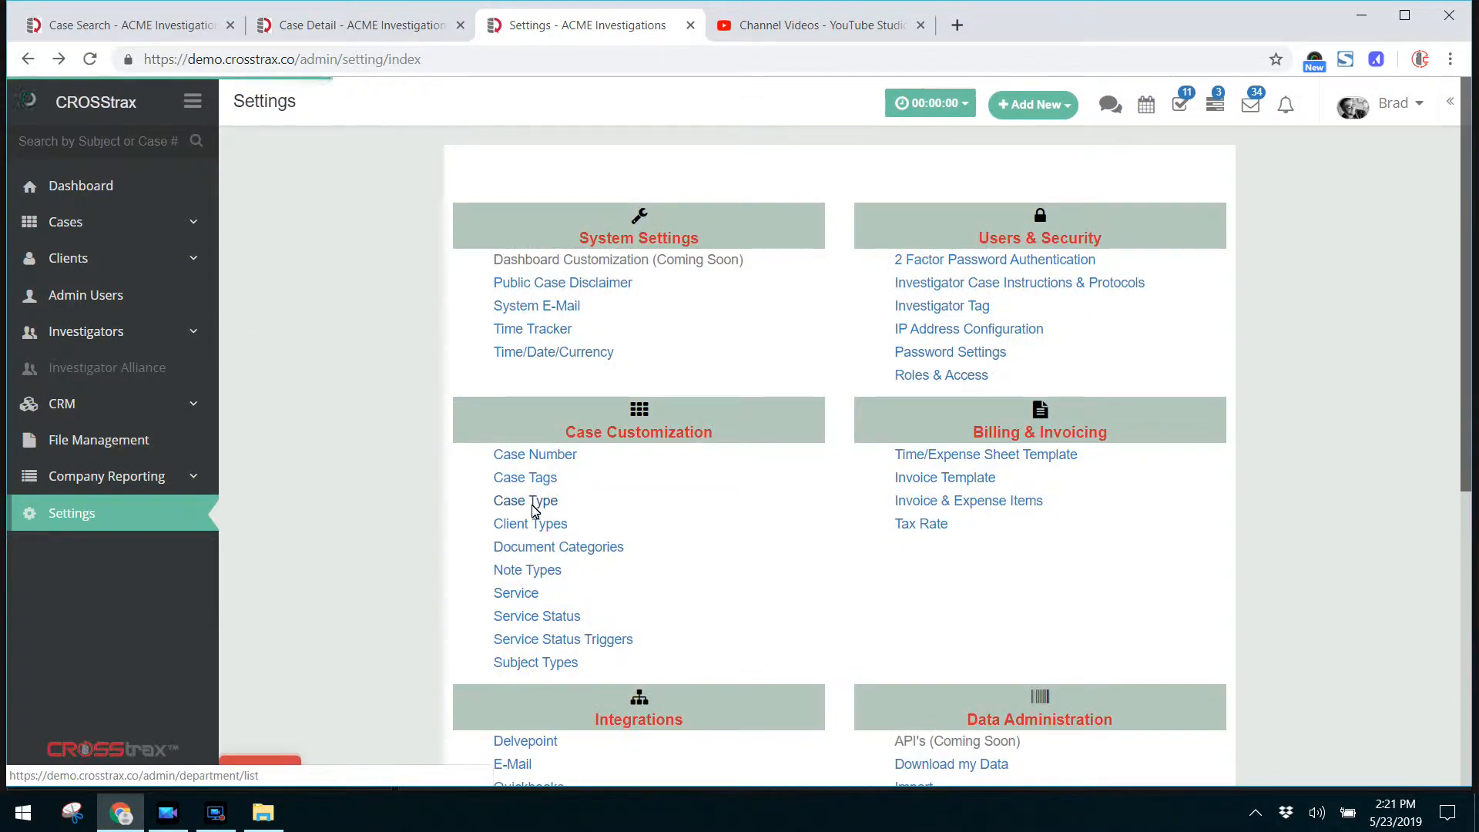
pyautogui.click(525, 499)
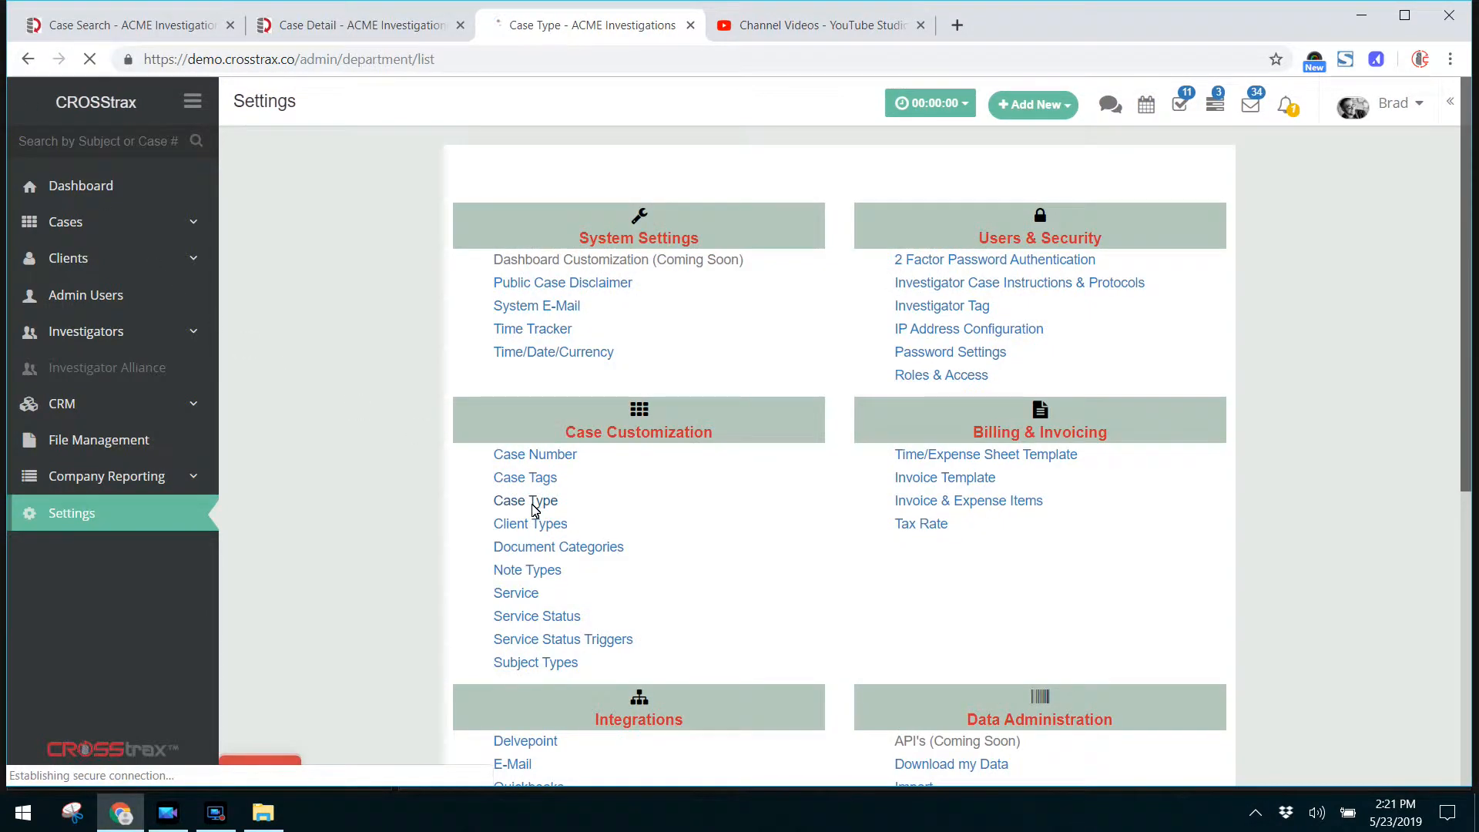
pyautogui.click(525, 499)
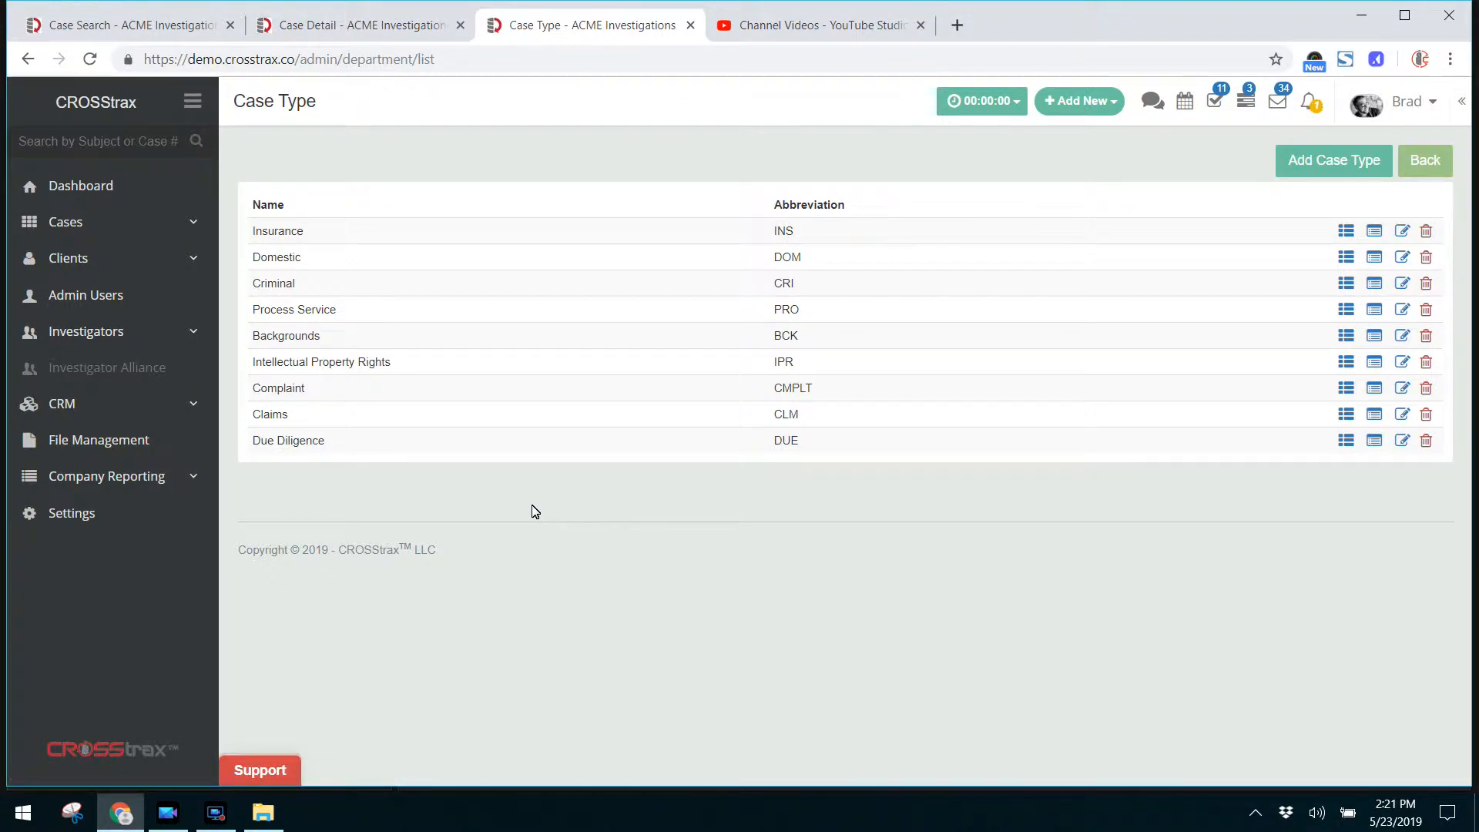
pyautogui.doubleClick(278, 230)
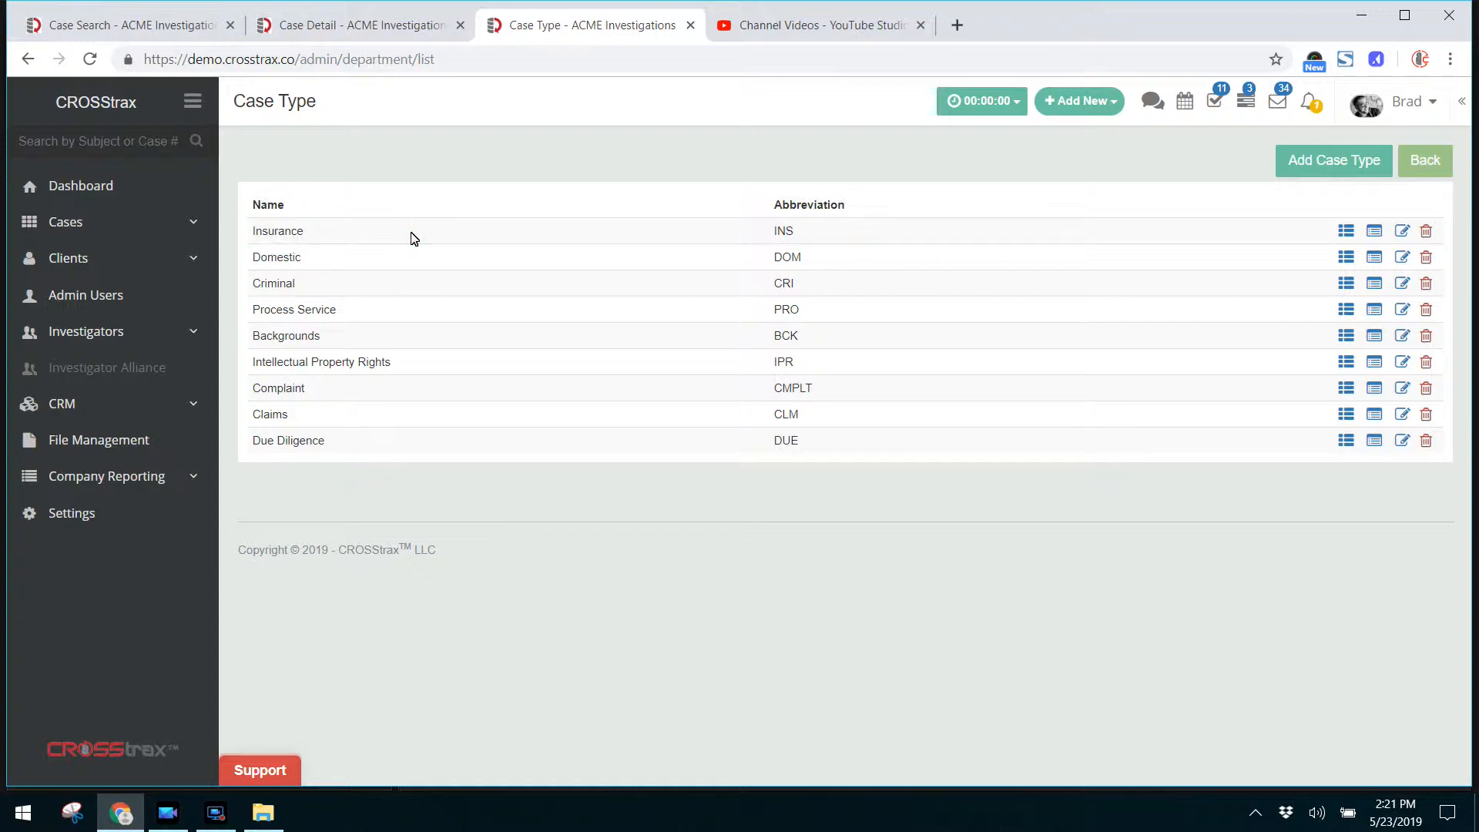
pyautogui.moveTo(436, 446)
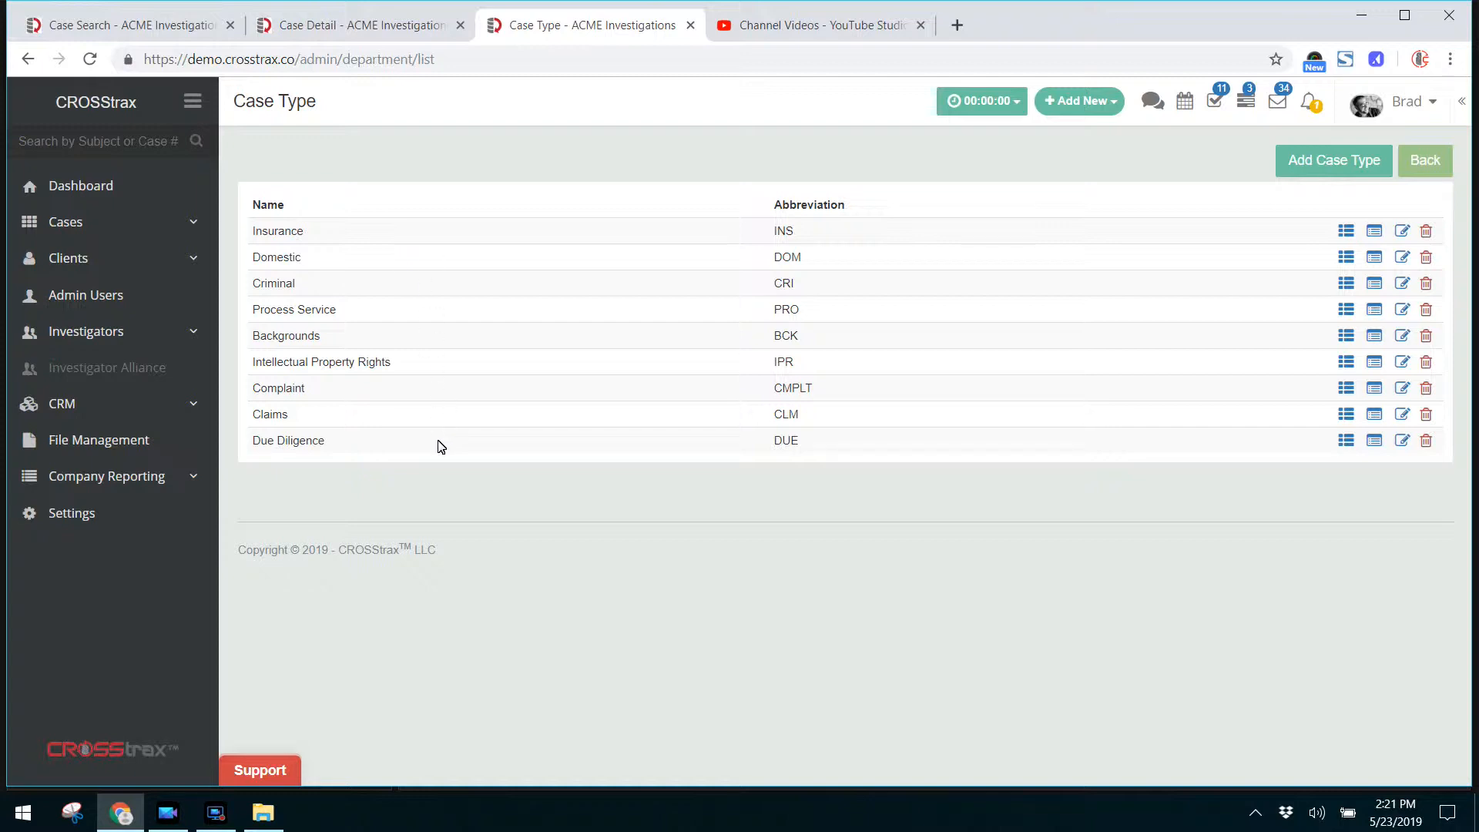
pyautogui.moveTo(359, 25)
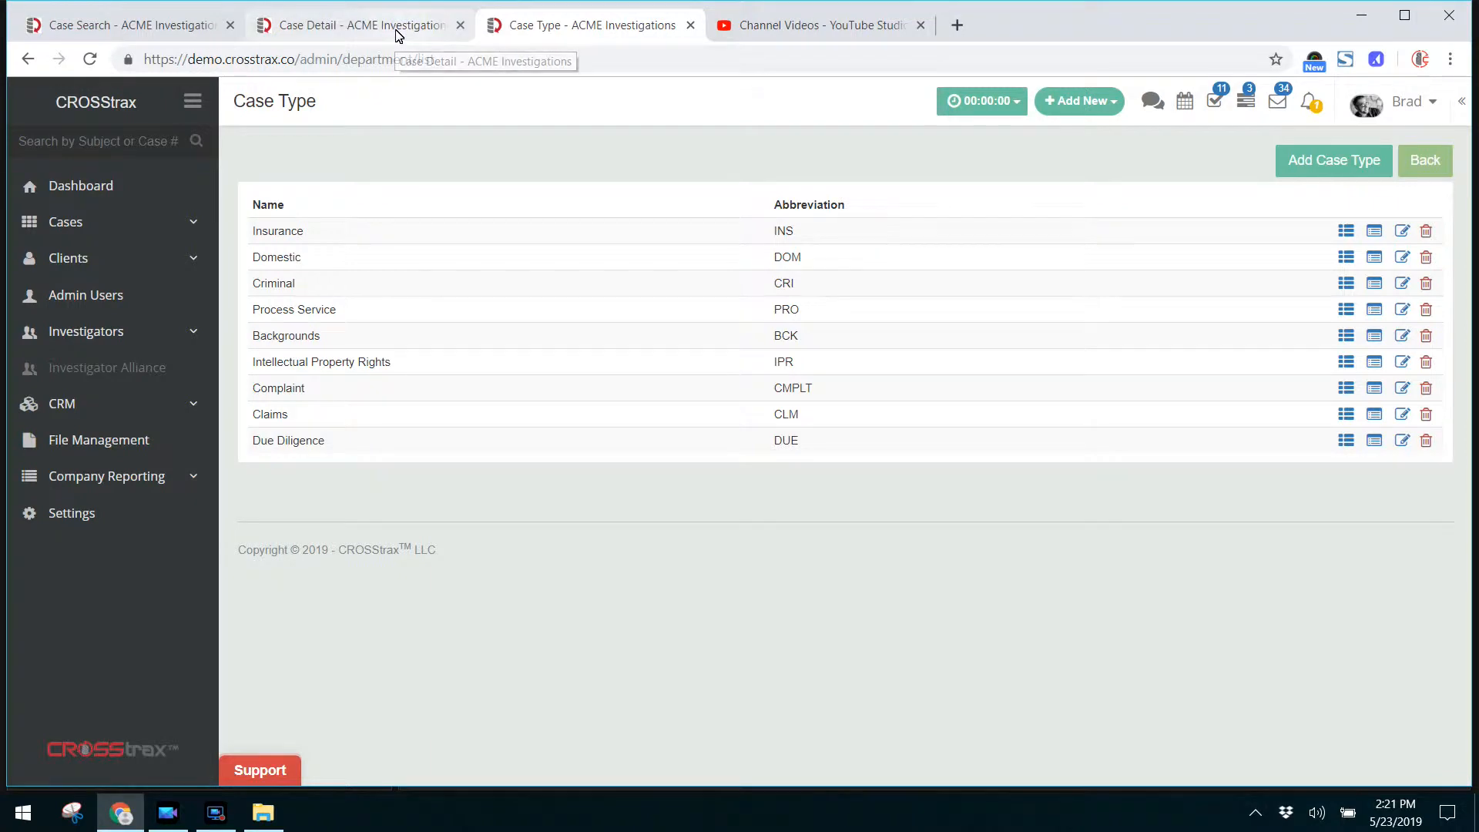
# Point out the case's Insurance - INS case type and Tags field, then return to the Settings overview
pyautogui.click(359, 24)
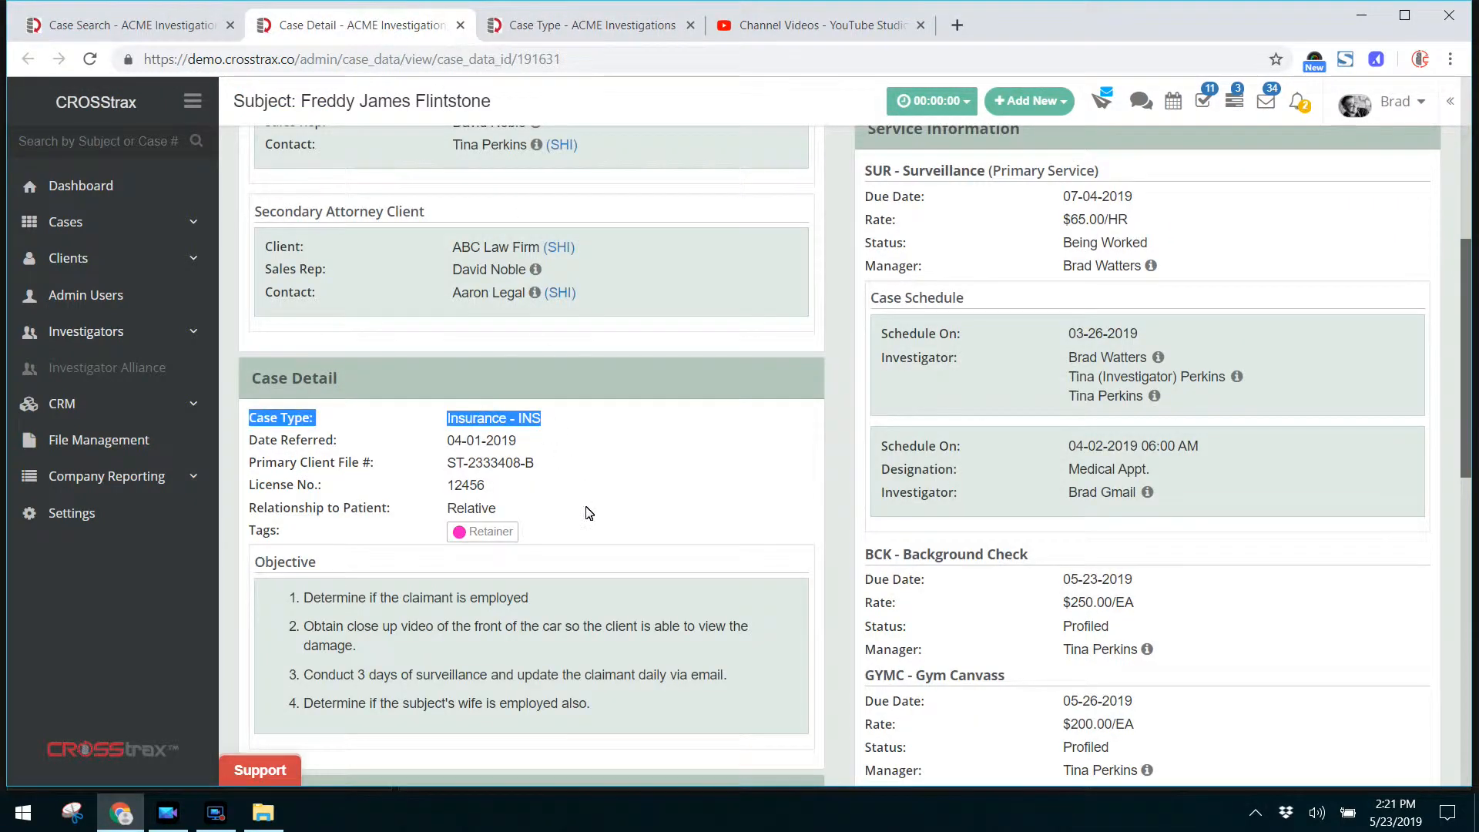
pyautogui.scroll(-3)
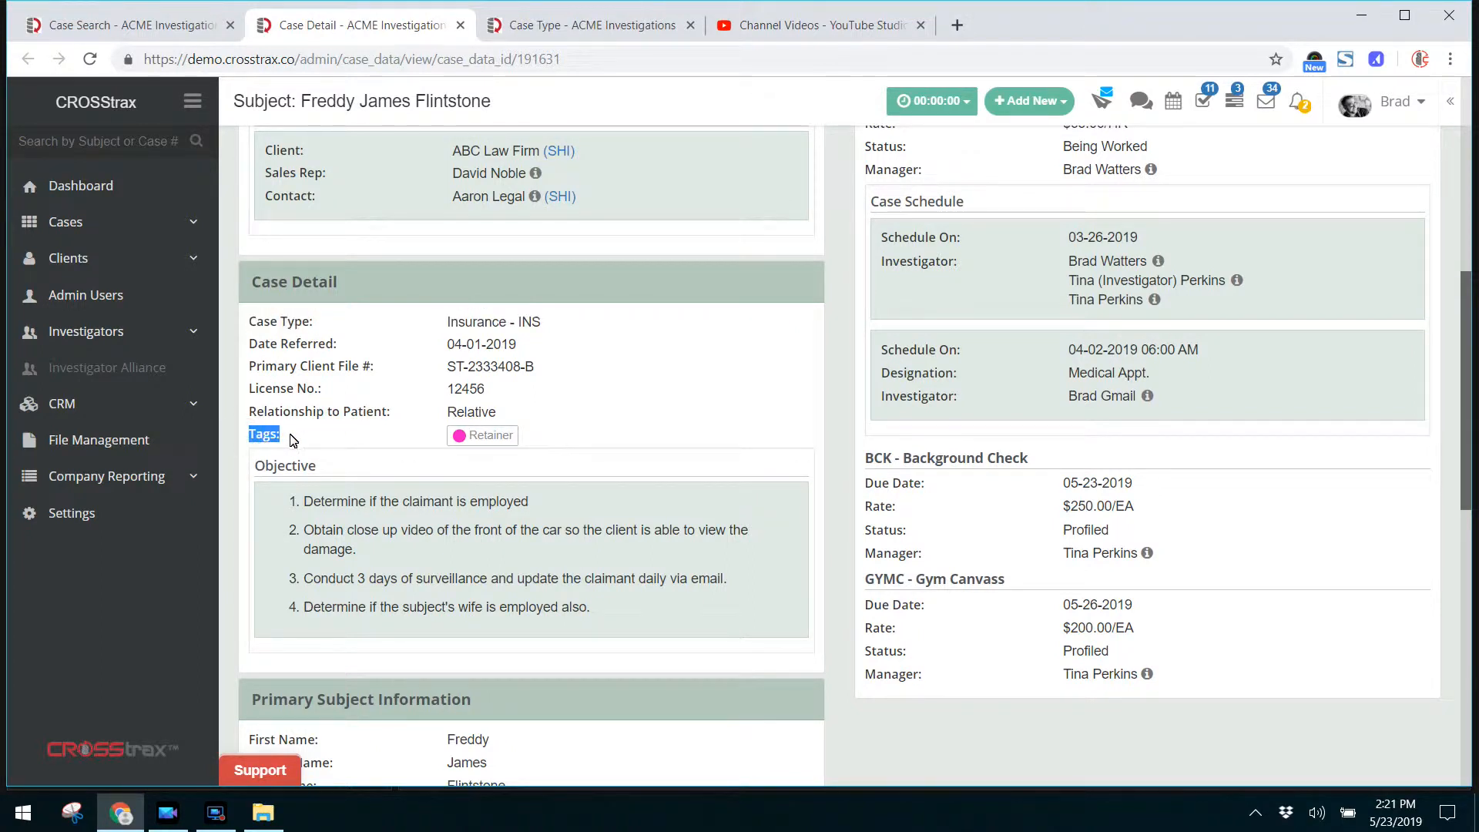
pyautogui.click(586, 25)
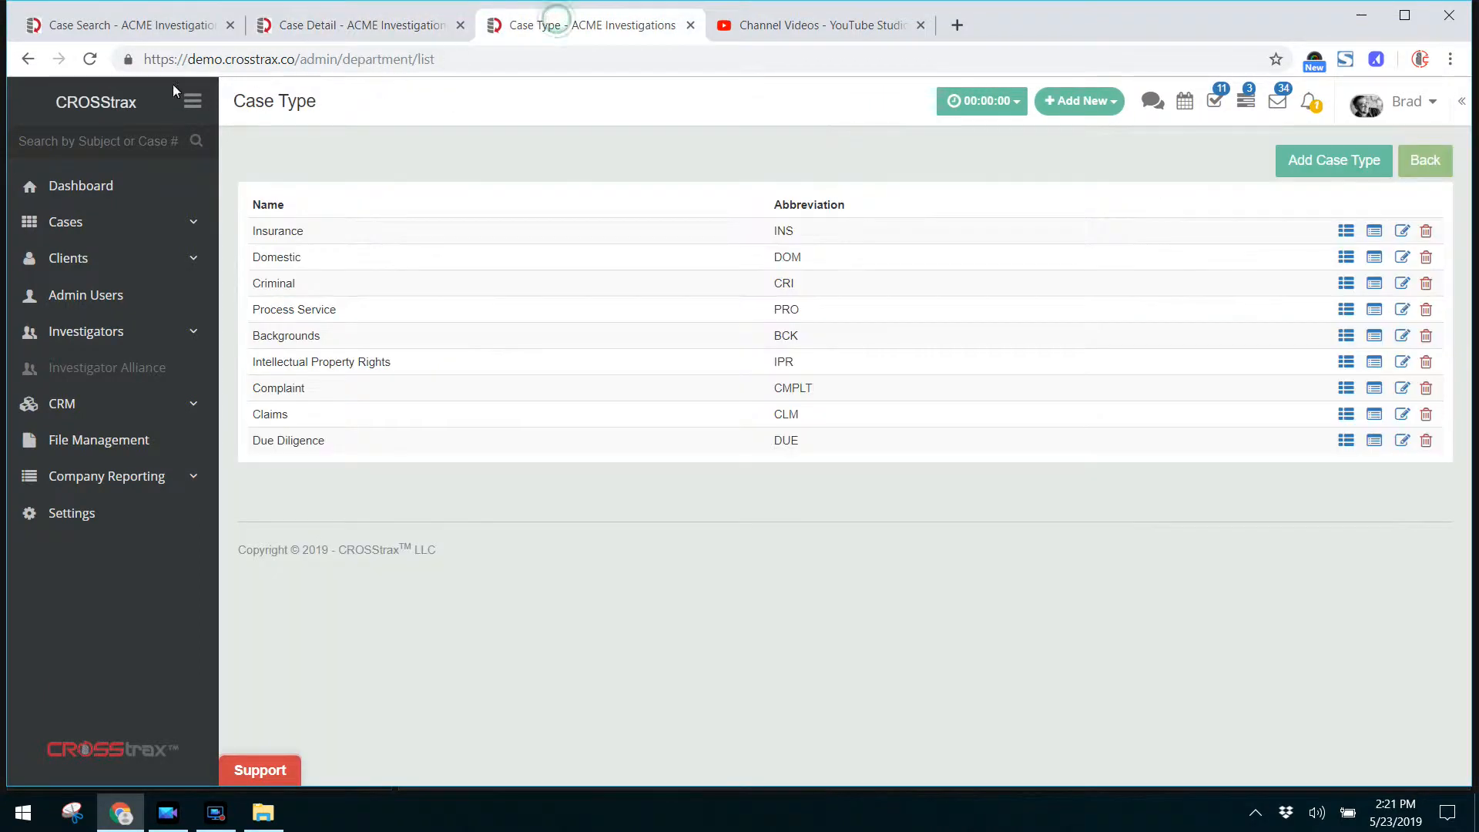
pyautogui.click(28, 58)
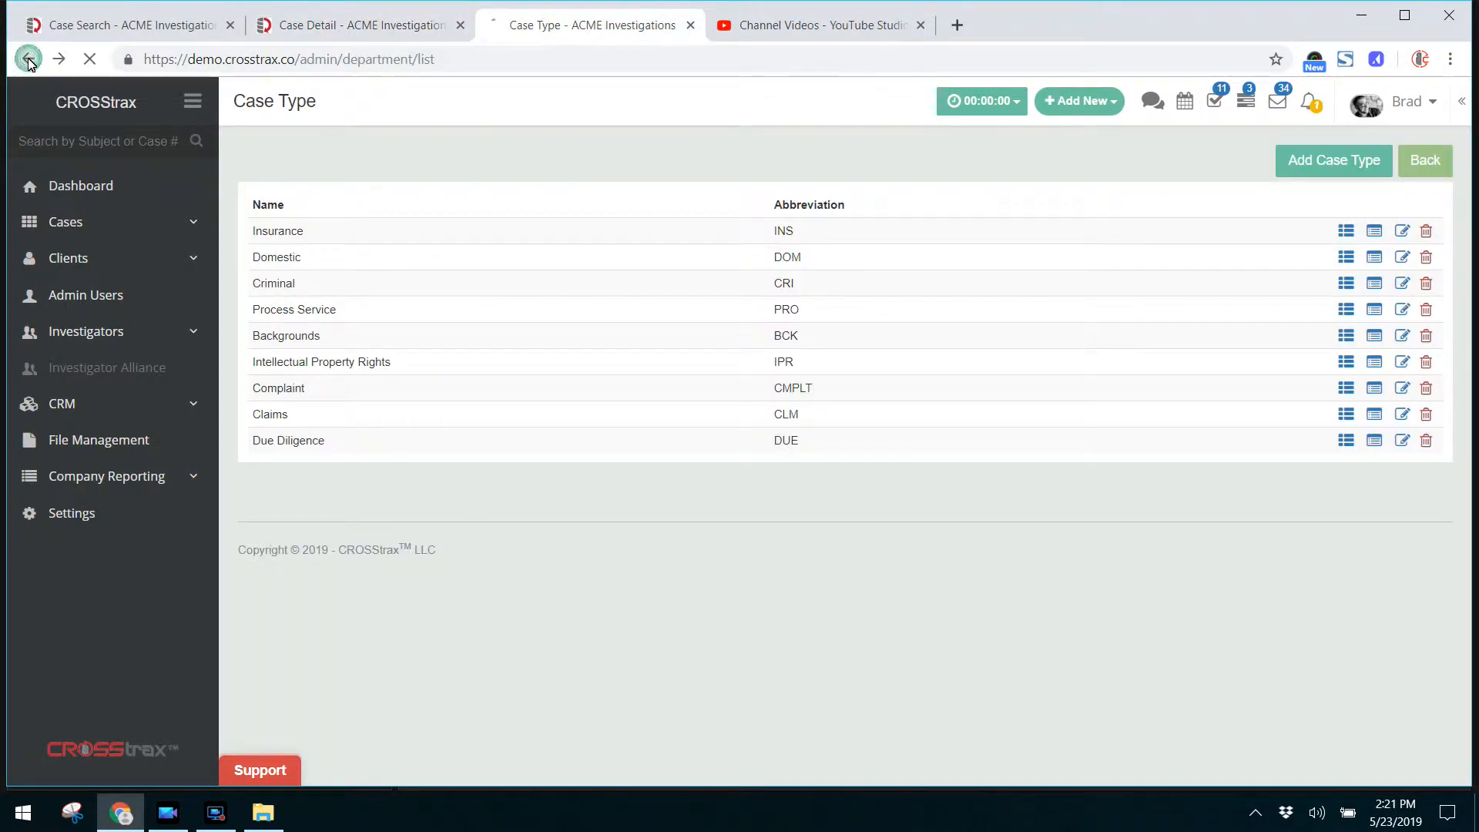
pyautogui.click(72, 511)
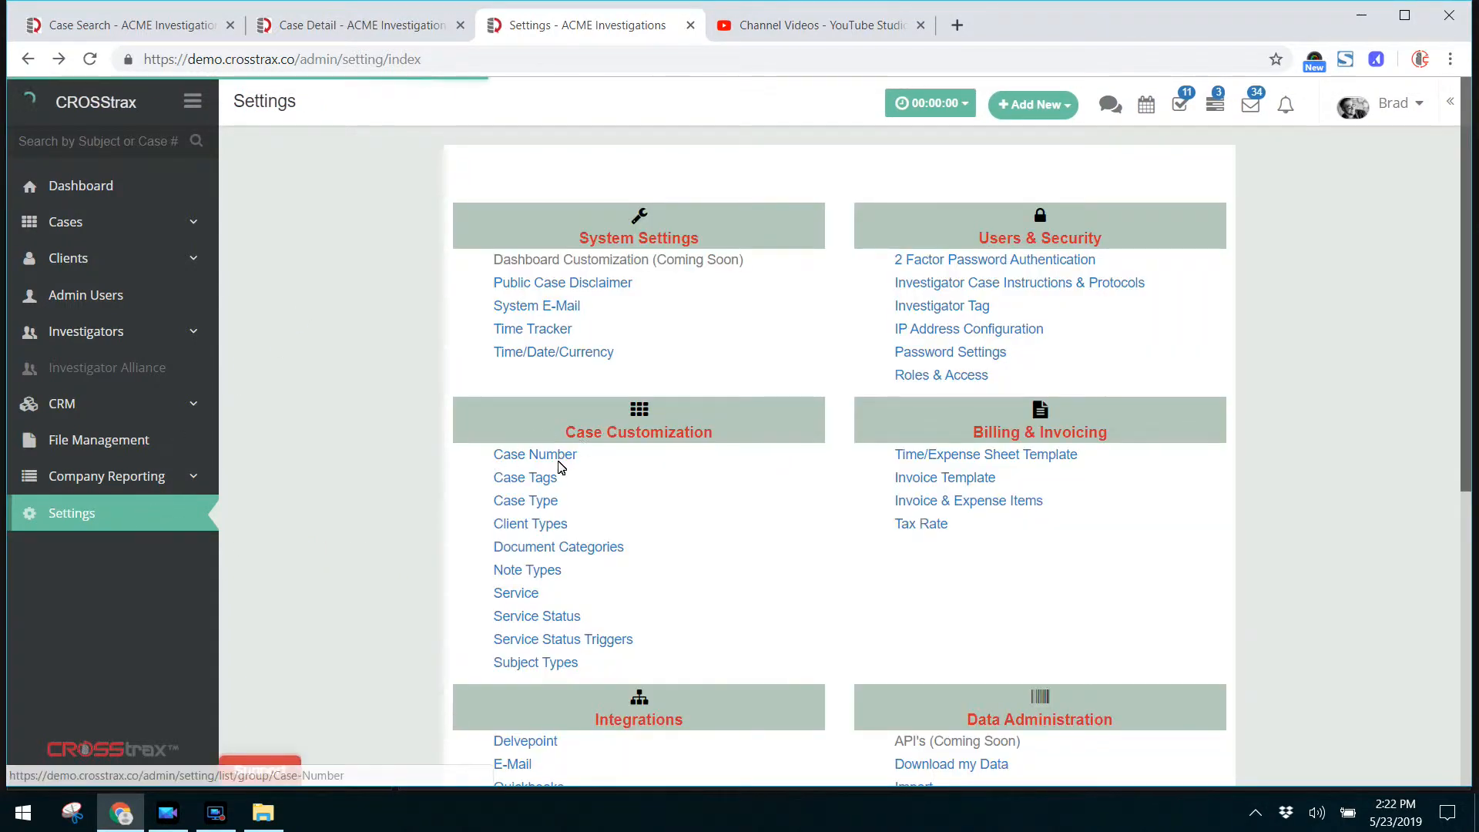
# Show the Case Tag settings list with Rush, Injury and Retainer and their colour codes
pyautogui.click(523, 476)
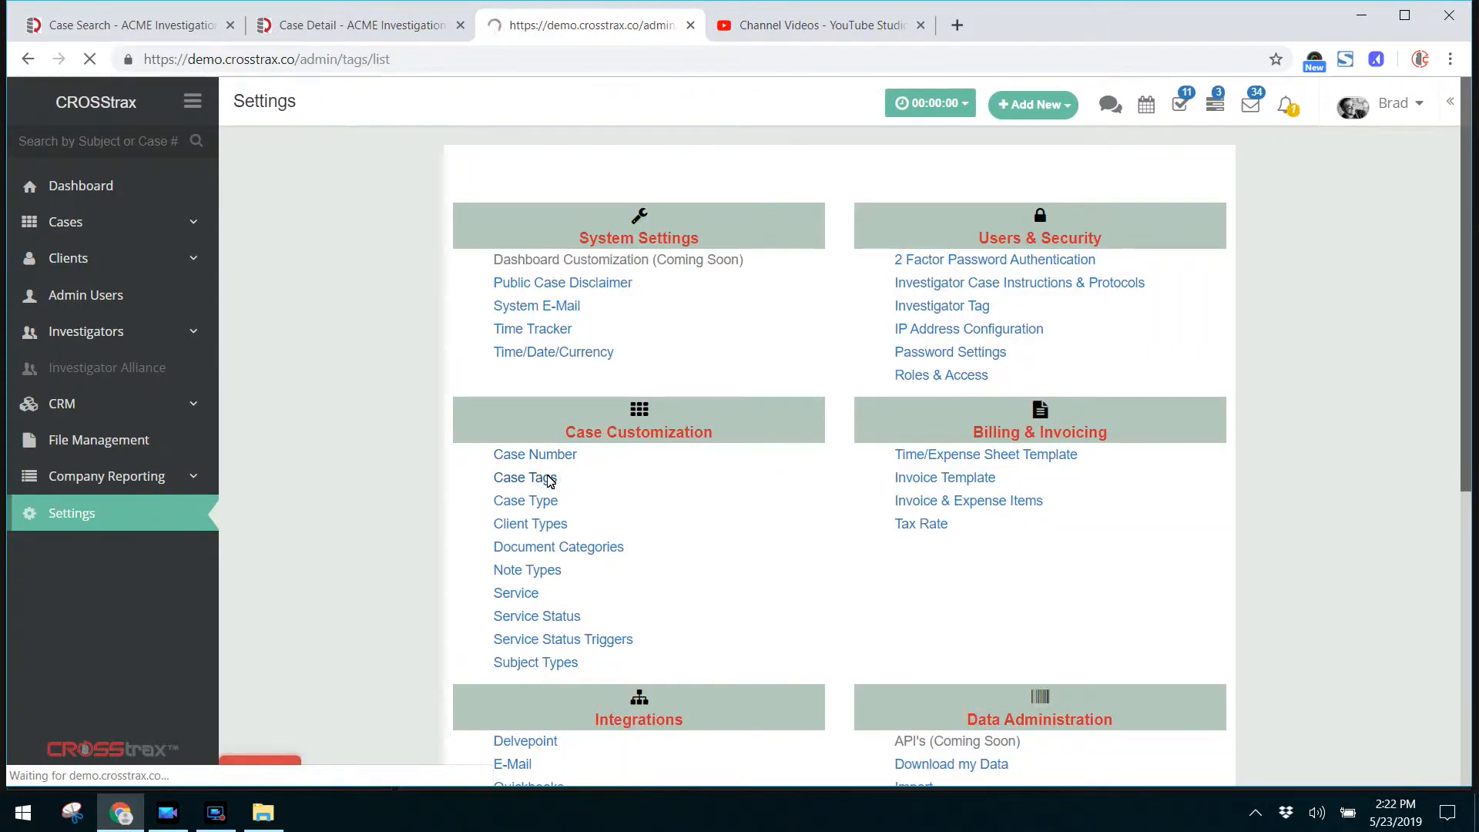
pyautogui.click(524, 476)
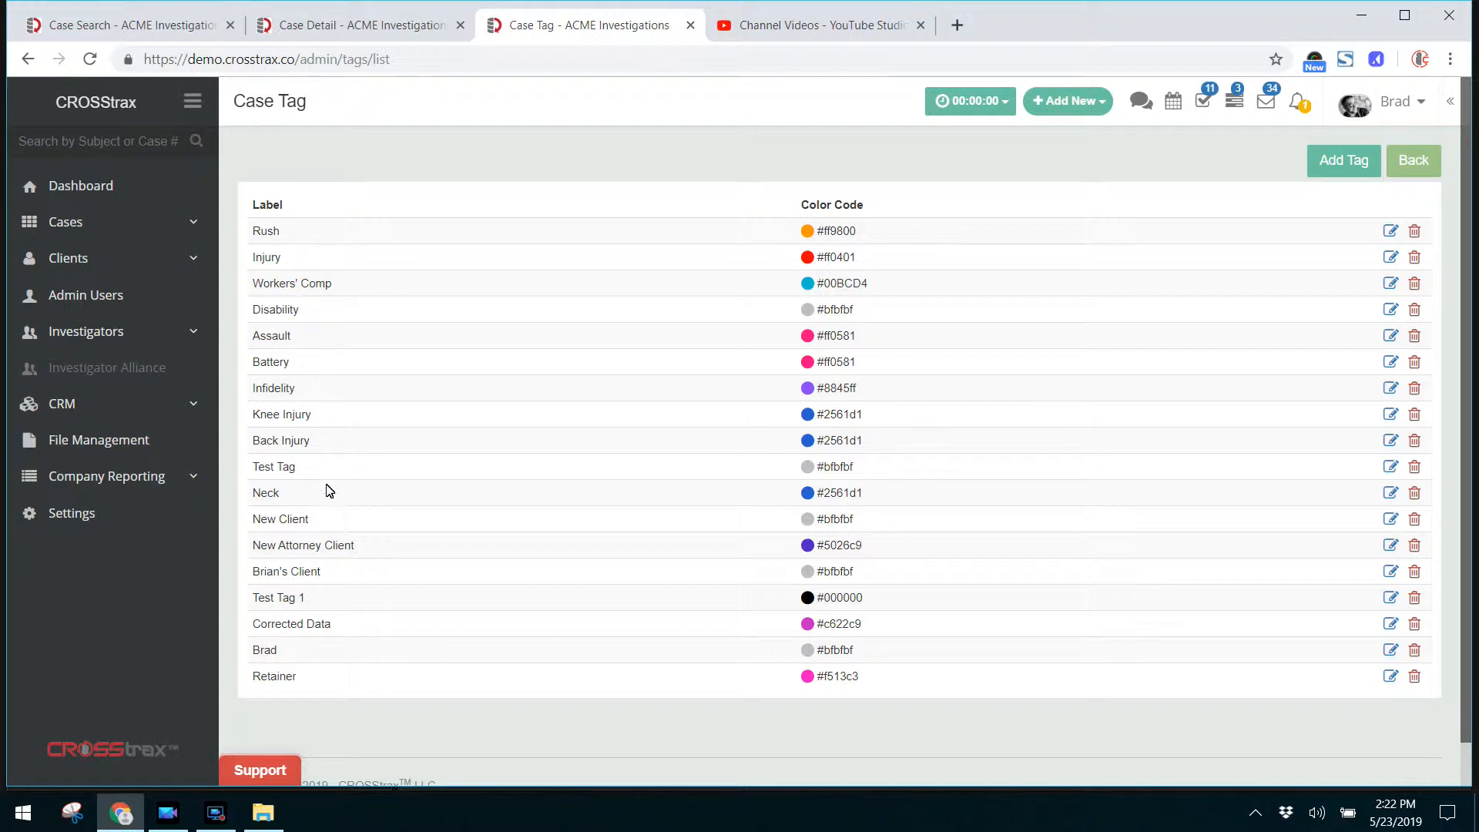
pyautogui.moveTo(343, 529)
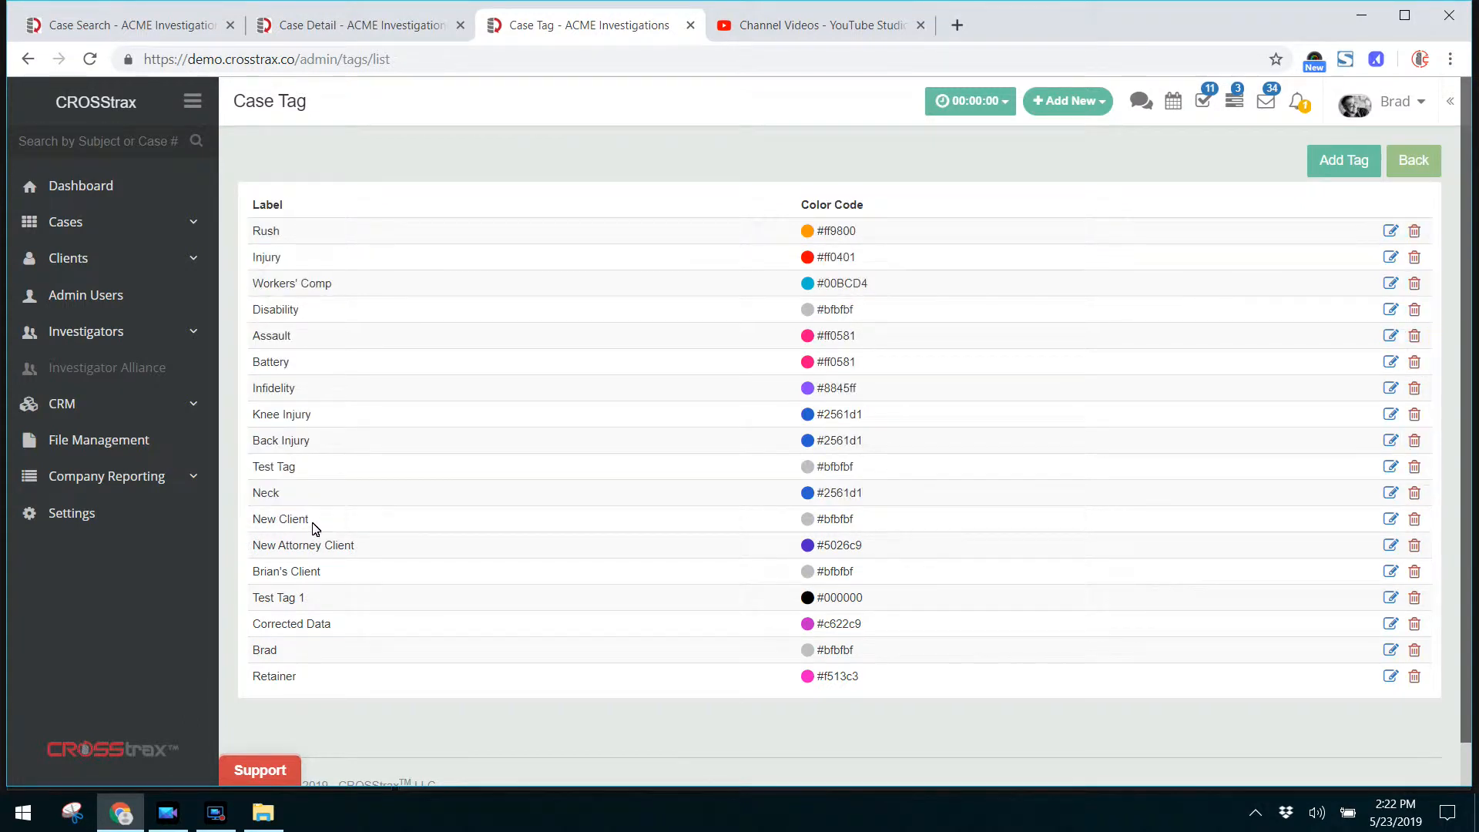
pyautogui.moveTo(337, 532)
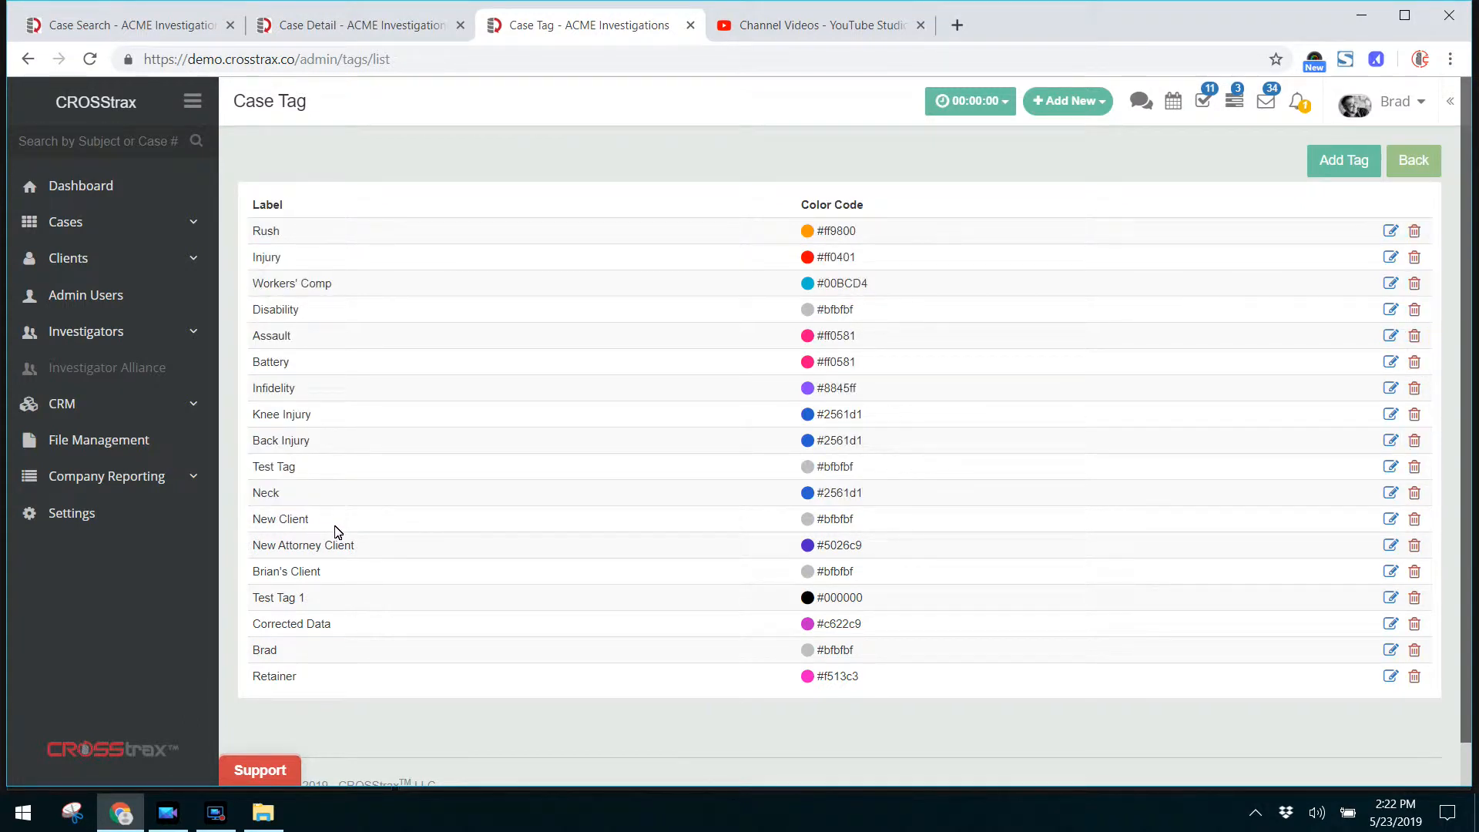
pyautogui.moveTo(388, 24)
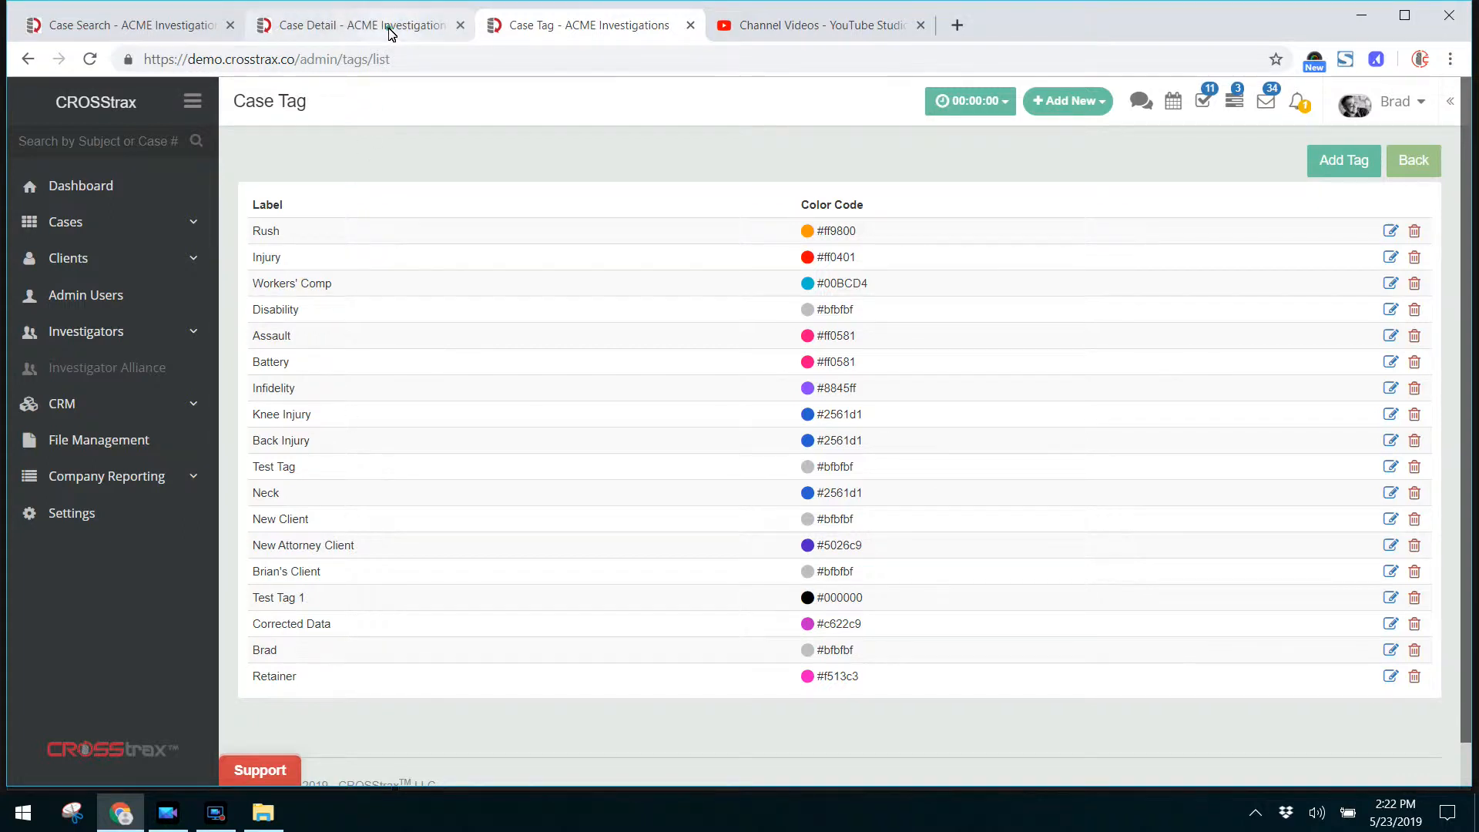
# Return to case 0160901 and show its Case Notes list
pyautogui.click(359, 24)
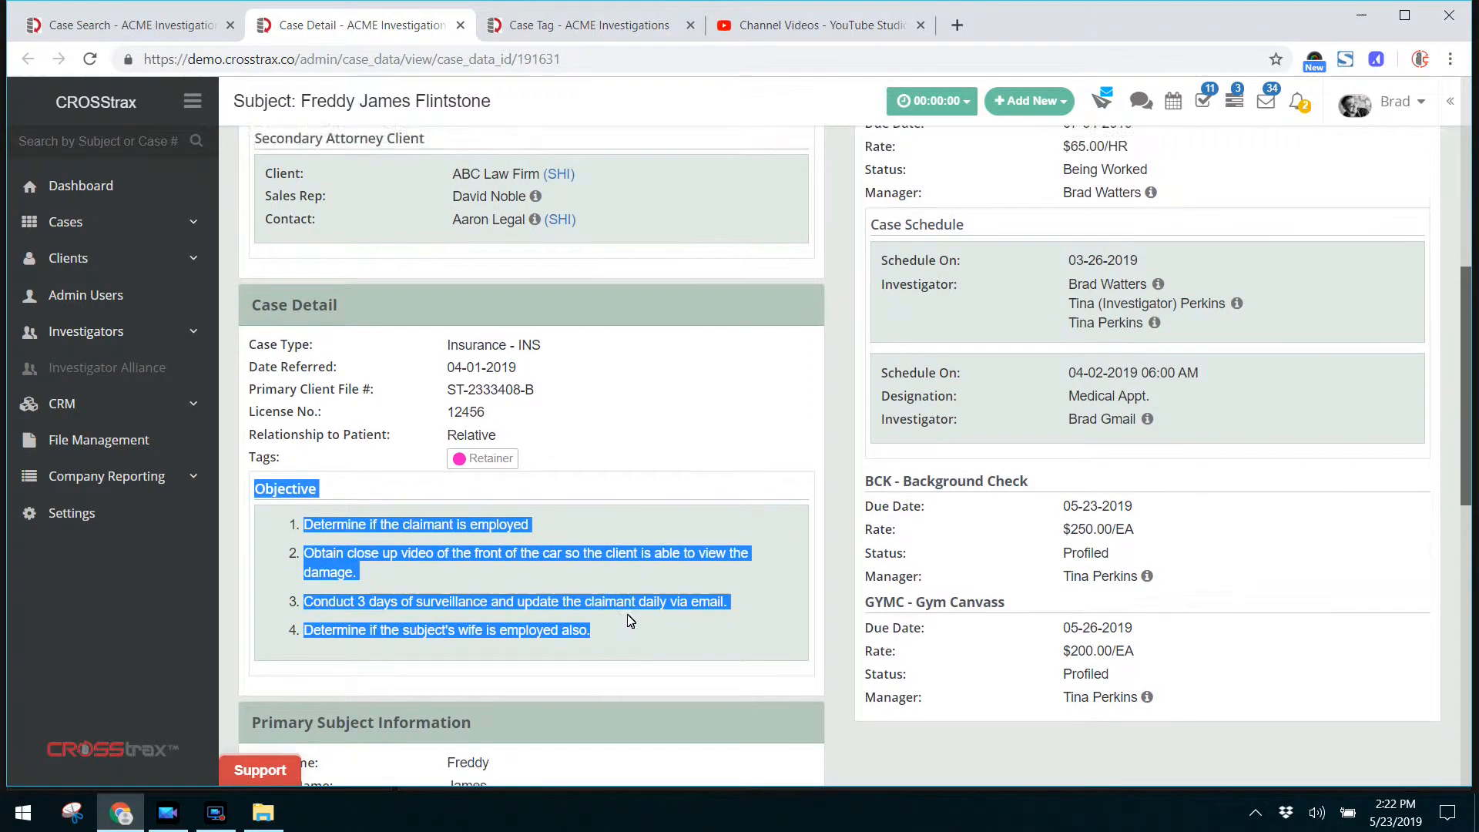
pyautogui.scroll(3)
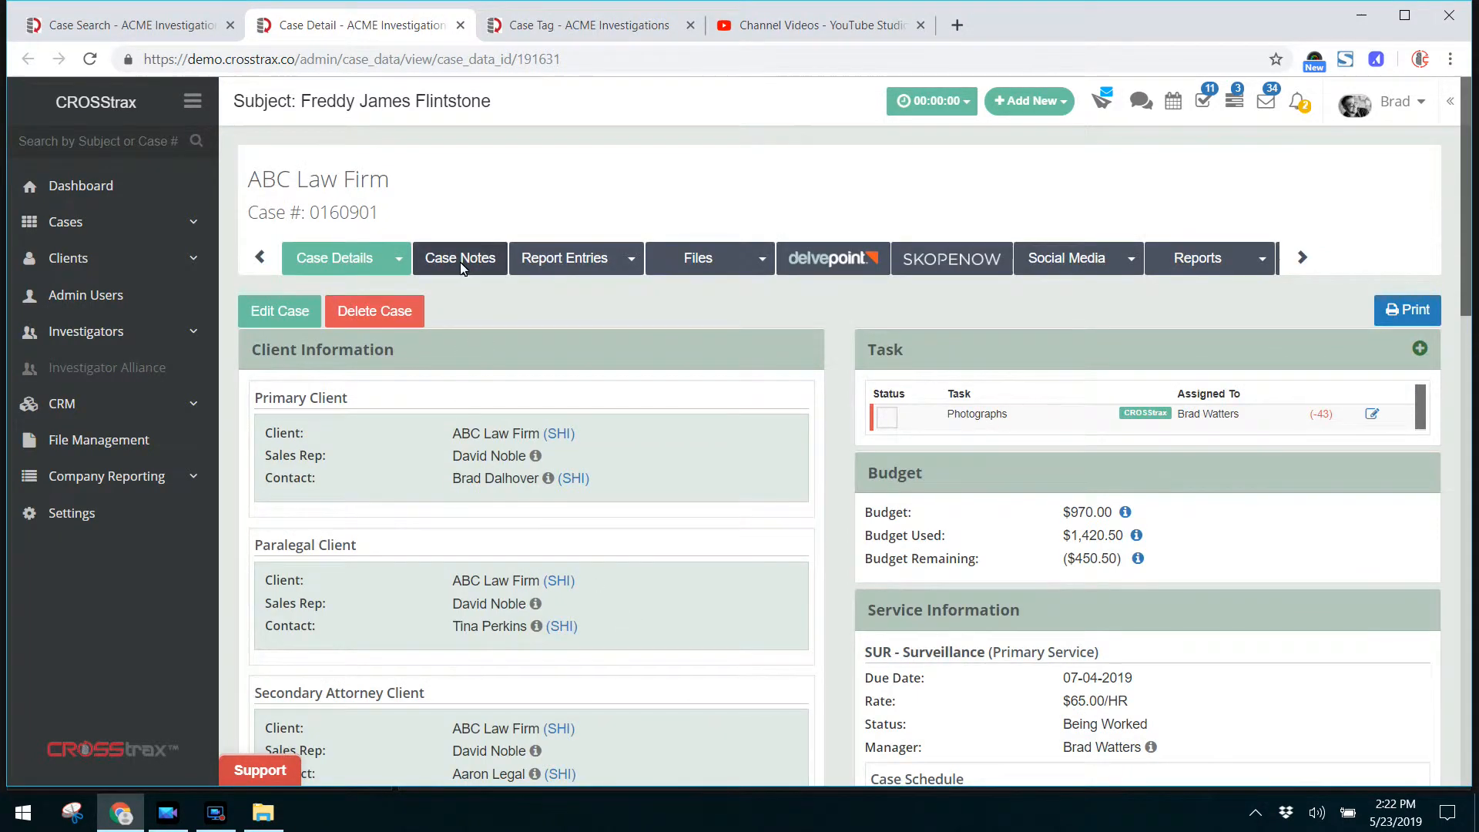
pyautogui.click(459, 257)
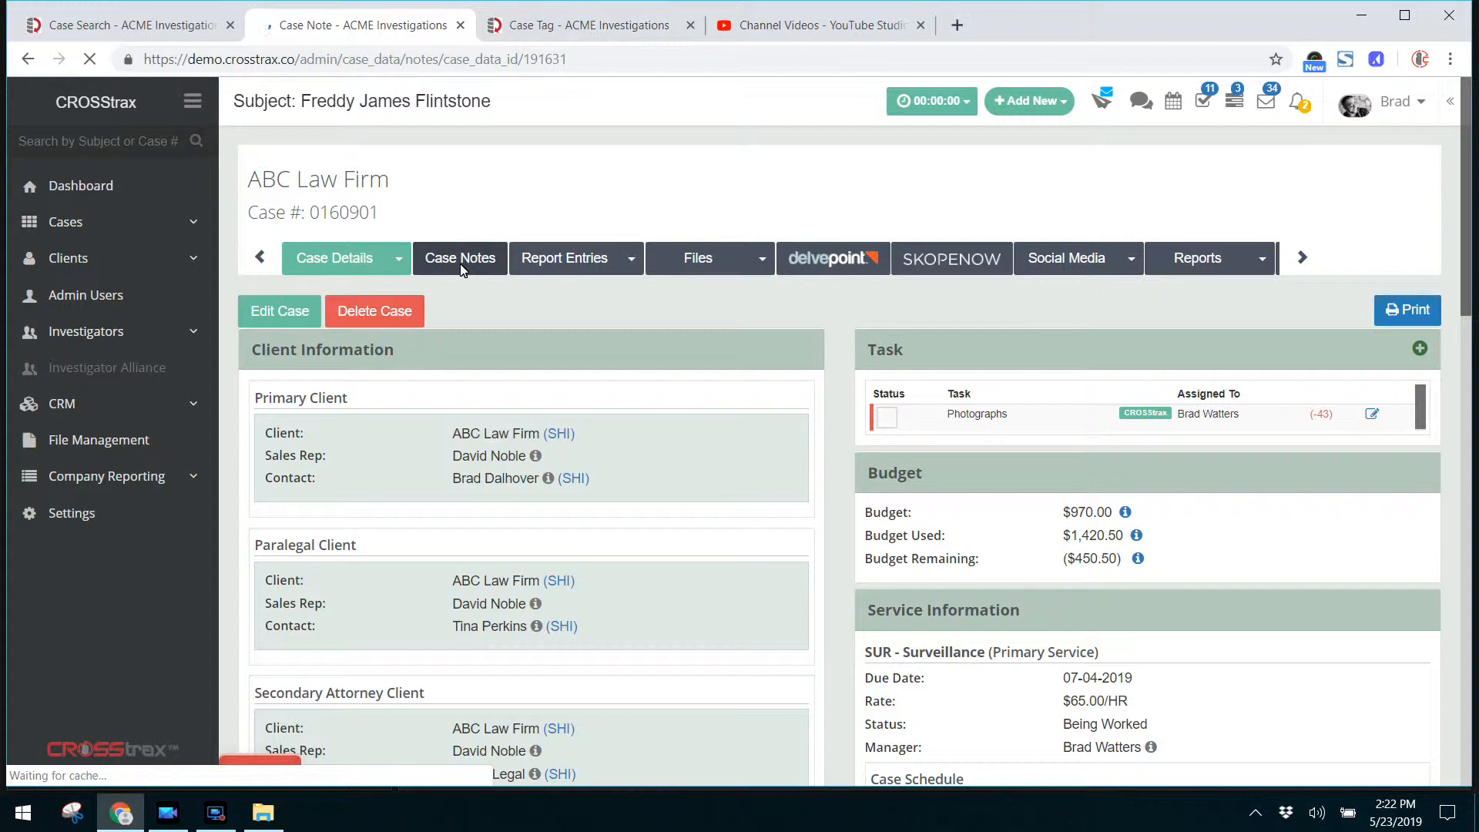
pyautogui.click(459, 257)
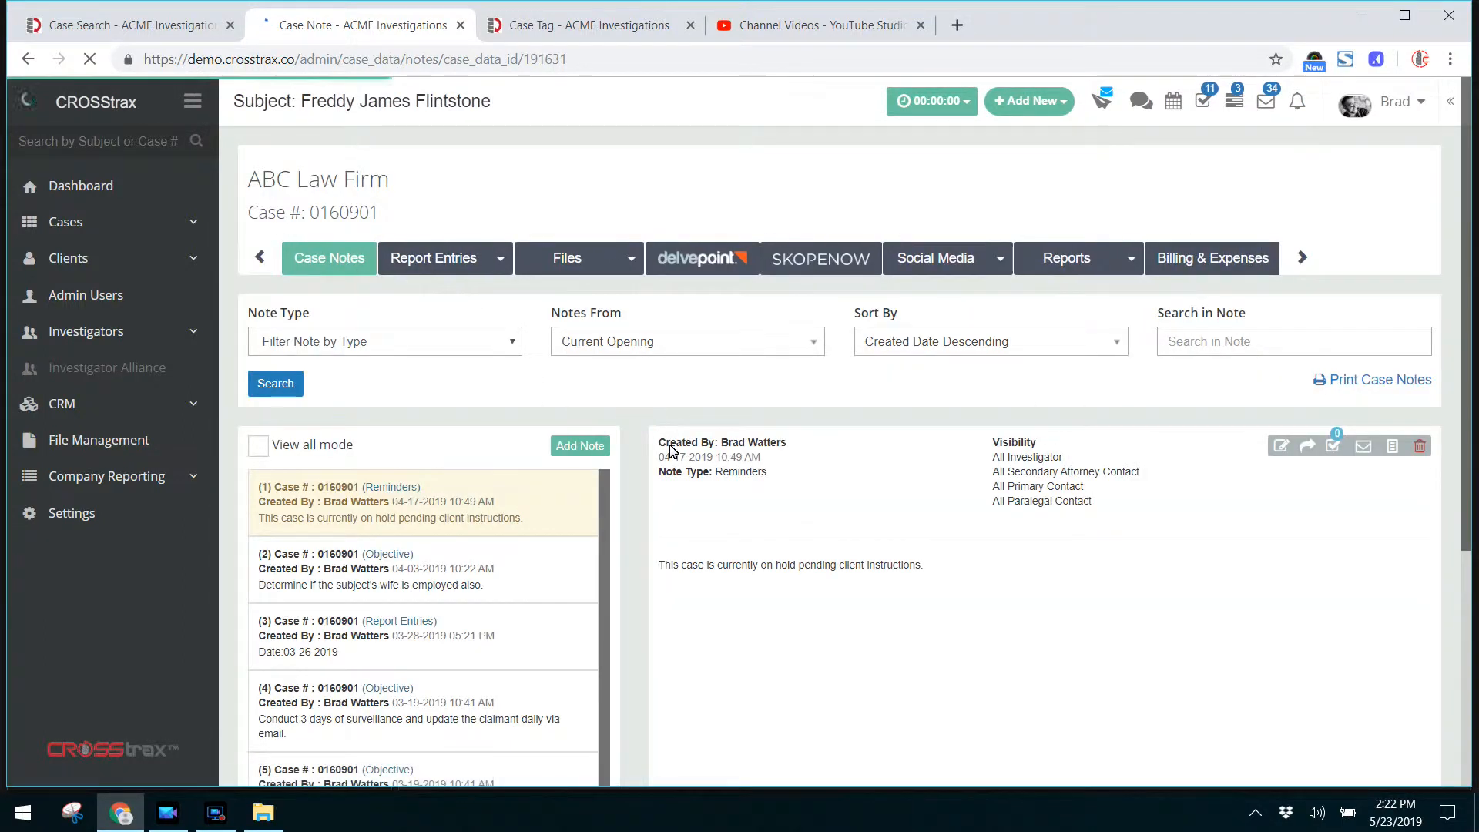
# Start a new case note with its Note Type set to Objective
pyautogui.click(579, 445)
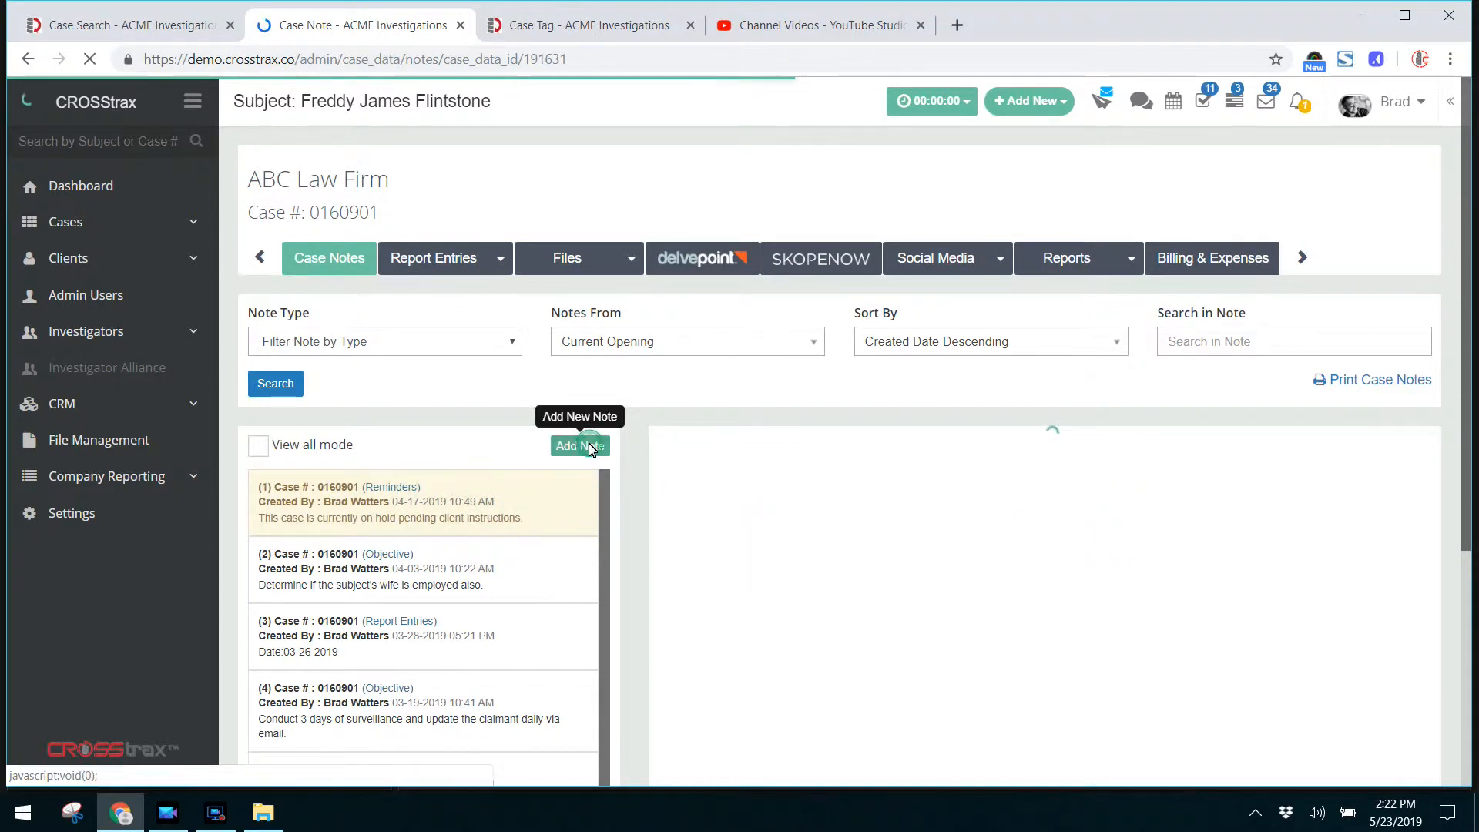
pyautogui.click(579, 445)
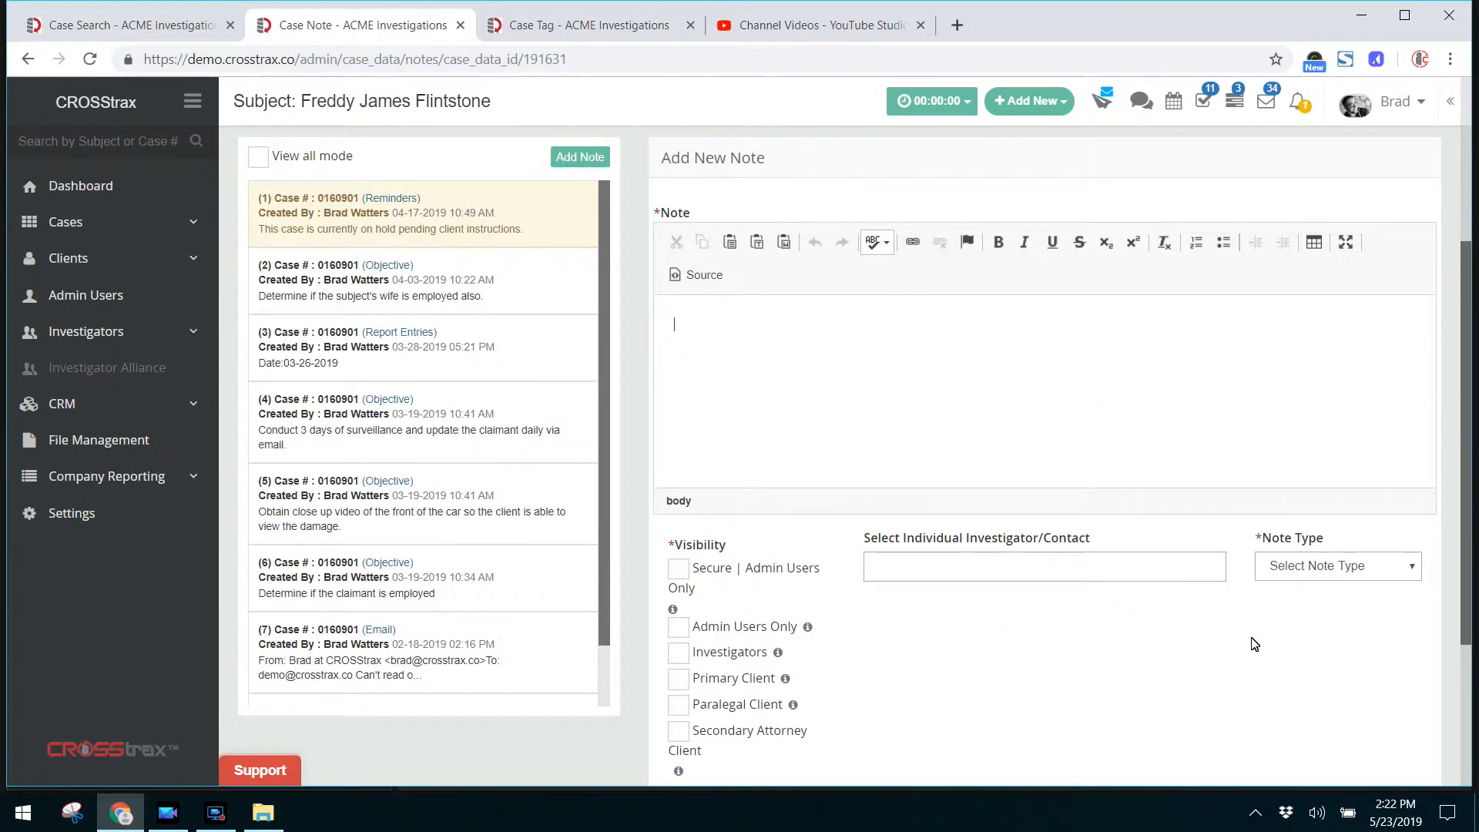
pyautogui.click(1336, 565)
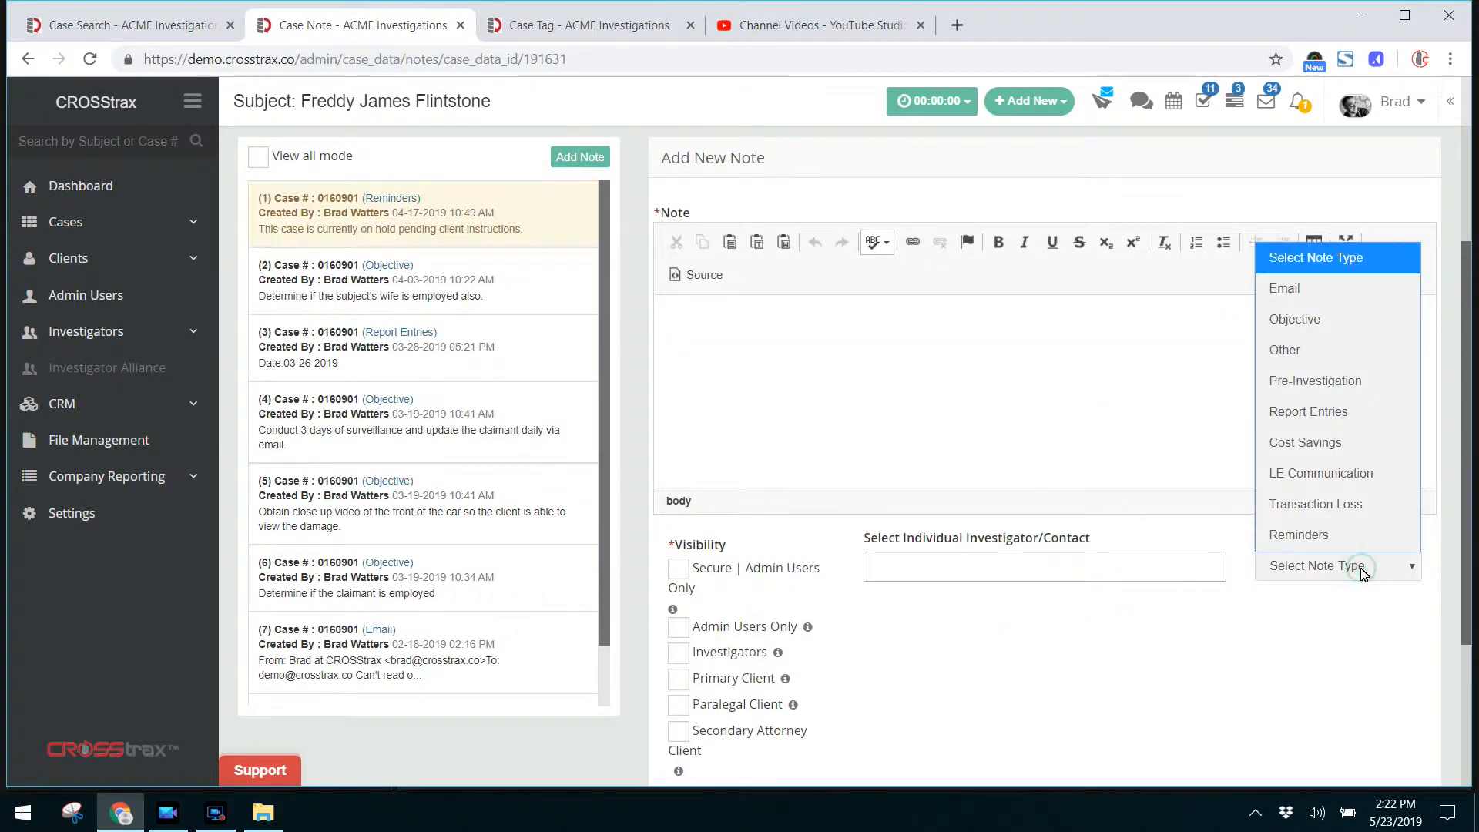
pyautogui.click(1296, 319)
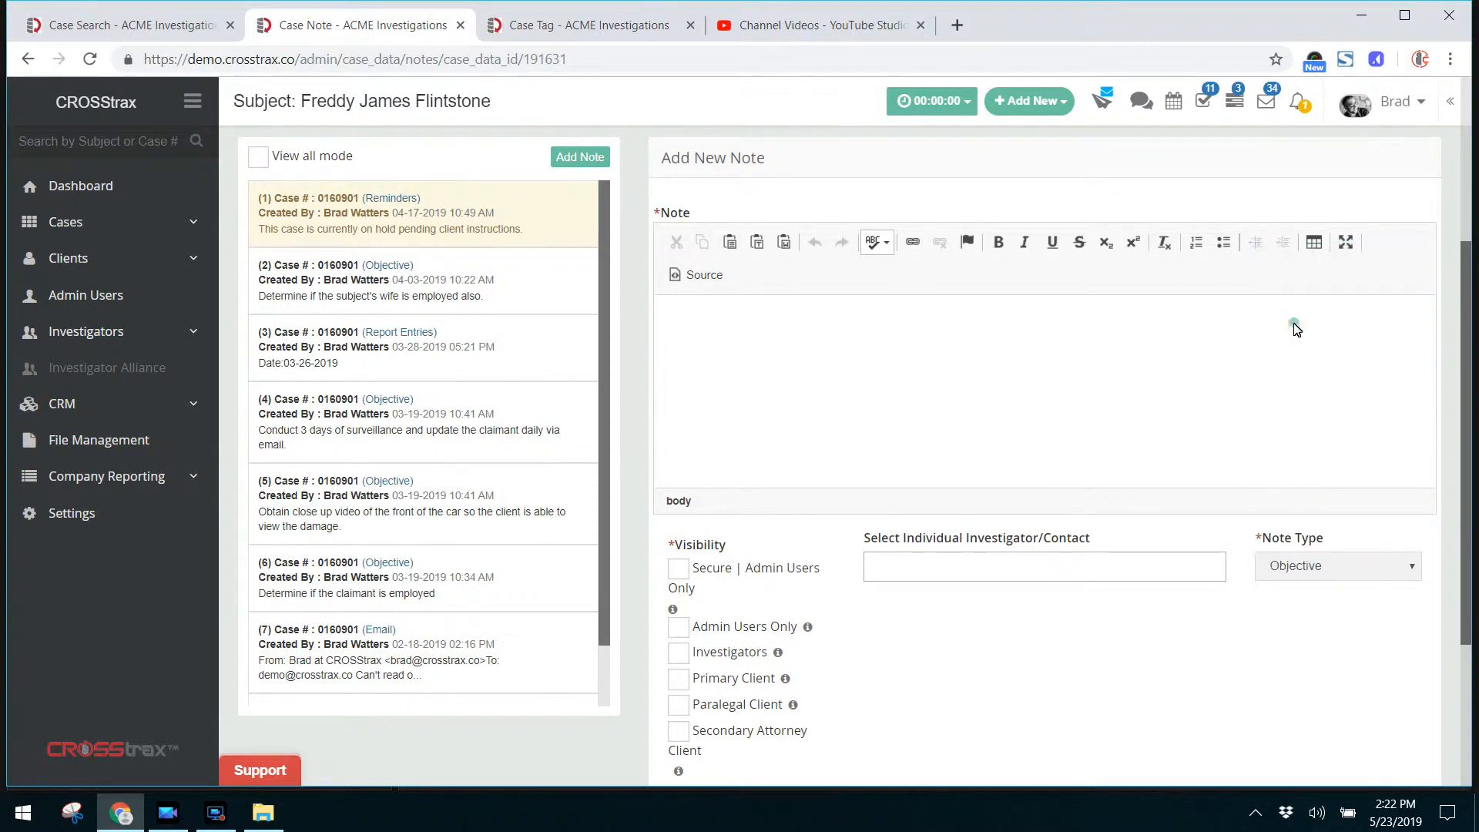
pyautogui.scroll(-3)
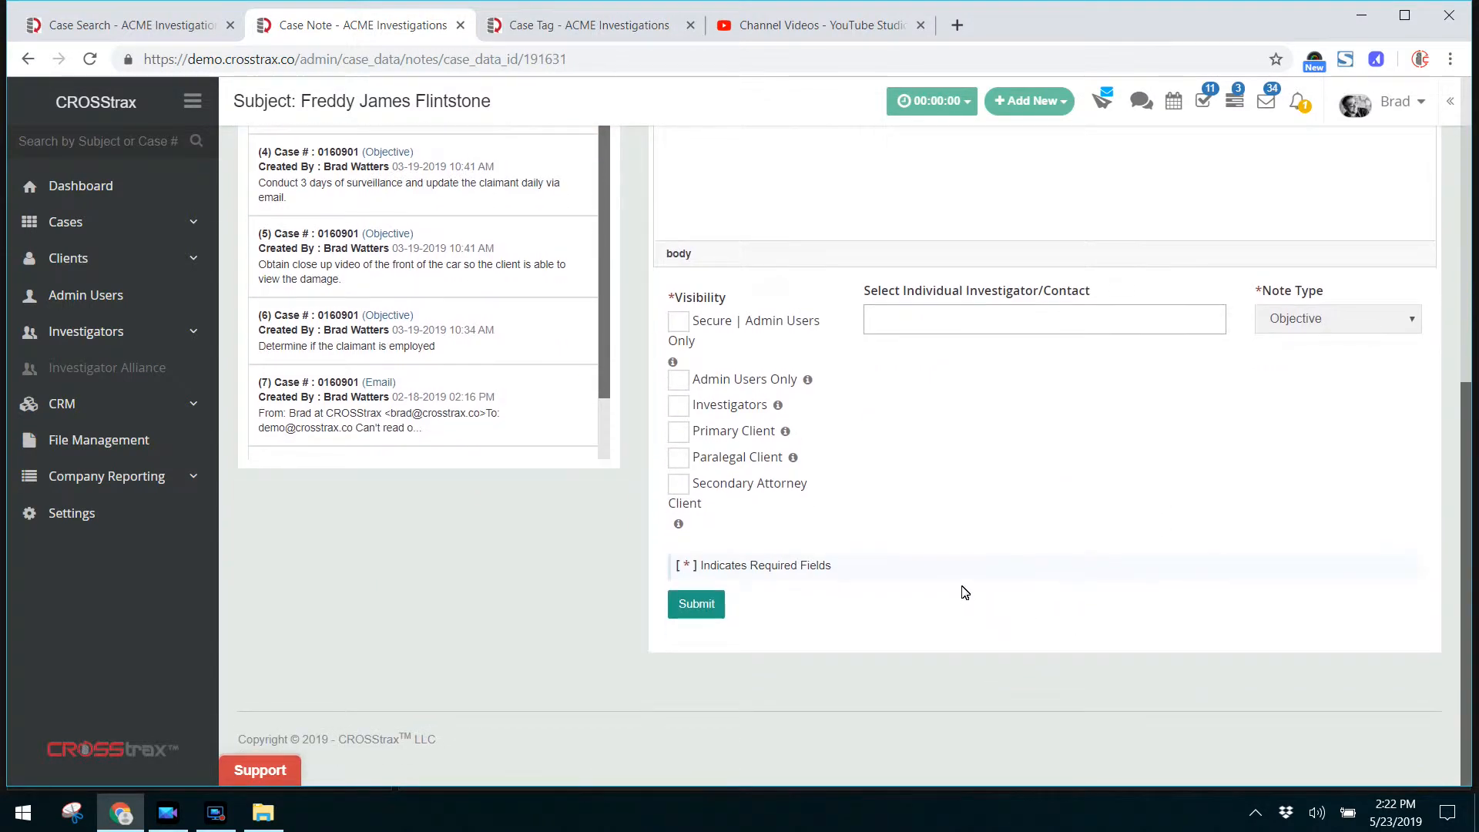
pyautogui.scroll(3)
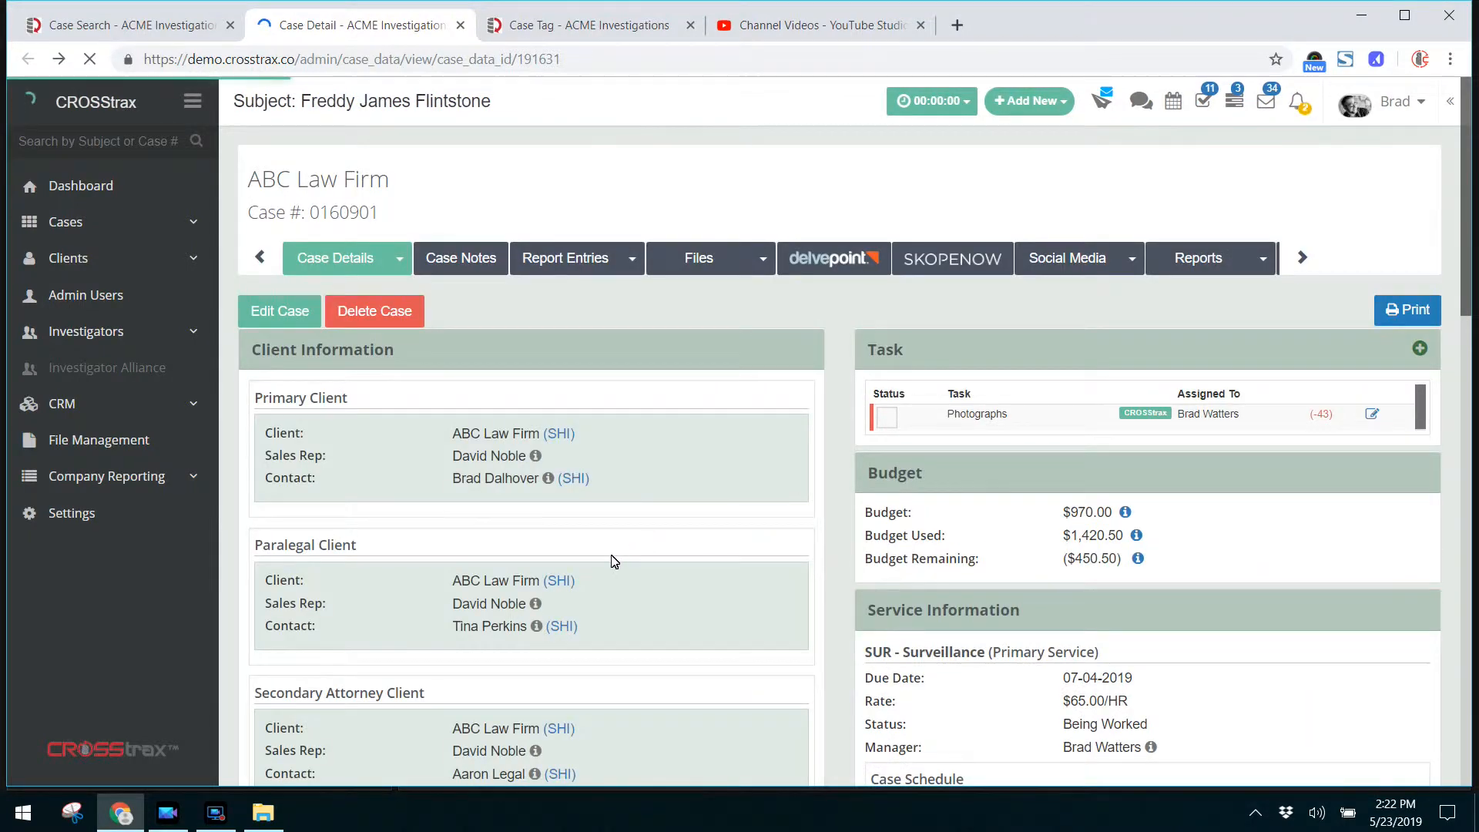
# Point out the Objective list and Primary Subject Information section on the case detail page
pyautogui.scroll(-3)
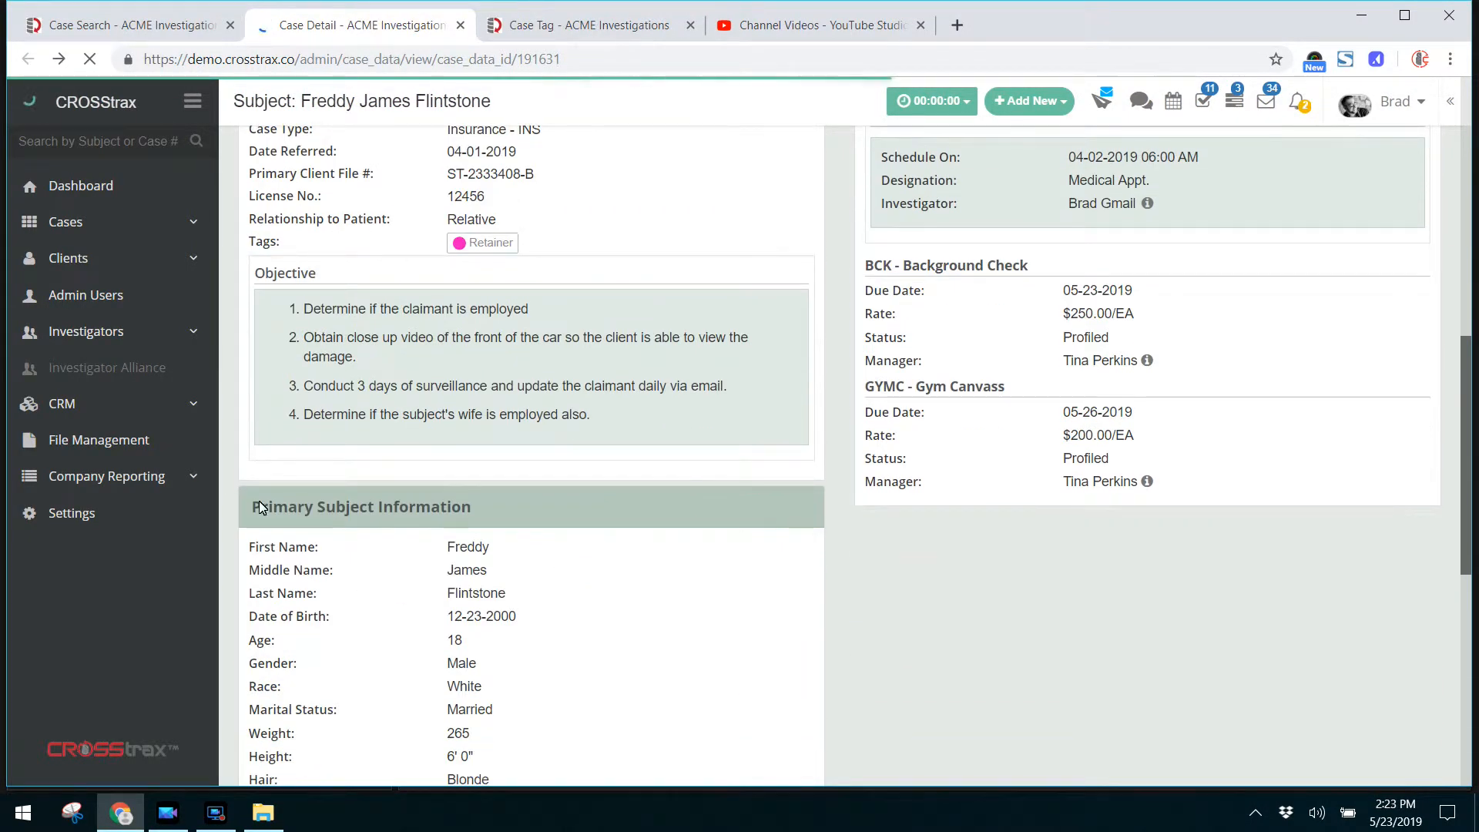
pyautogui.doubleClick(360, 506)
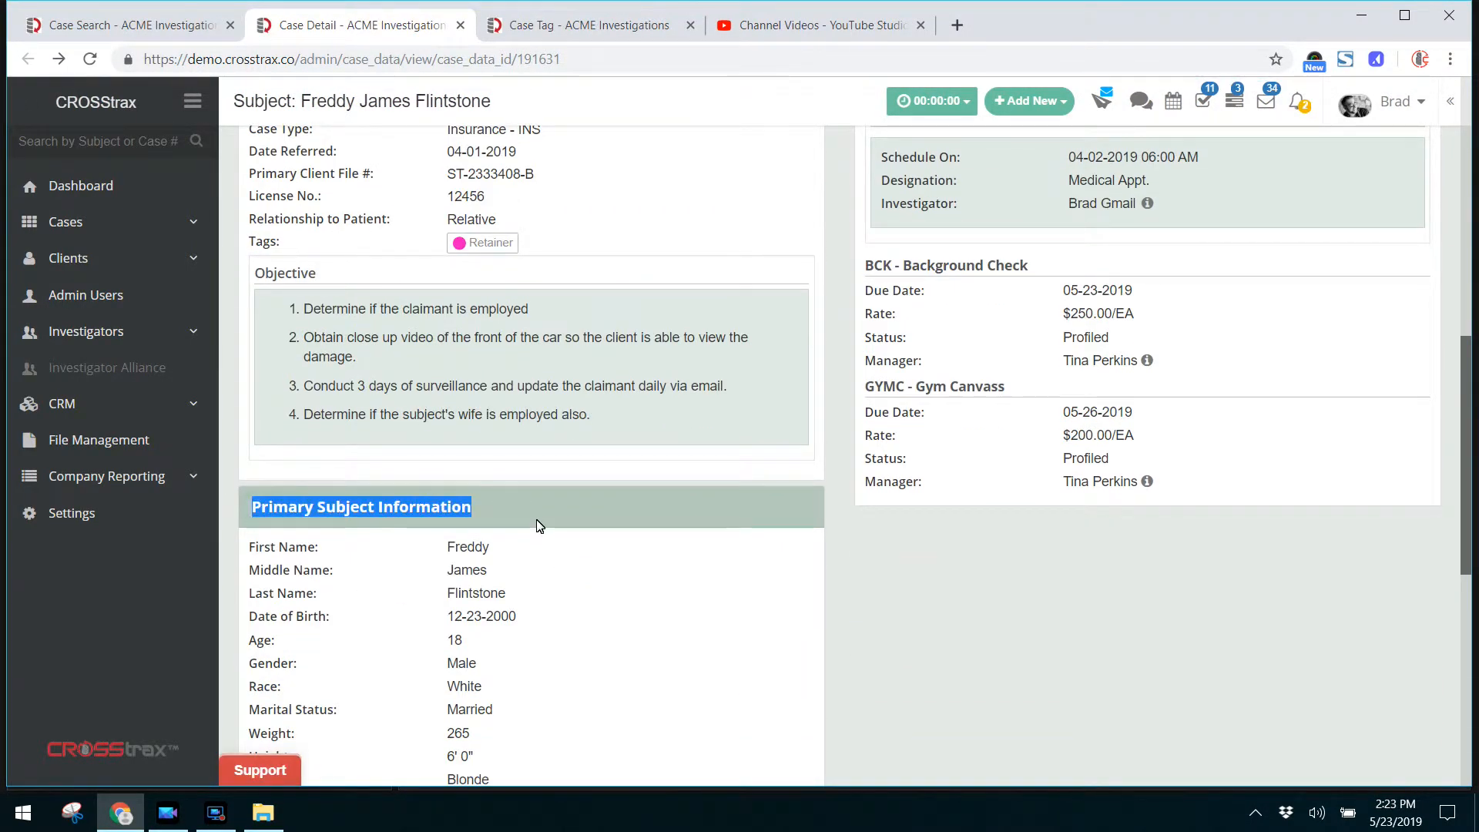
pyautogui.scroll(-3)
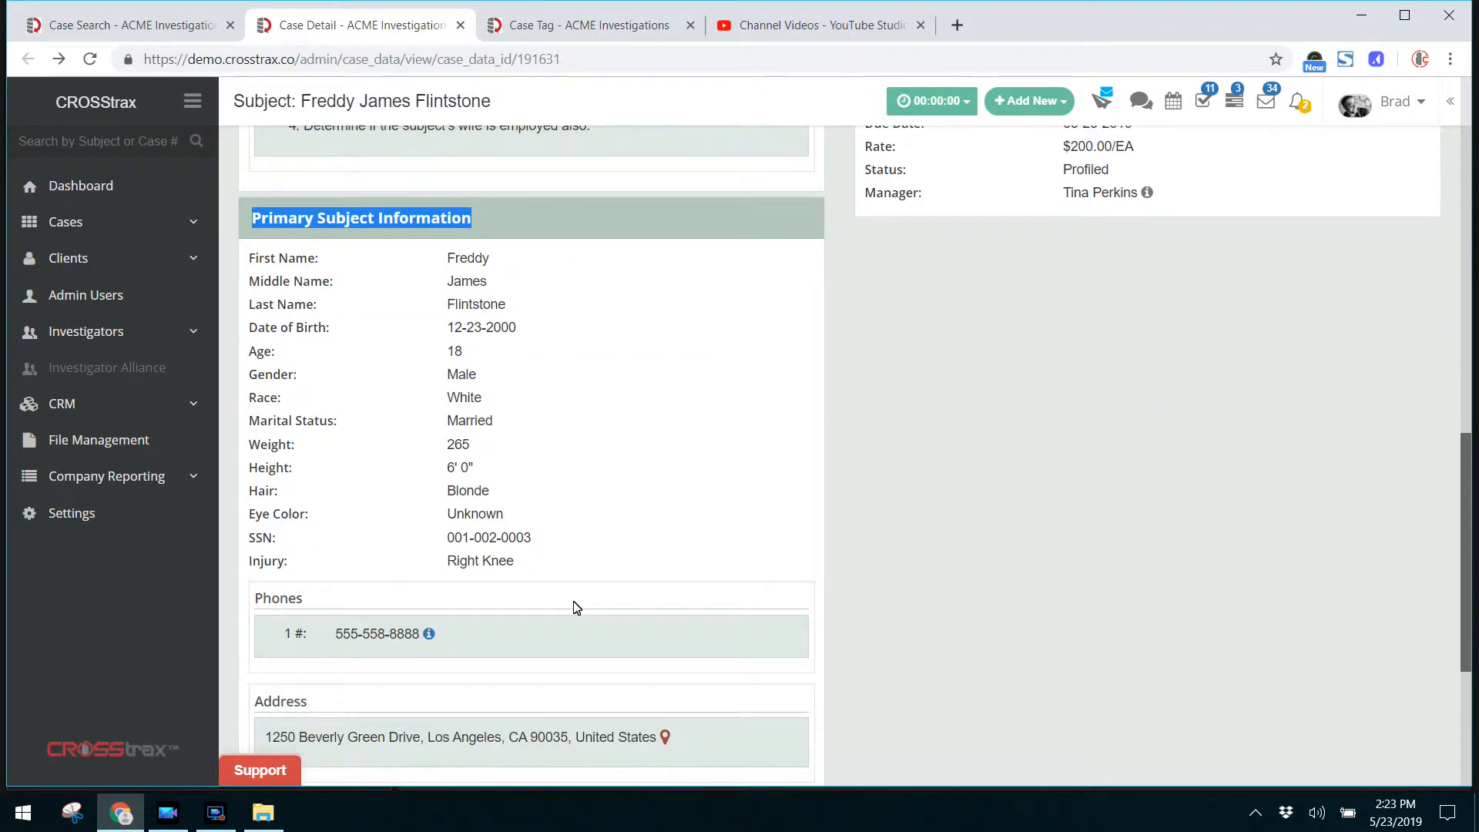
pyautogui.scroll(3)
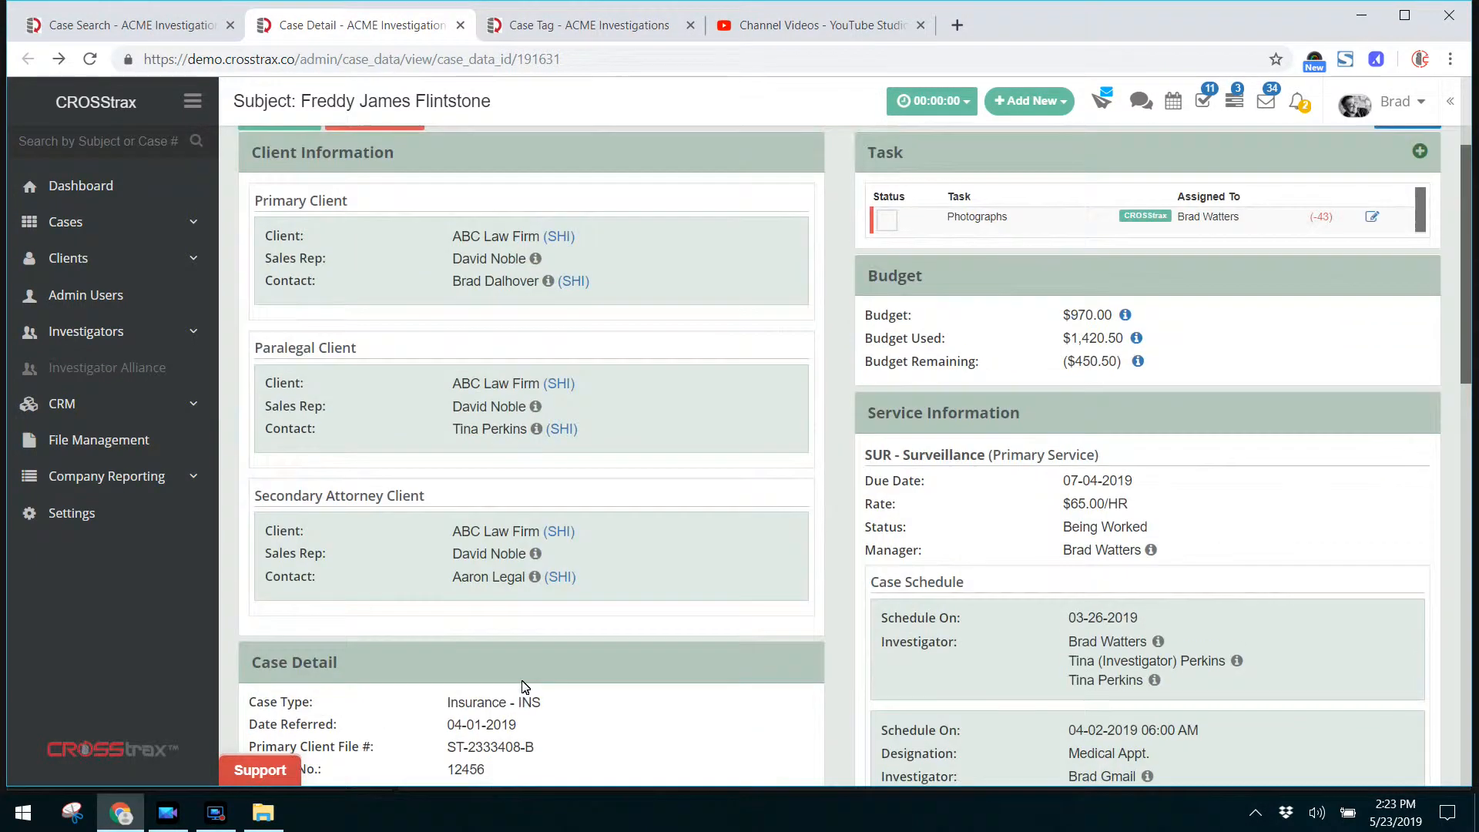
pyautogui.scroll(3)
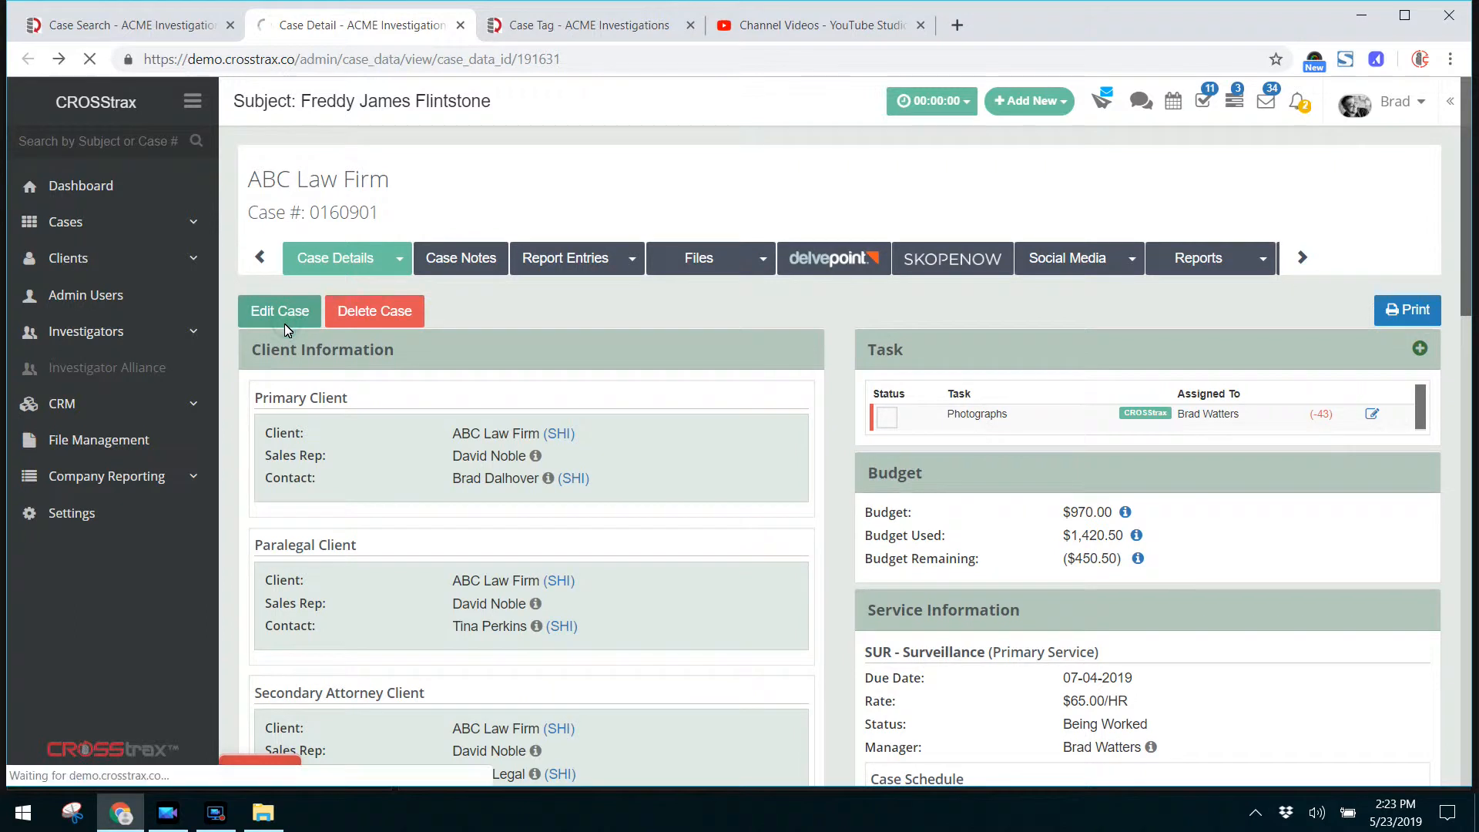
# Review the Edit Case form through services, schedules, subject address, phones and vehicles, then return to case details
pyautogui.click(279, 311)
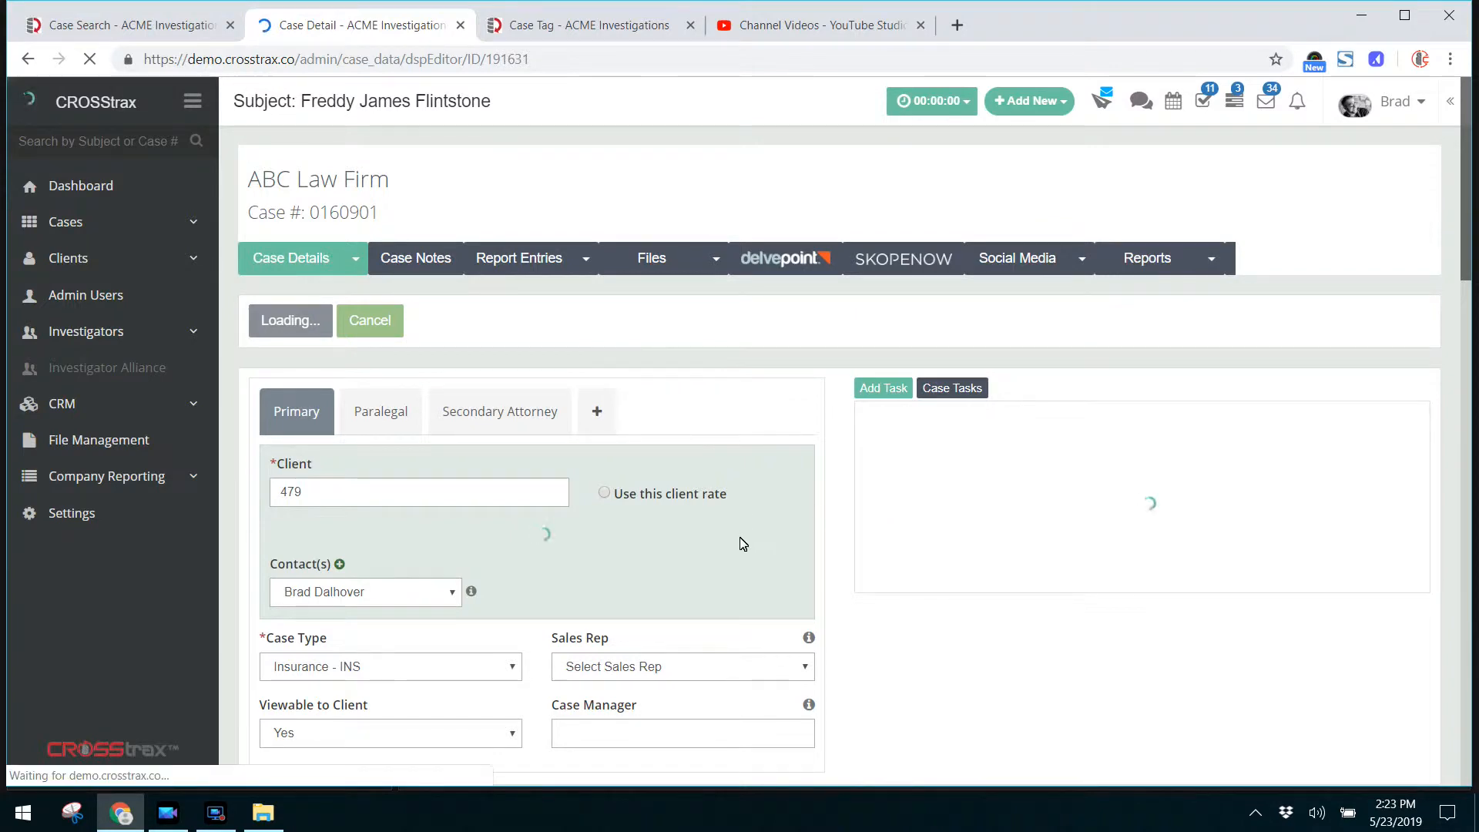
pyautogui.scroll(-3)
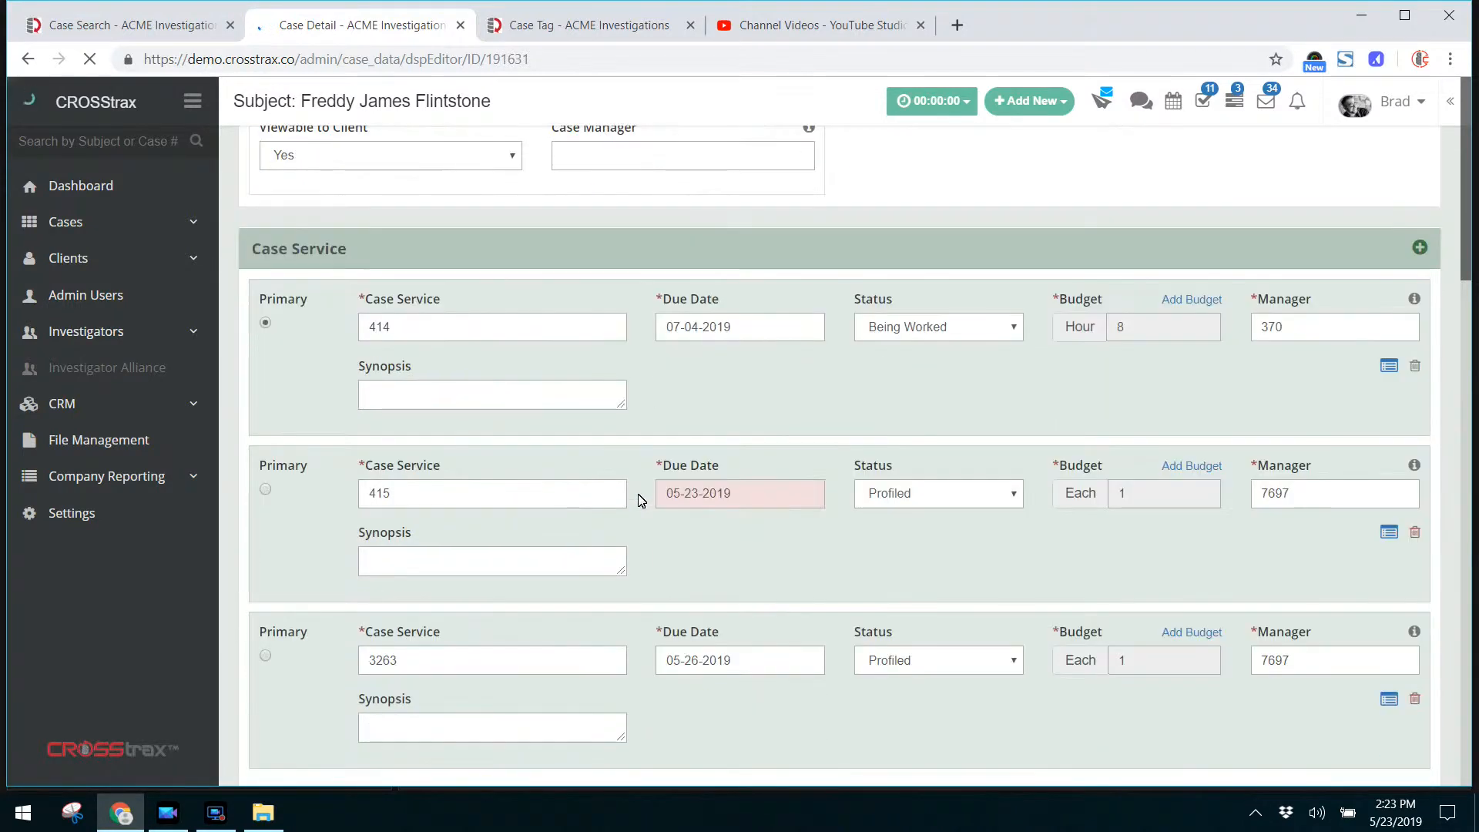
pyautogui.scroll(-3)
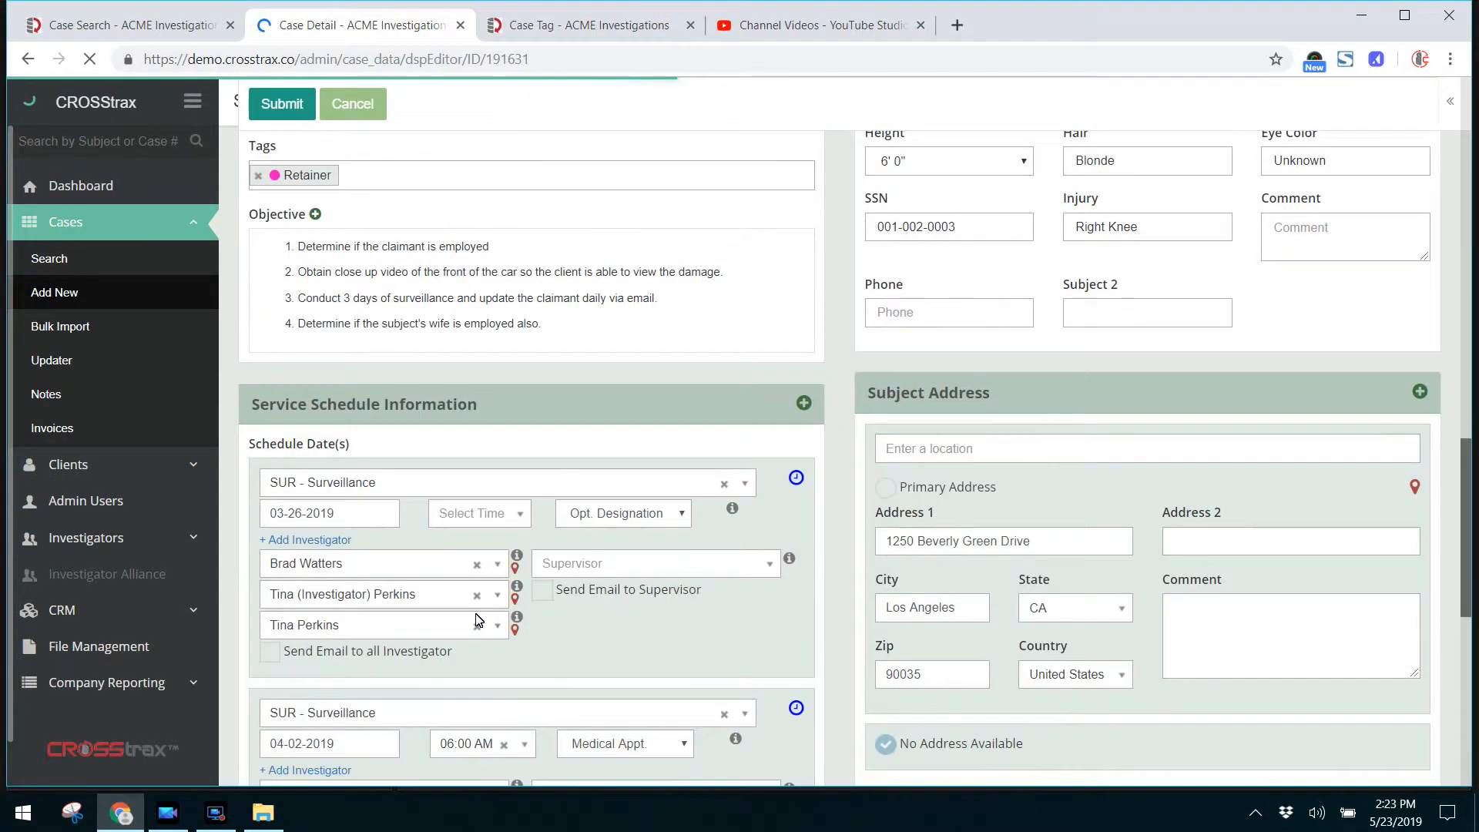
pyautogui.scroll(-3)
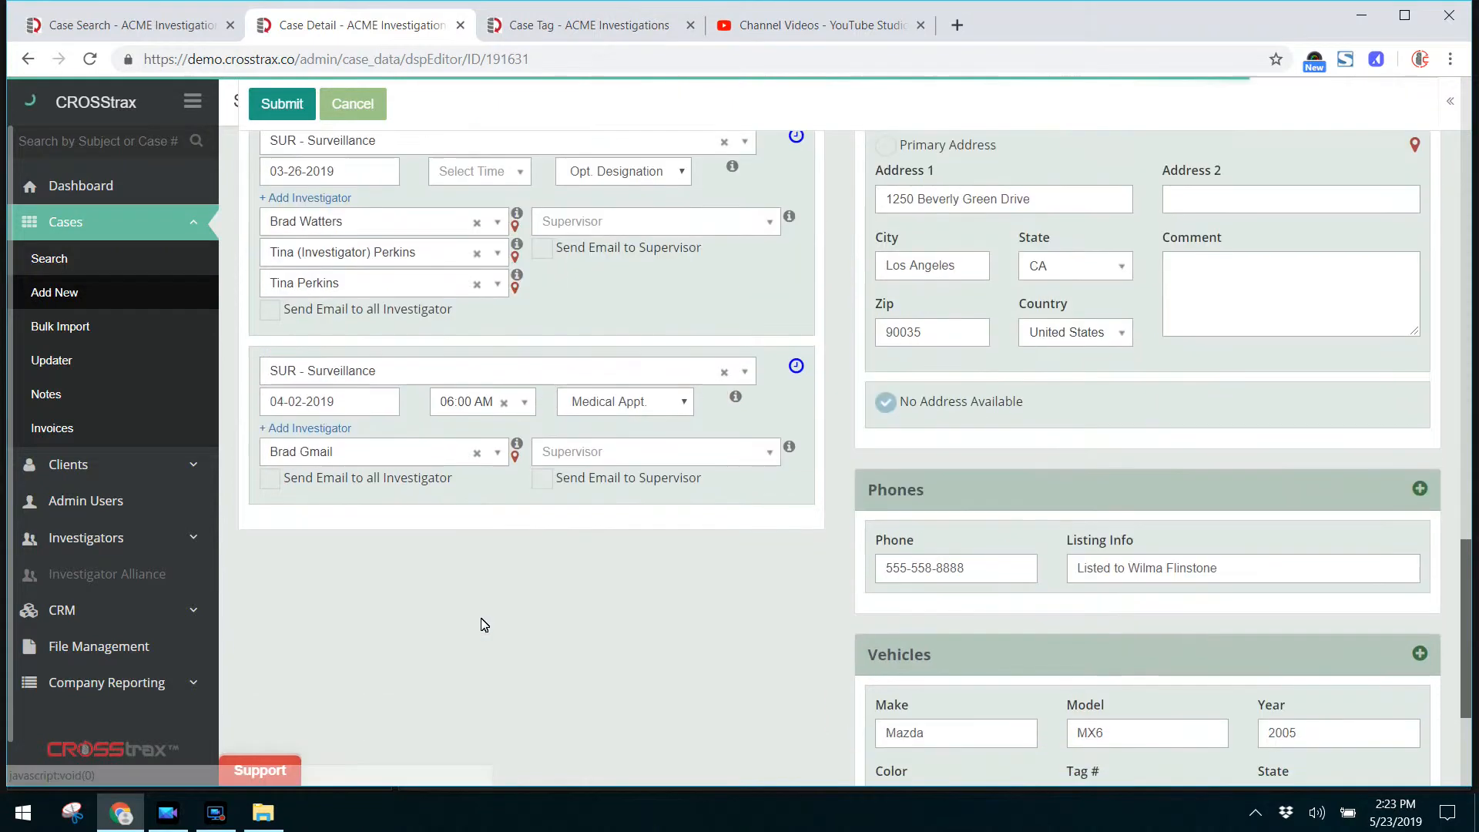
pyautogui.scroll(-3)
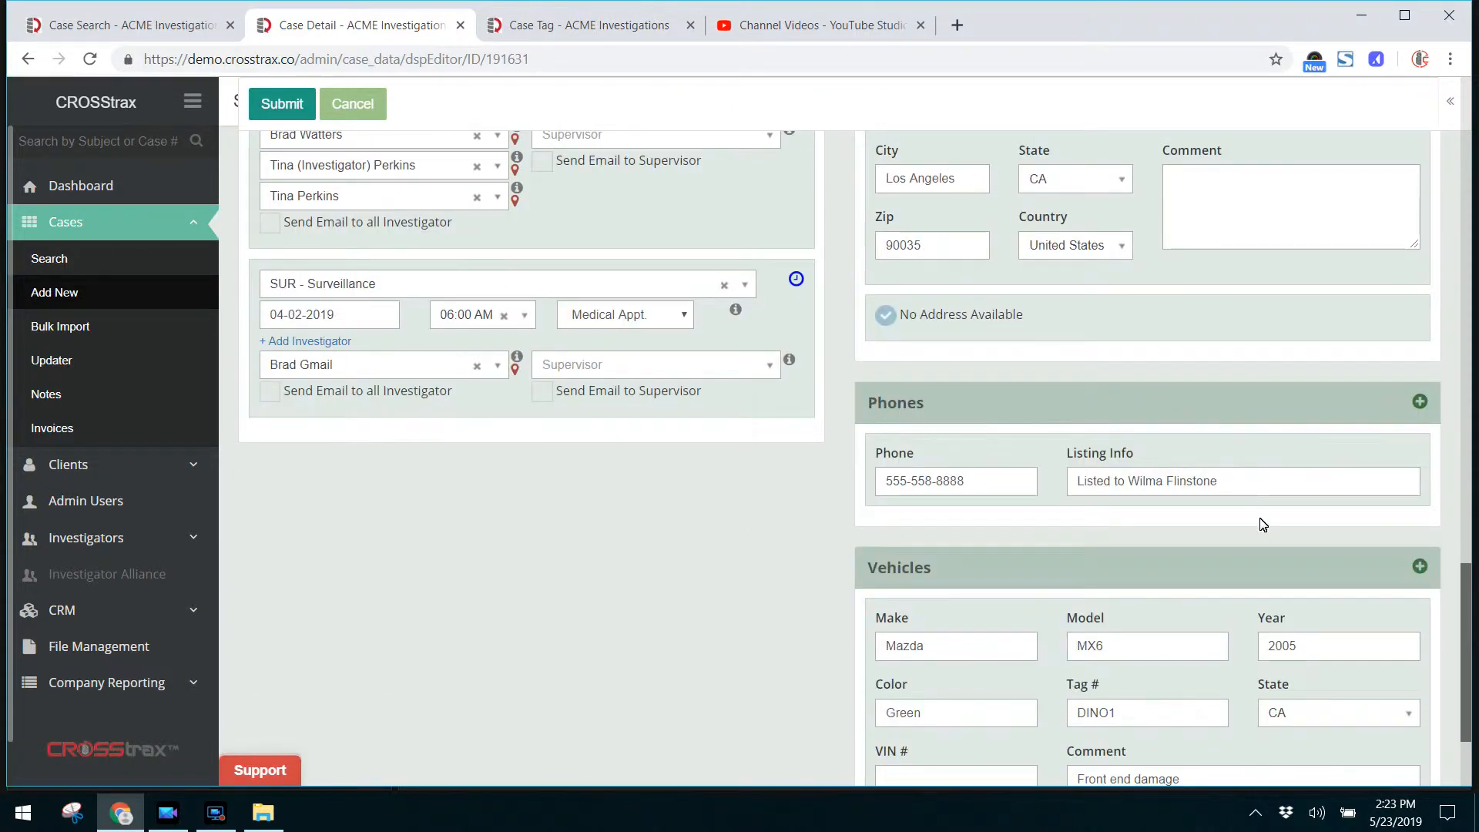
pyautogui.scroll(-3)
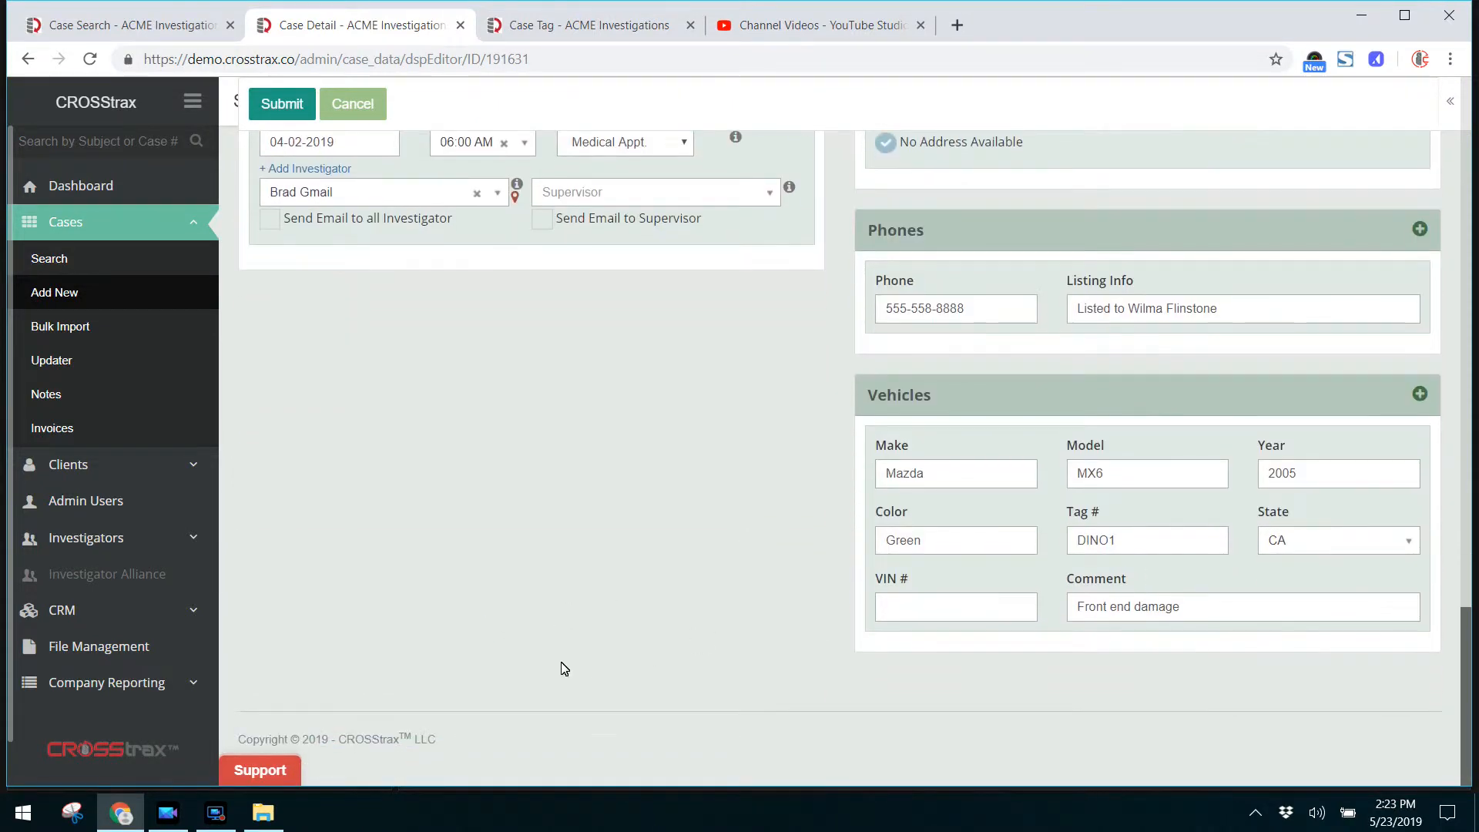
pyautogui.click(353, 103)
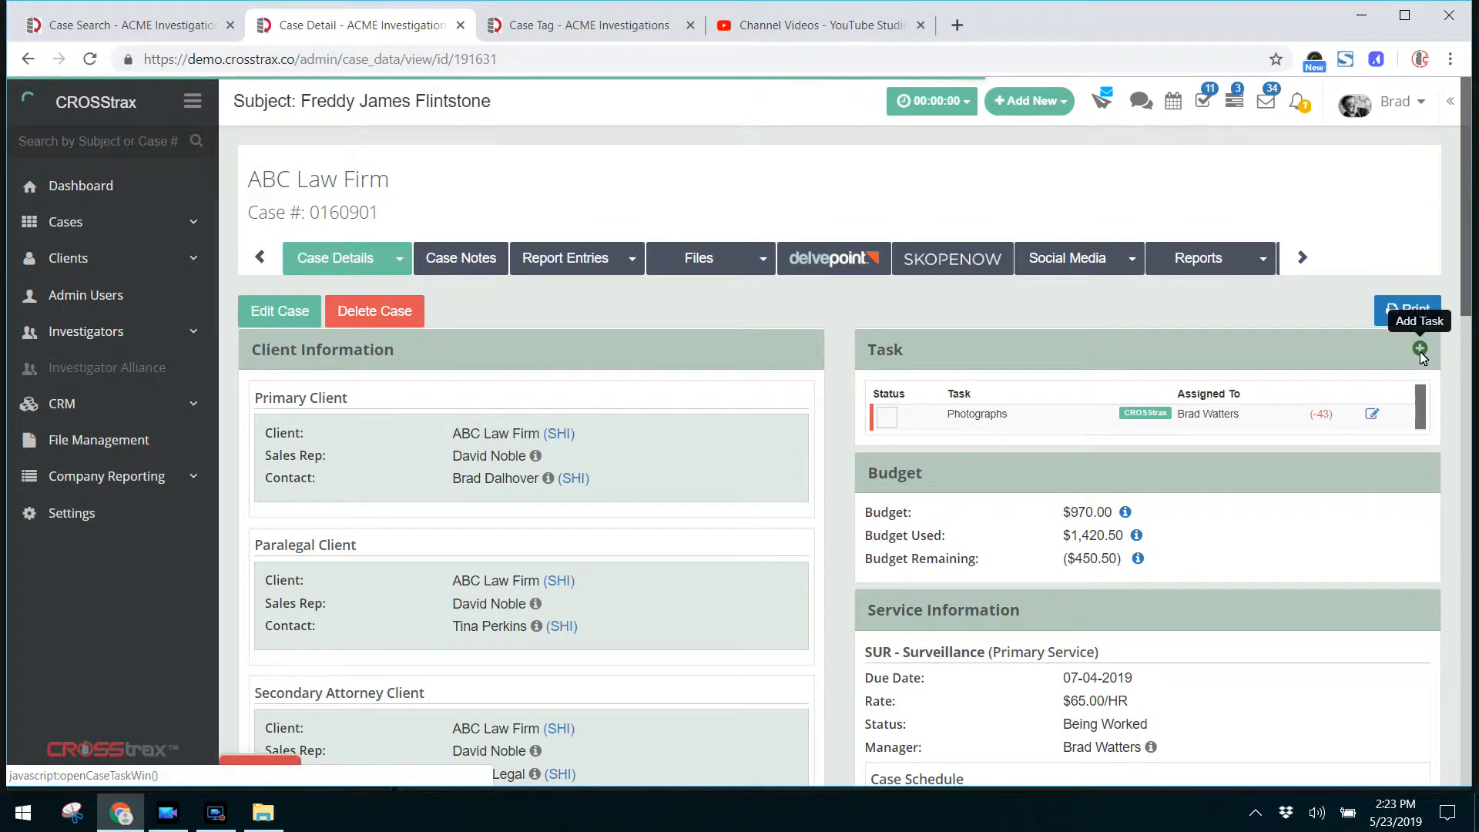
pyautogui.moveTo(904, 490)
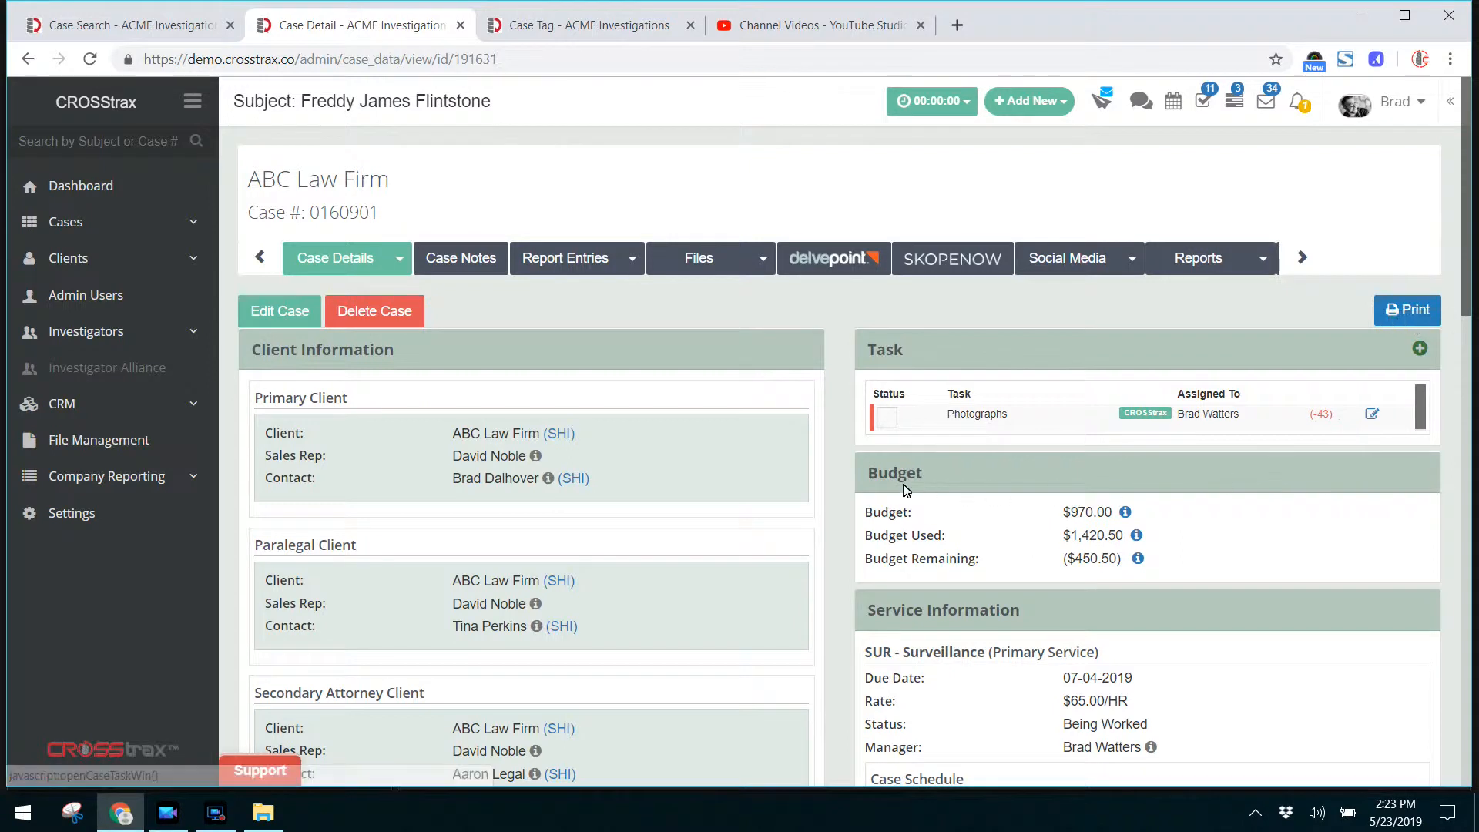
pyautogui.doubleClick(894, 473)
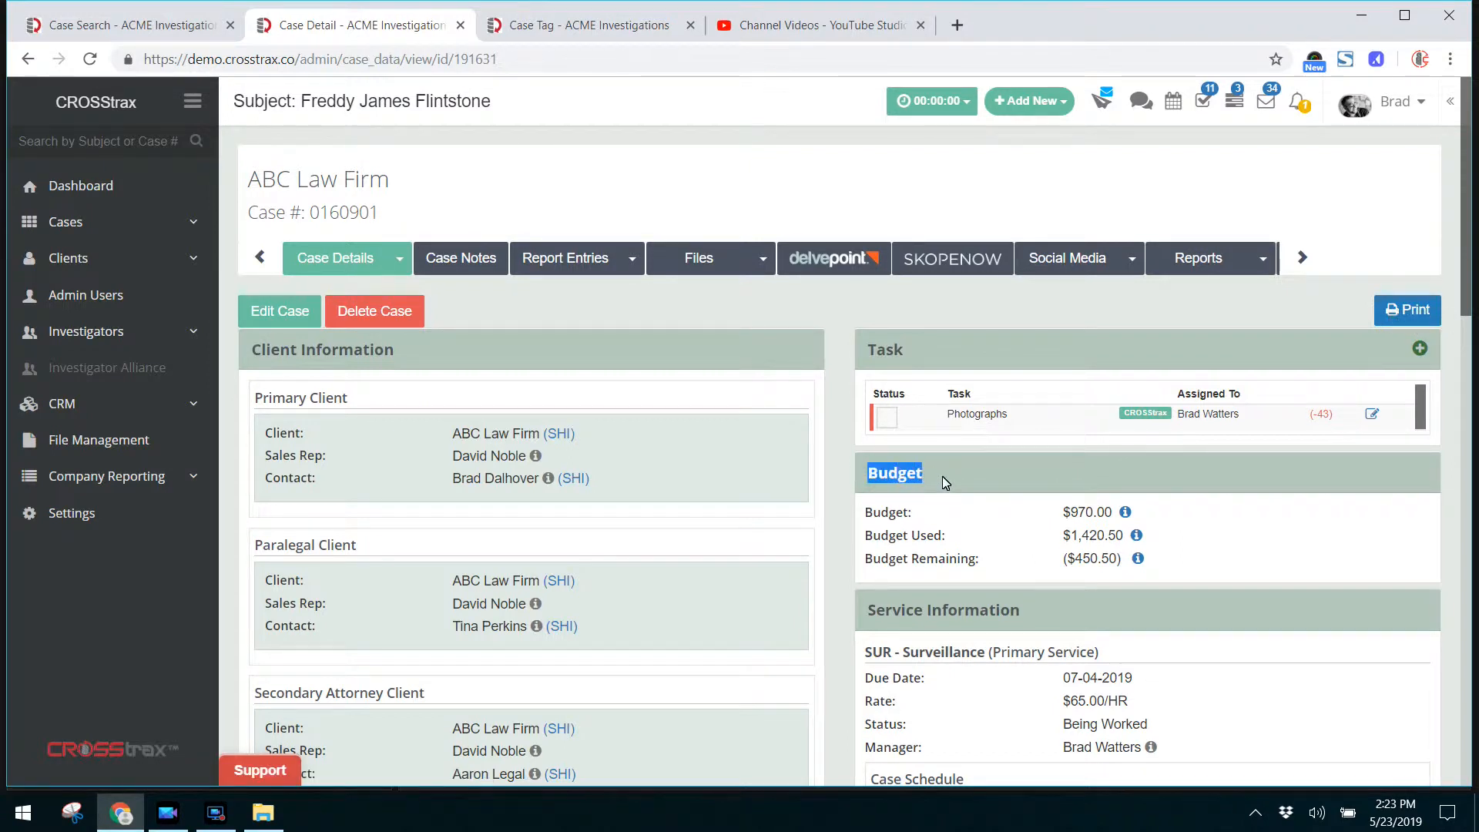
pyautogui.click(1126, 512)
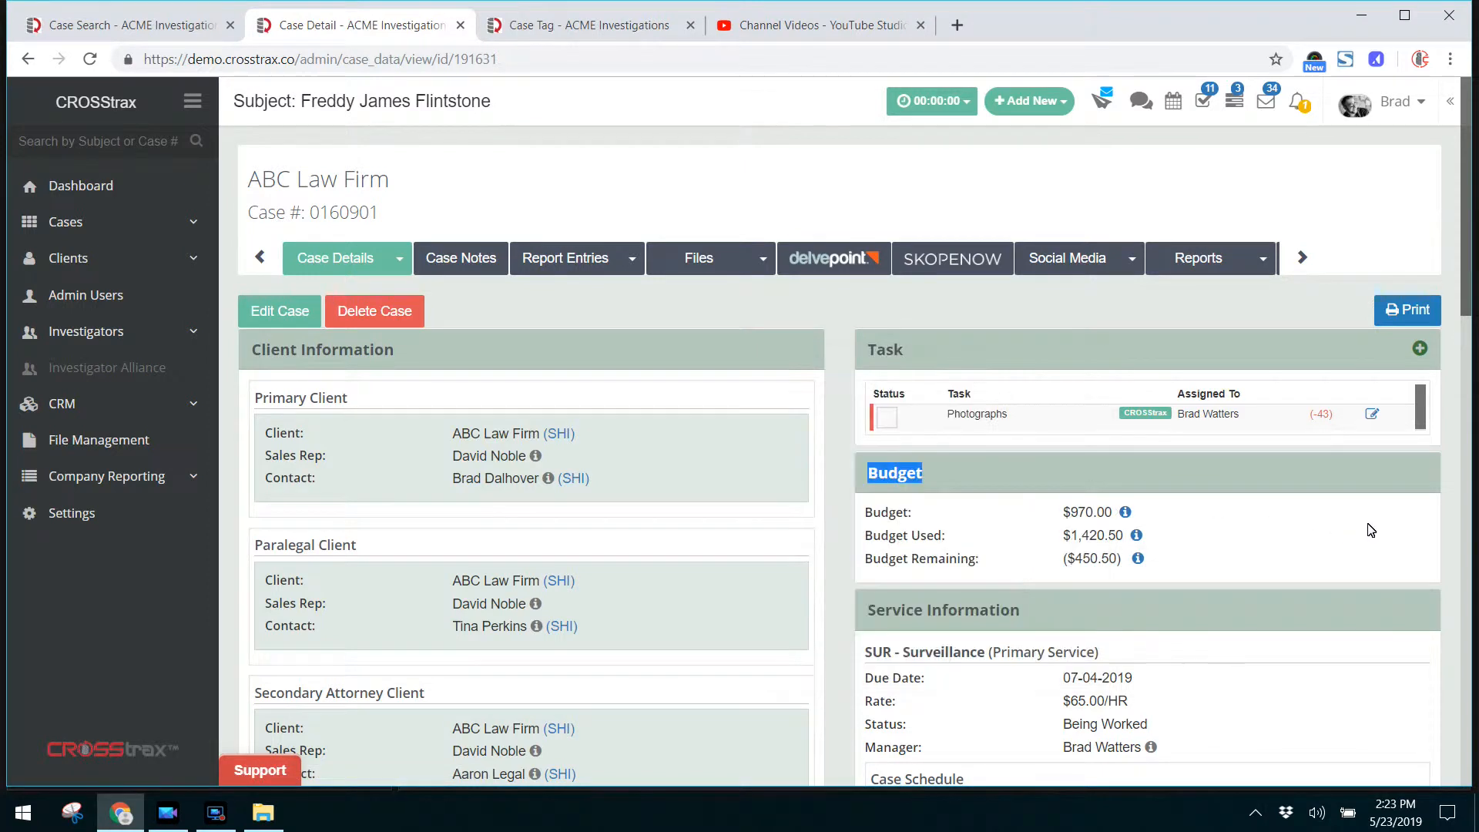
pyautogui.click(1138, 534)
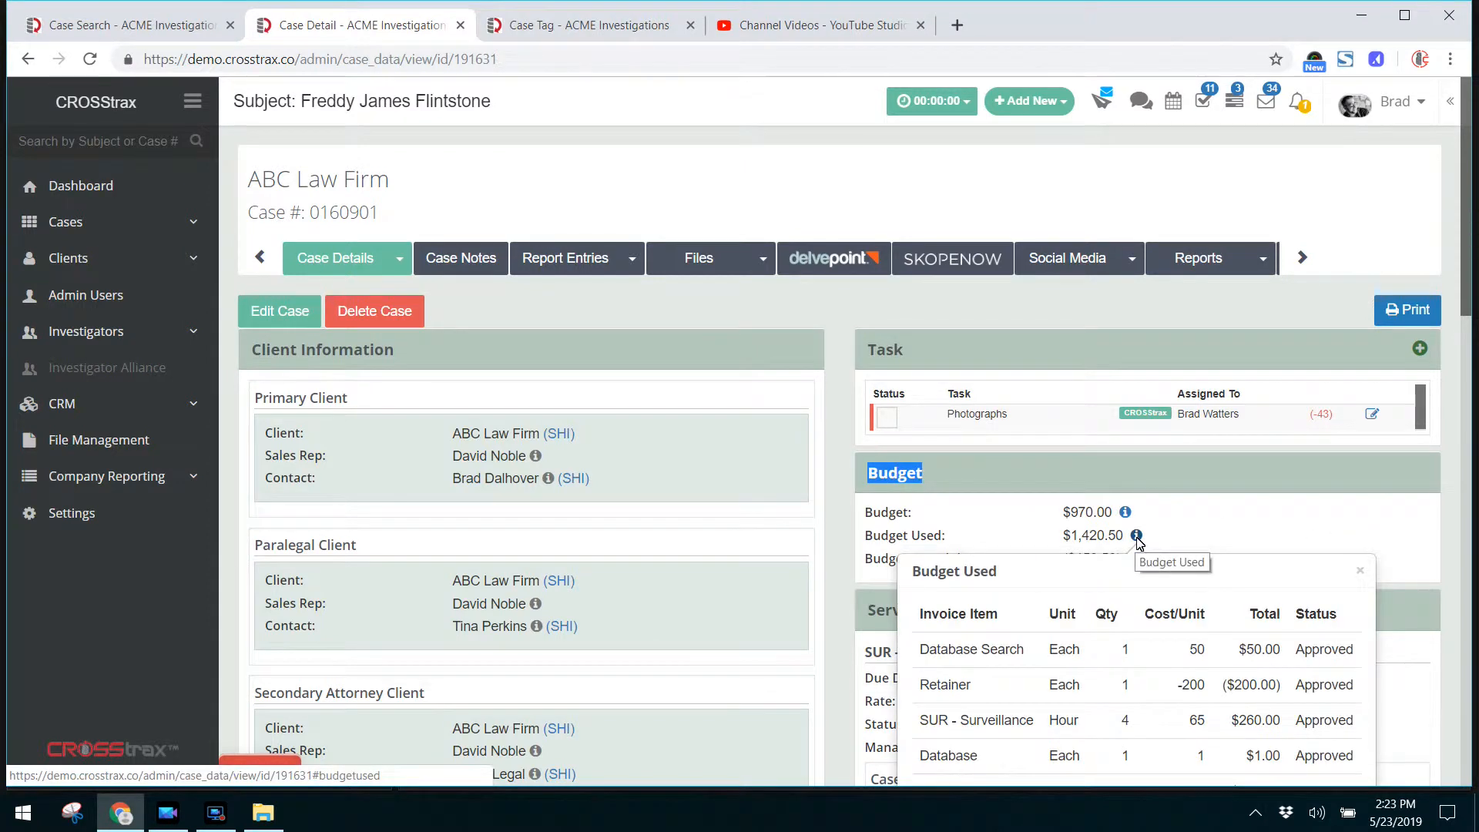
pyautogui.scroll(-3)
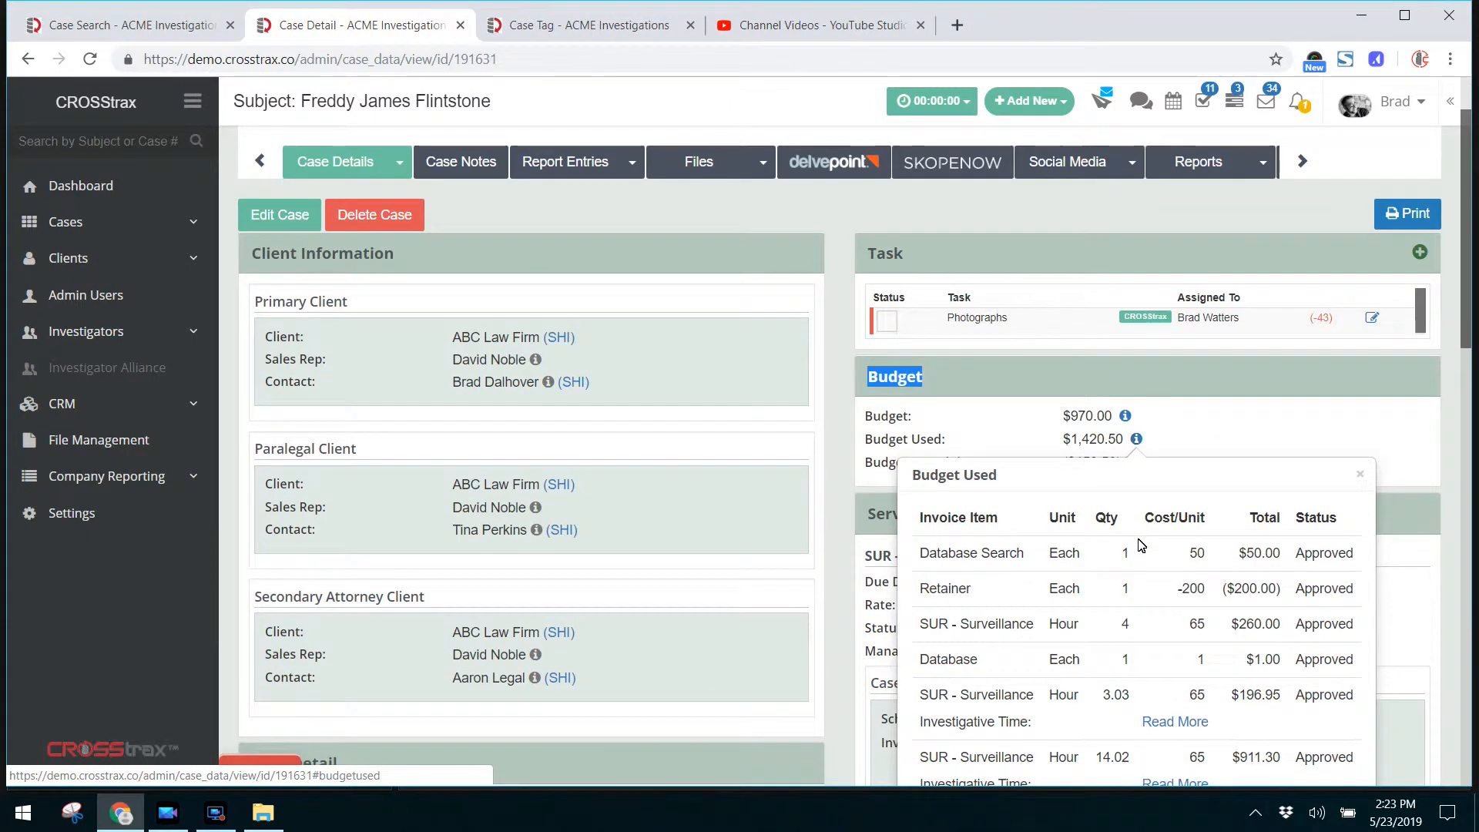
pyautogui.scroll(-3)
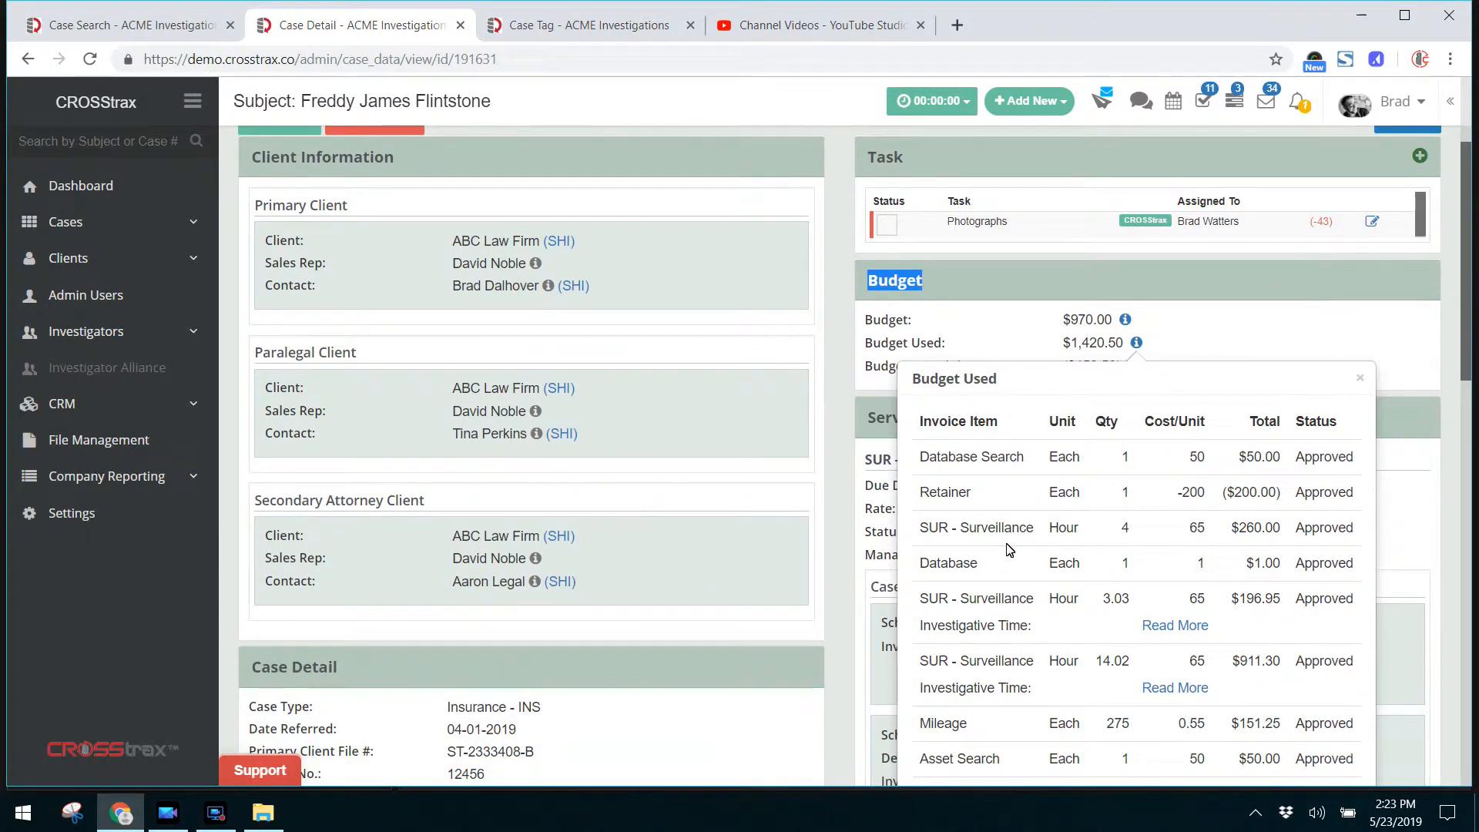
pyautogui.scroll(-3)
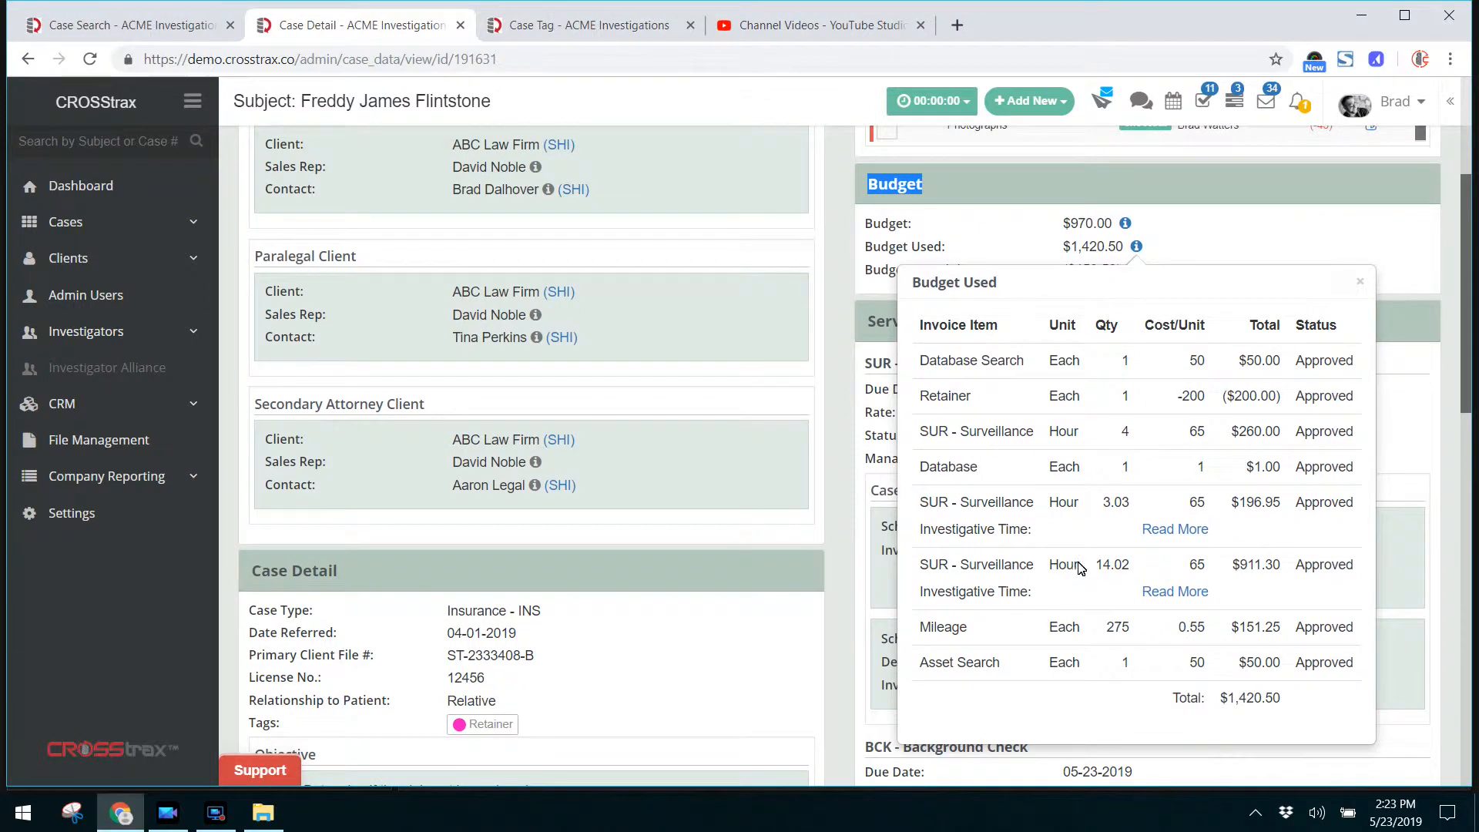
pyautogui.click(1359, 281)
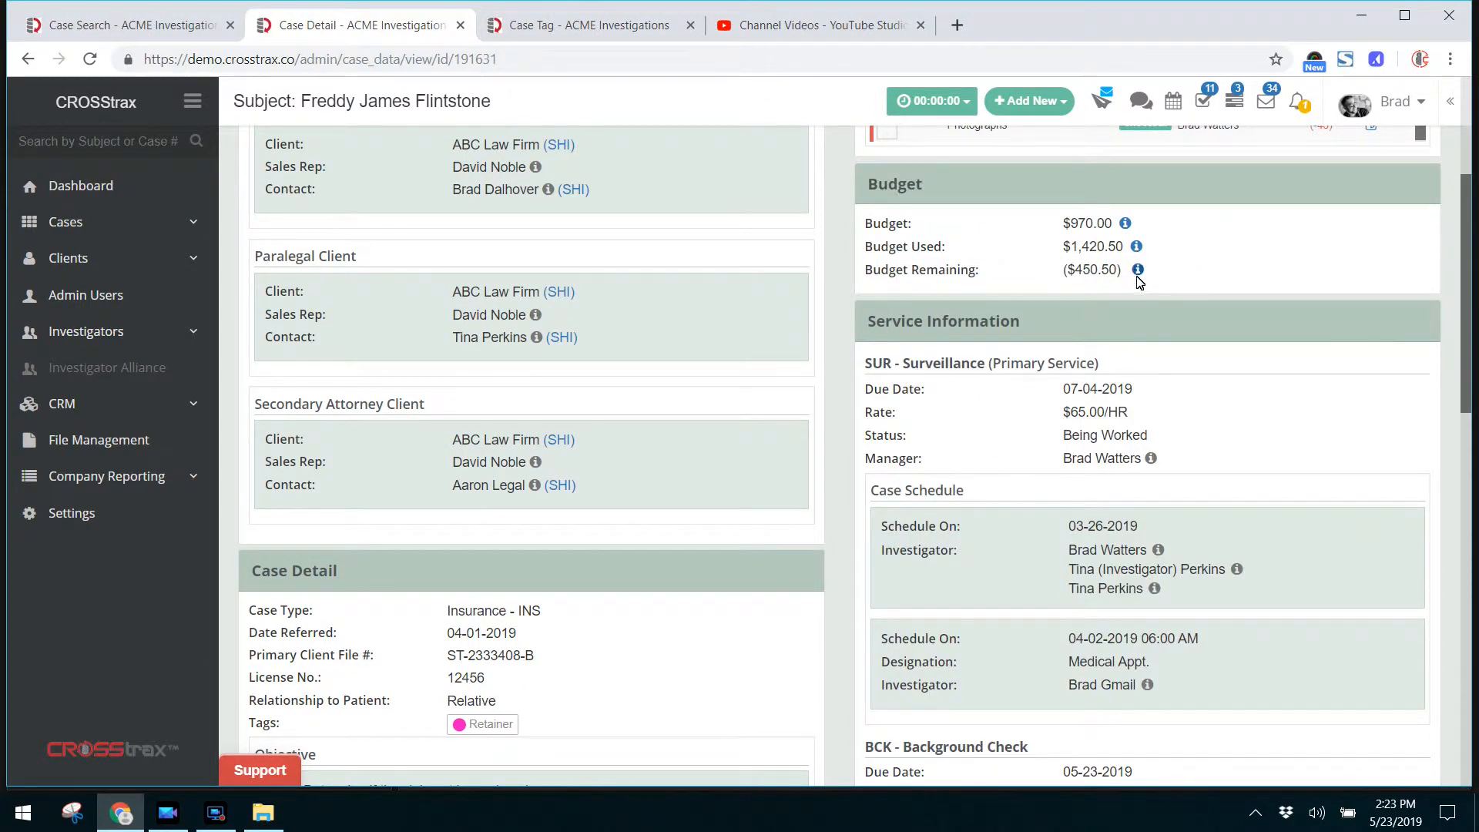
pyautogui.click(1137, 246)
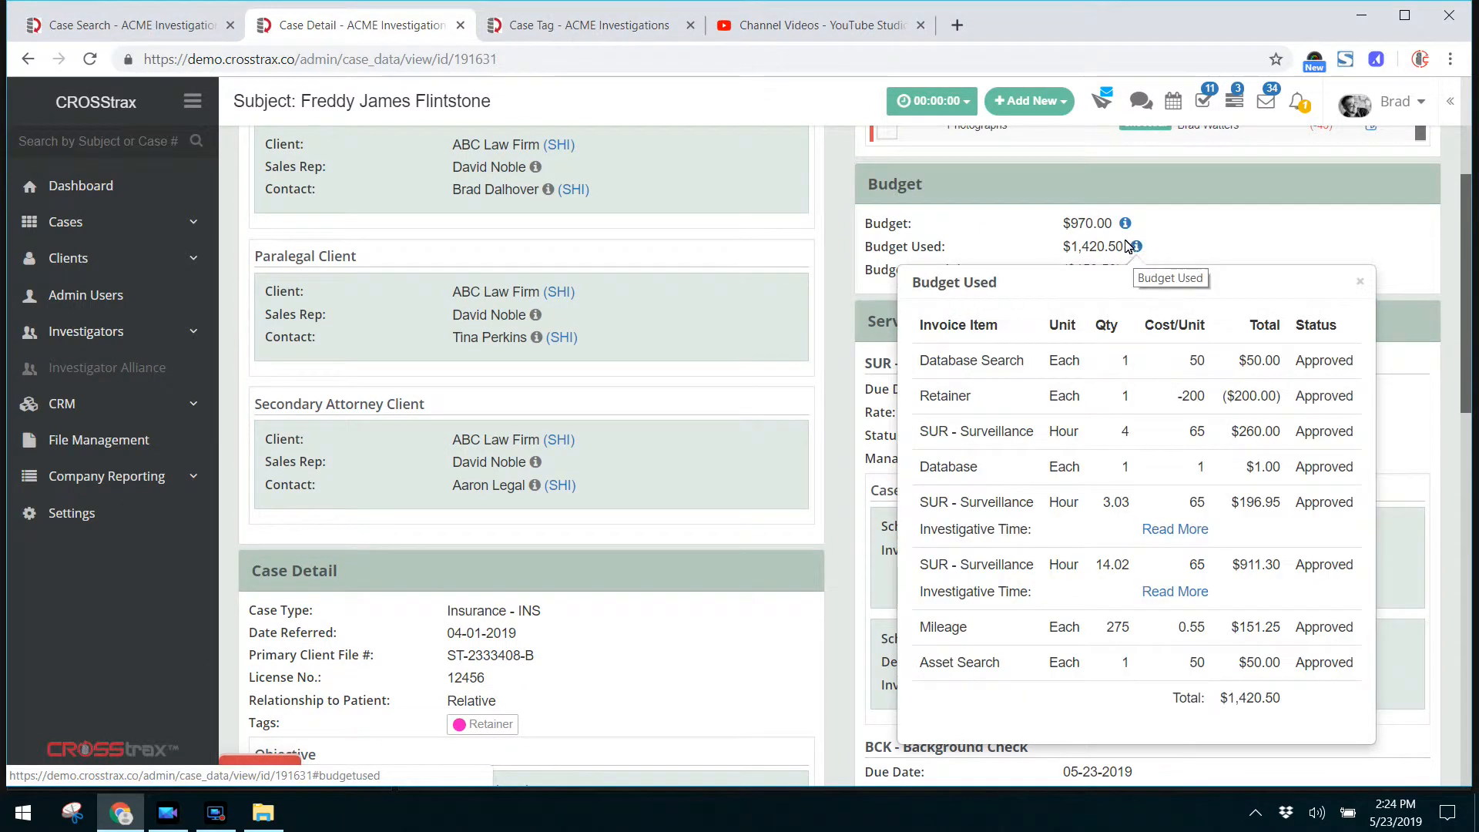
pyautogui.click(1128, 222)
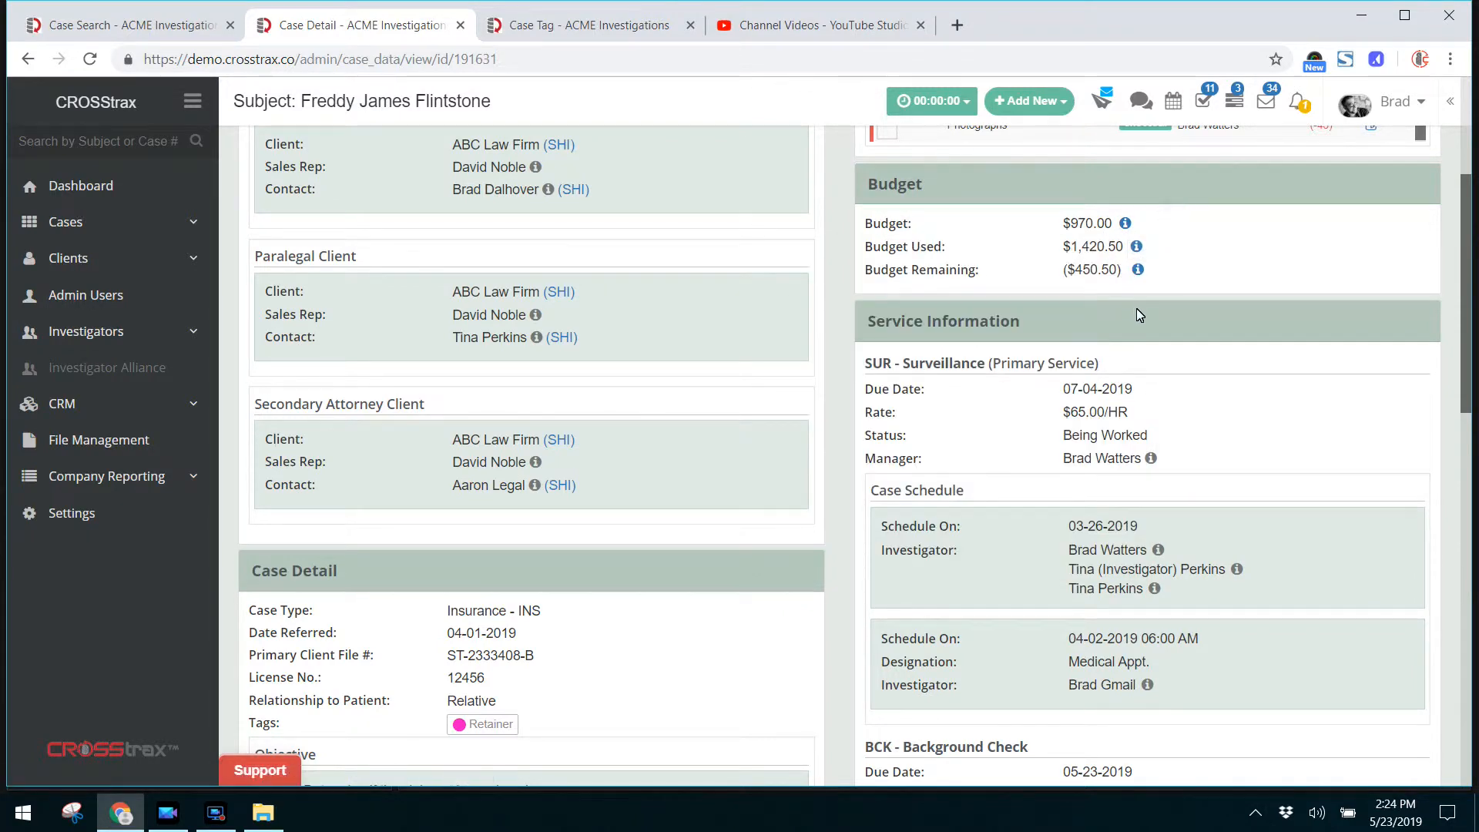
pyautogui.scroll(3)
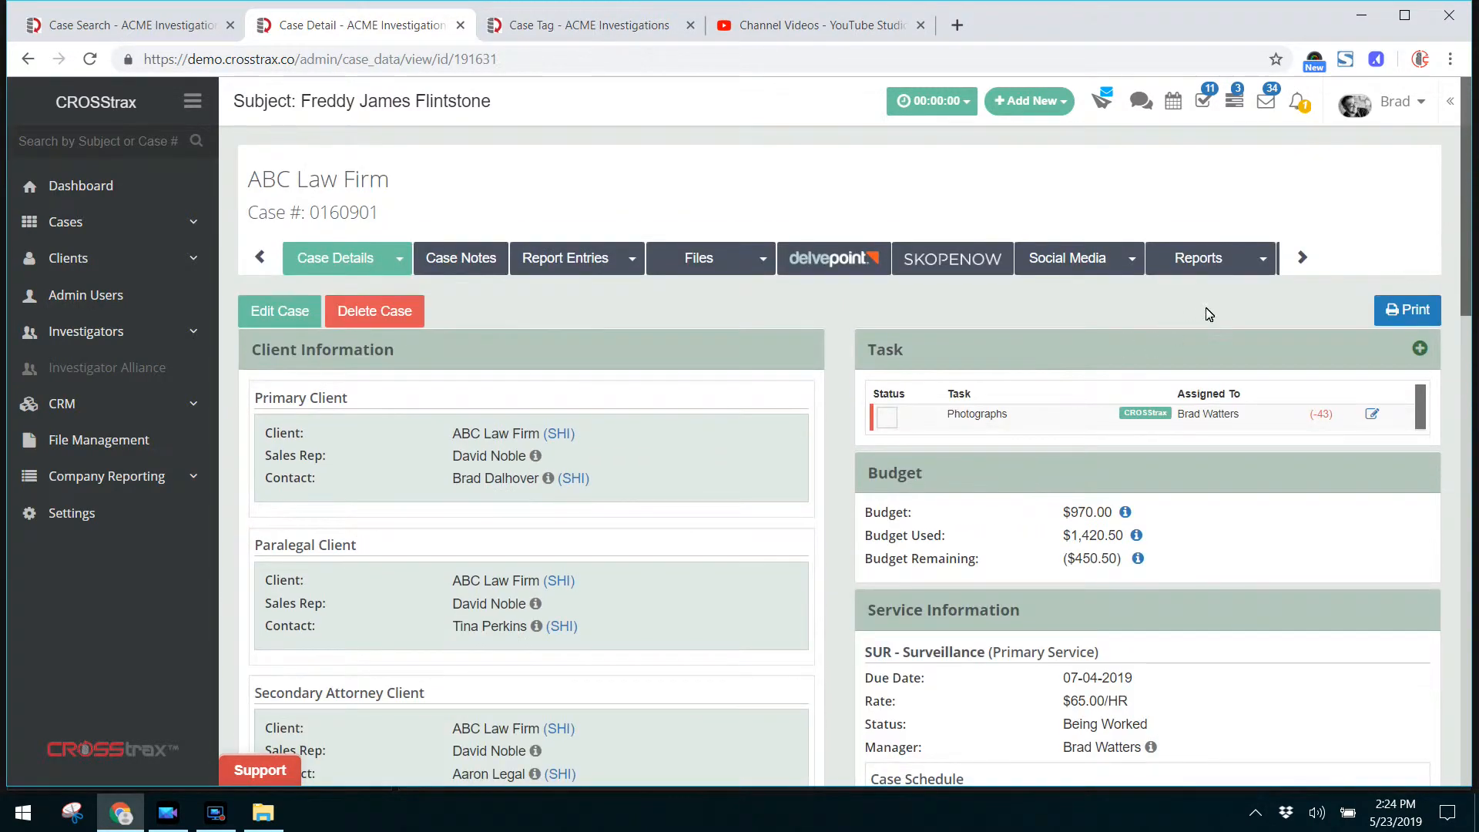
# Show the case's Billing & Expenses page with Surveillance ($136.35) and Asset Search ($35.00) items
pyautogui.click(1302, 257)
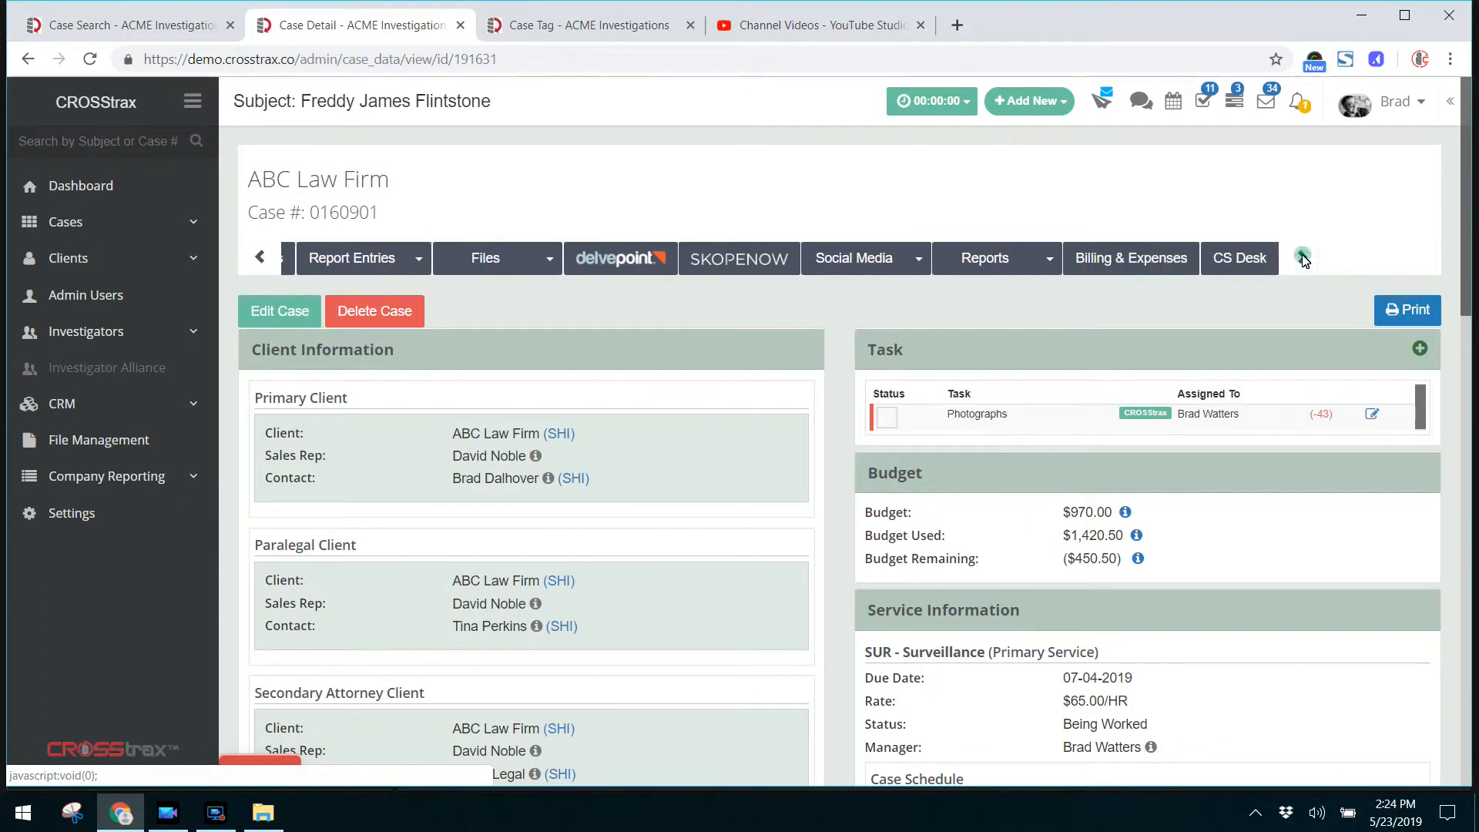
pyautogui.click(1129, 258)
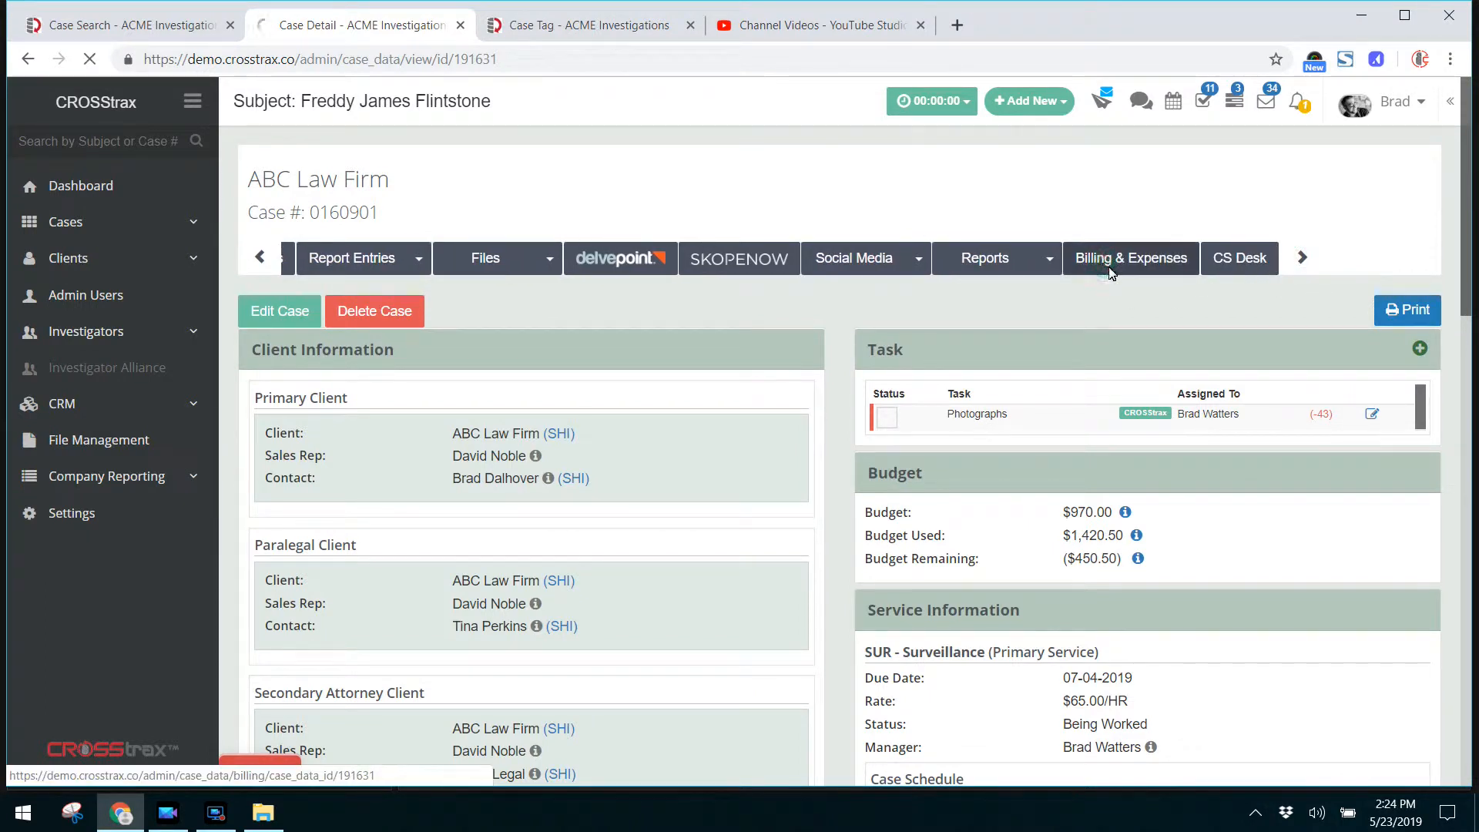
pyautogui.click(1130, 257)
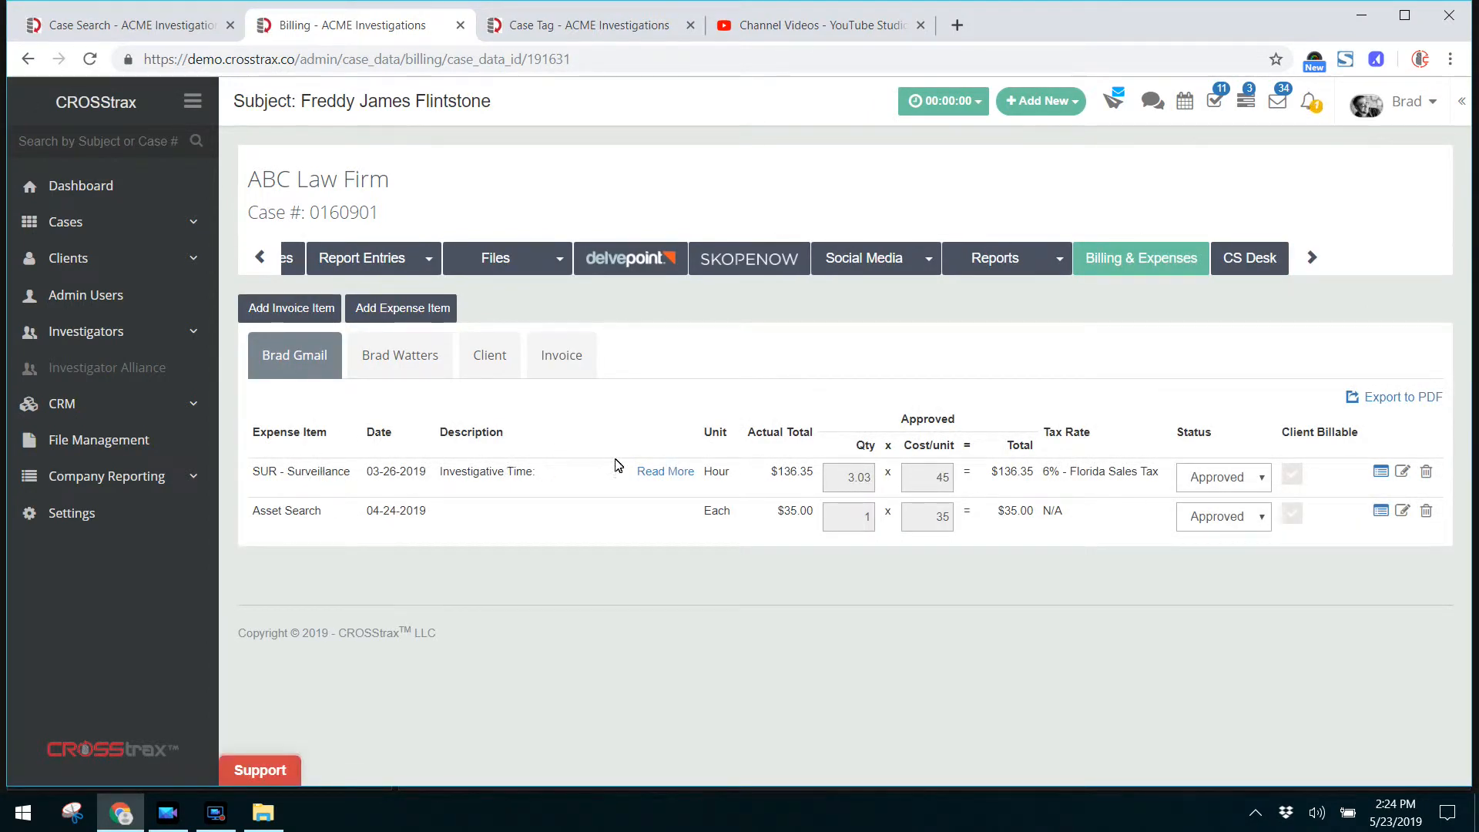
pyautogui.moveTo(1342, 567)
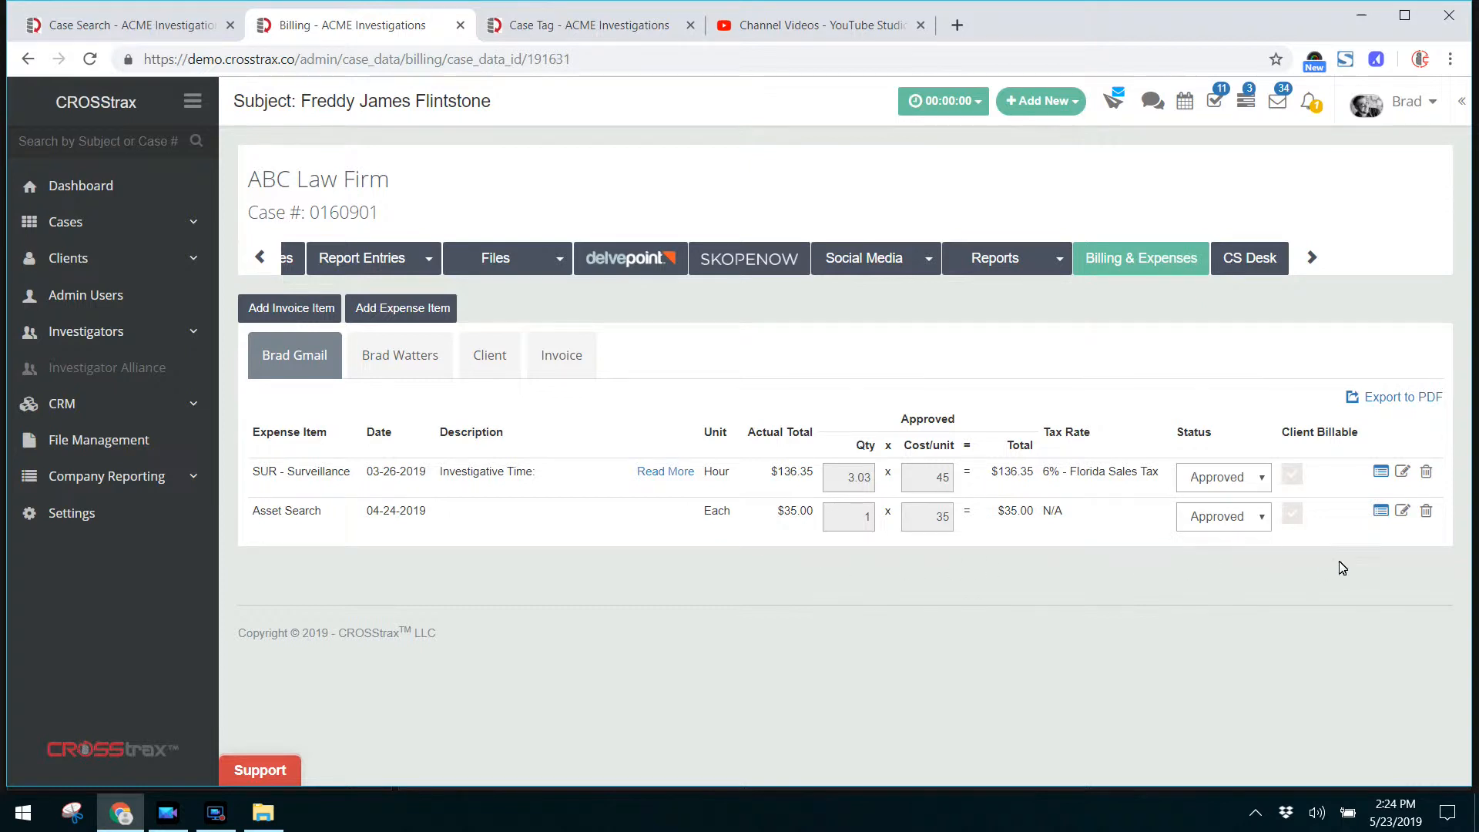
pyautogui.moveTo(702, 404)
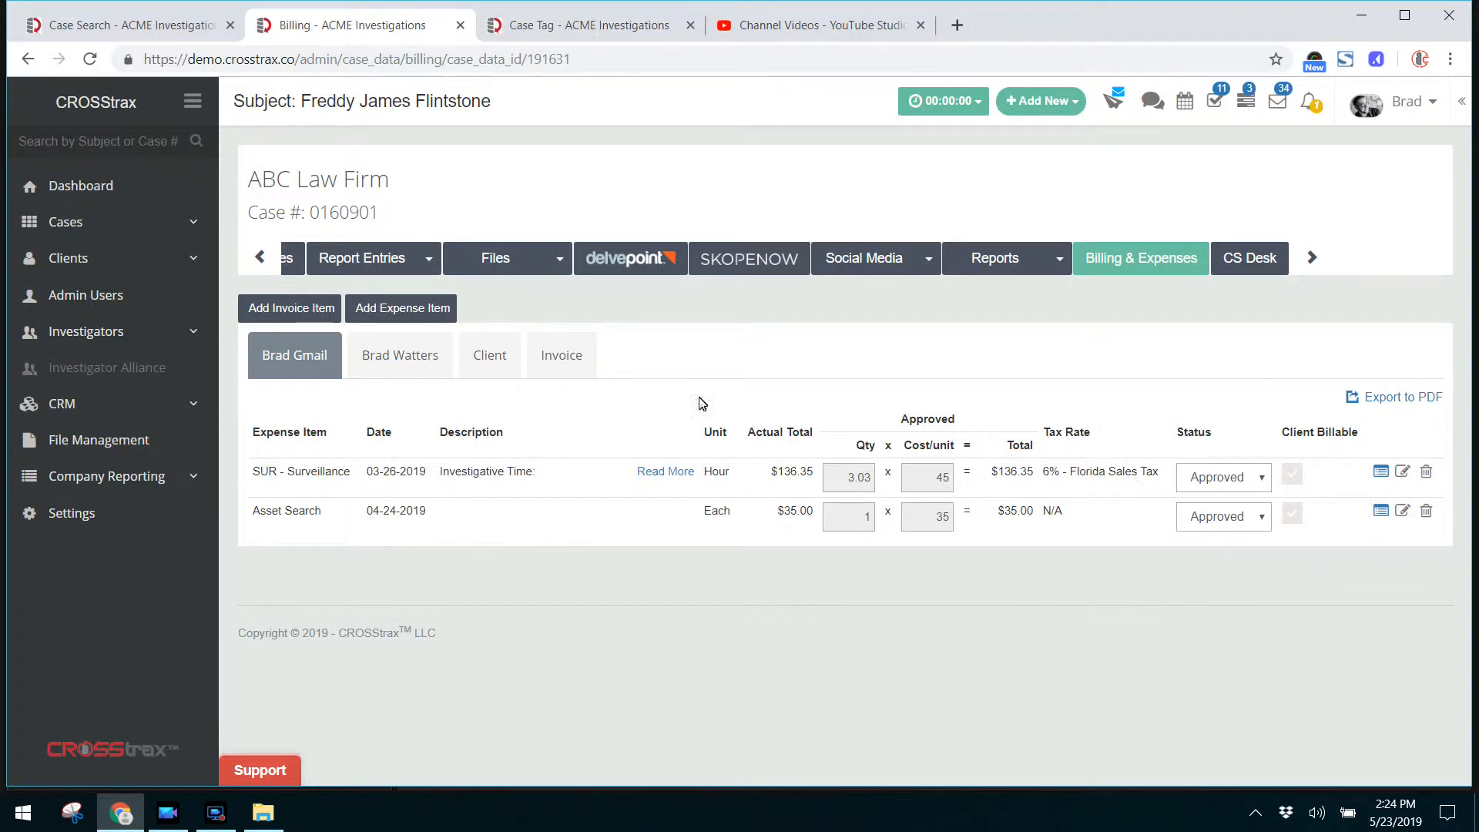
pyautogui.click(260, 257)
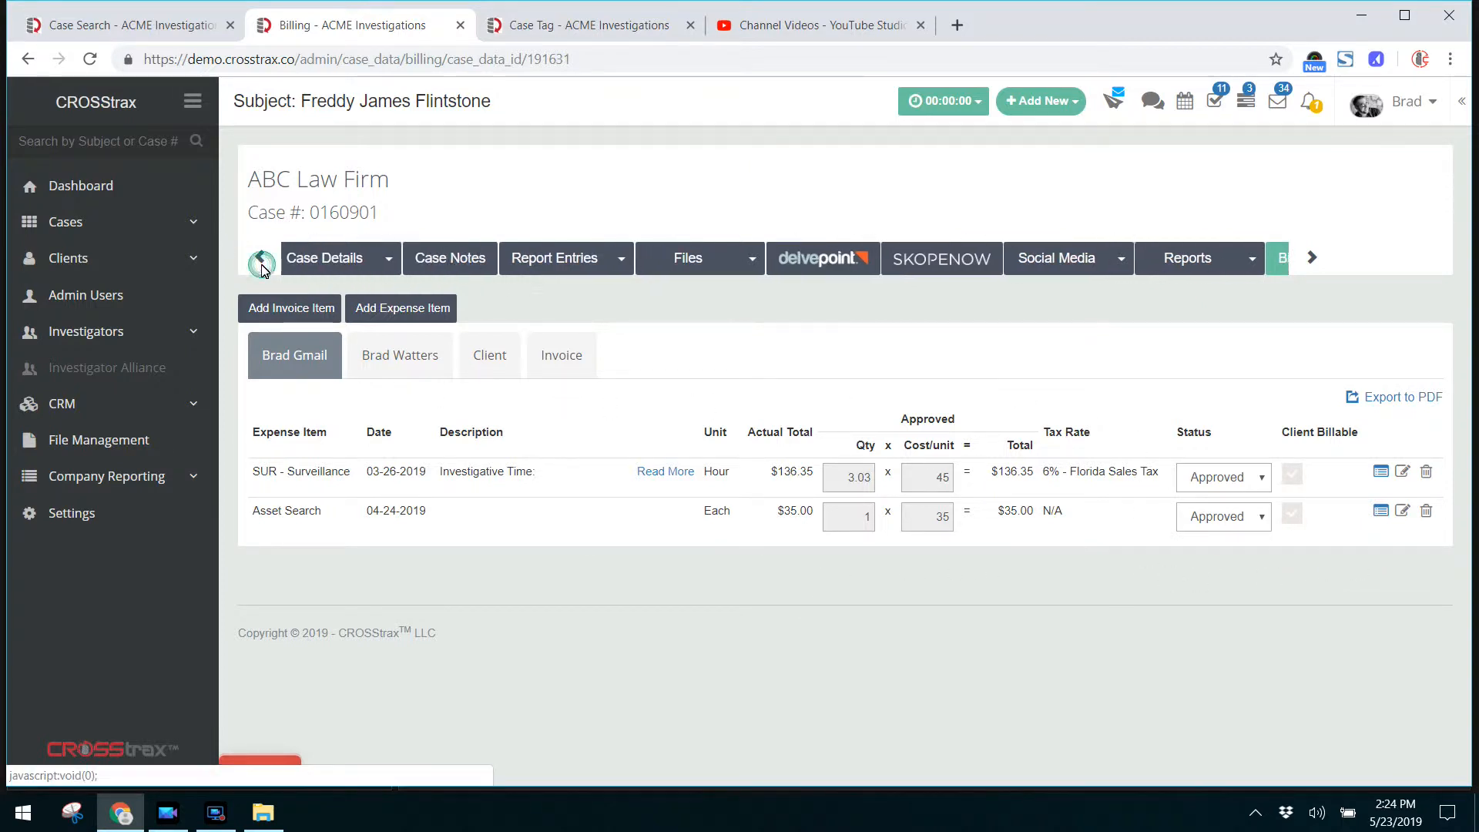
# Review the case's Service Information listing Surveillance, Background Check and GYMC - Gym Canvass with schedules
pyautogui.click(262, 257)
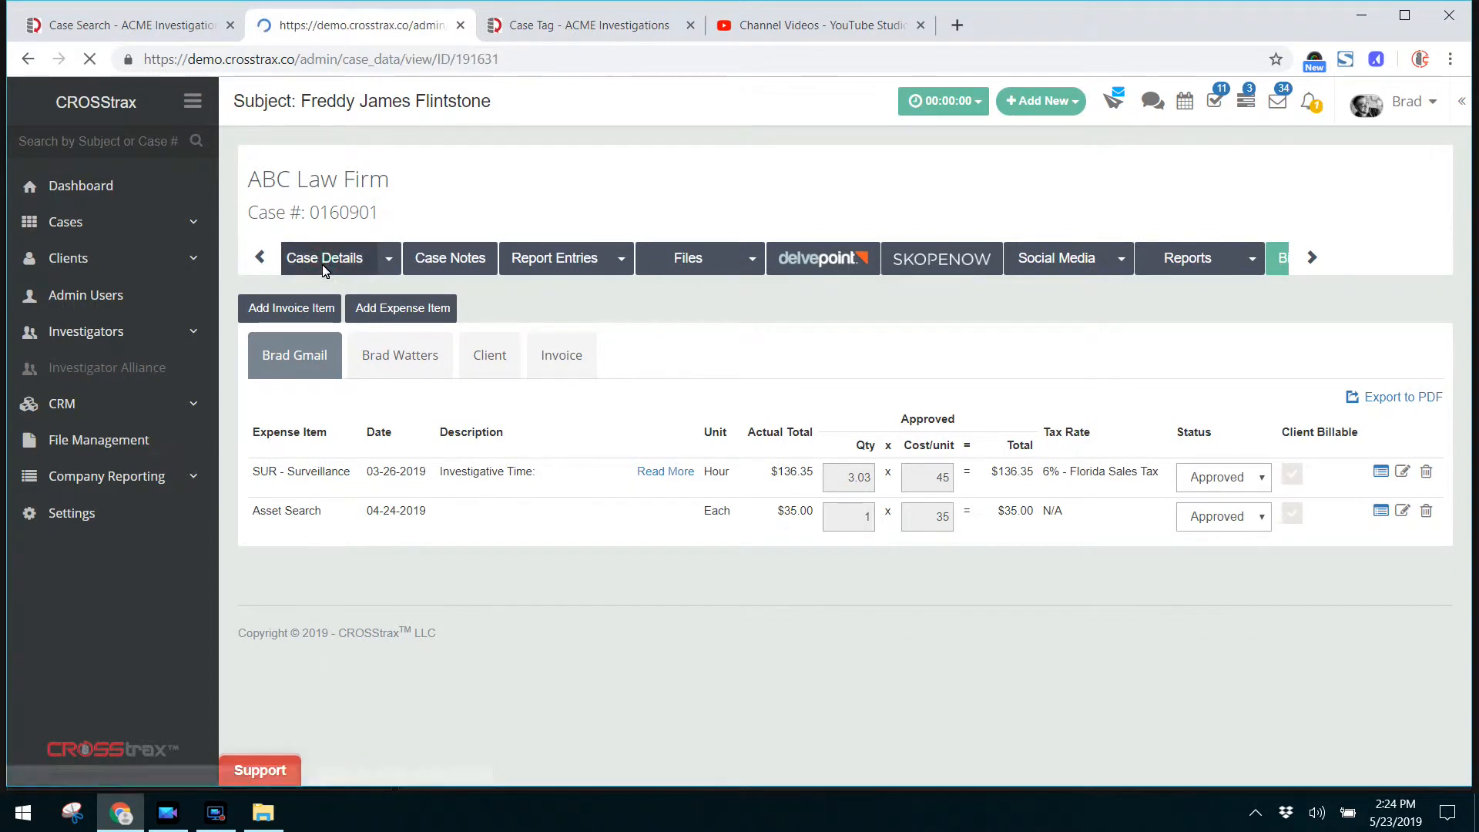
pyautogui.click(323, 257)
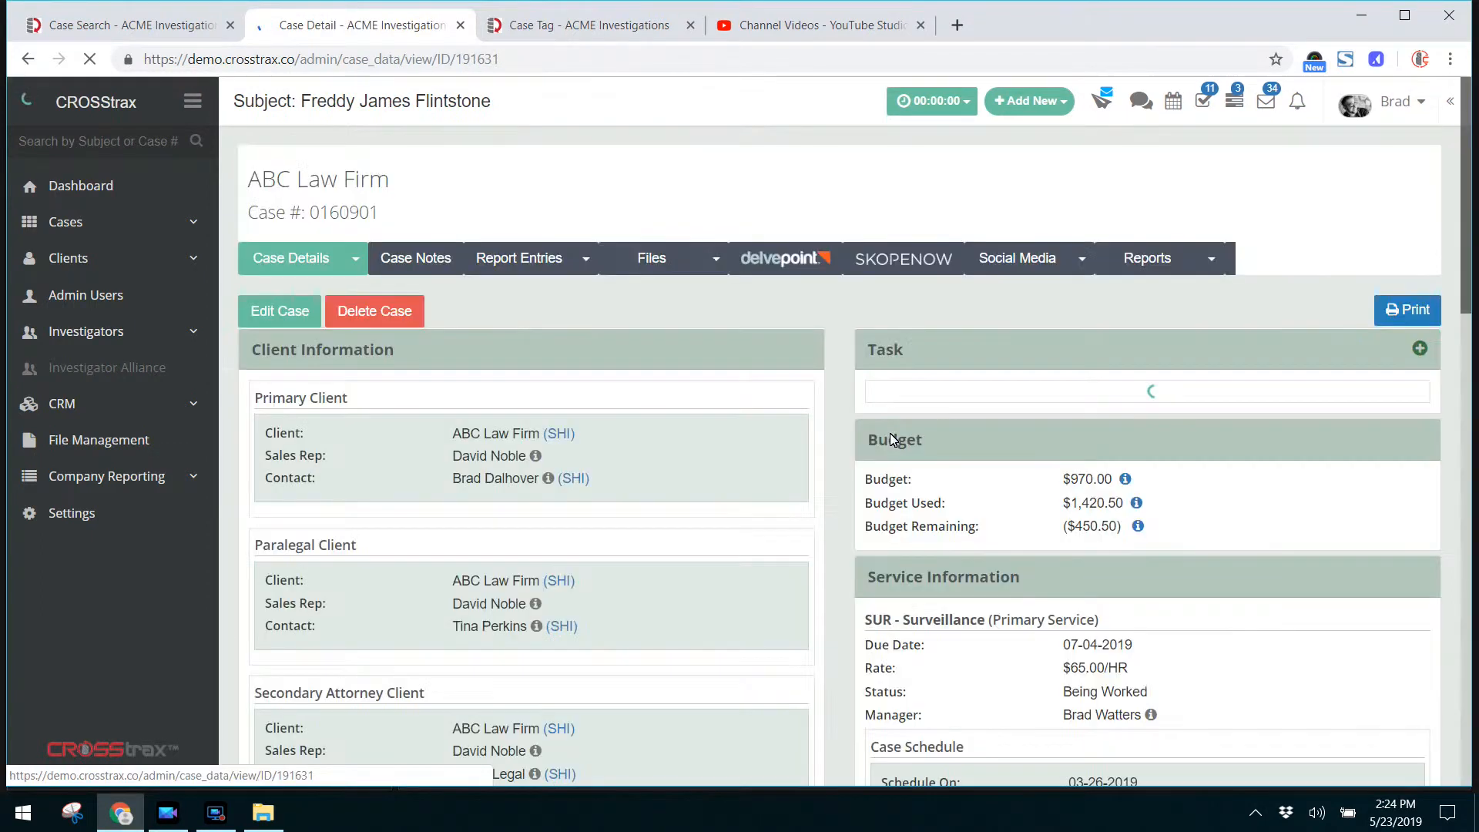
pyautogui.scroll(-3)
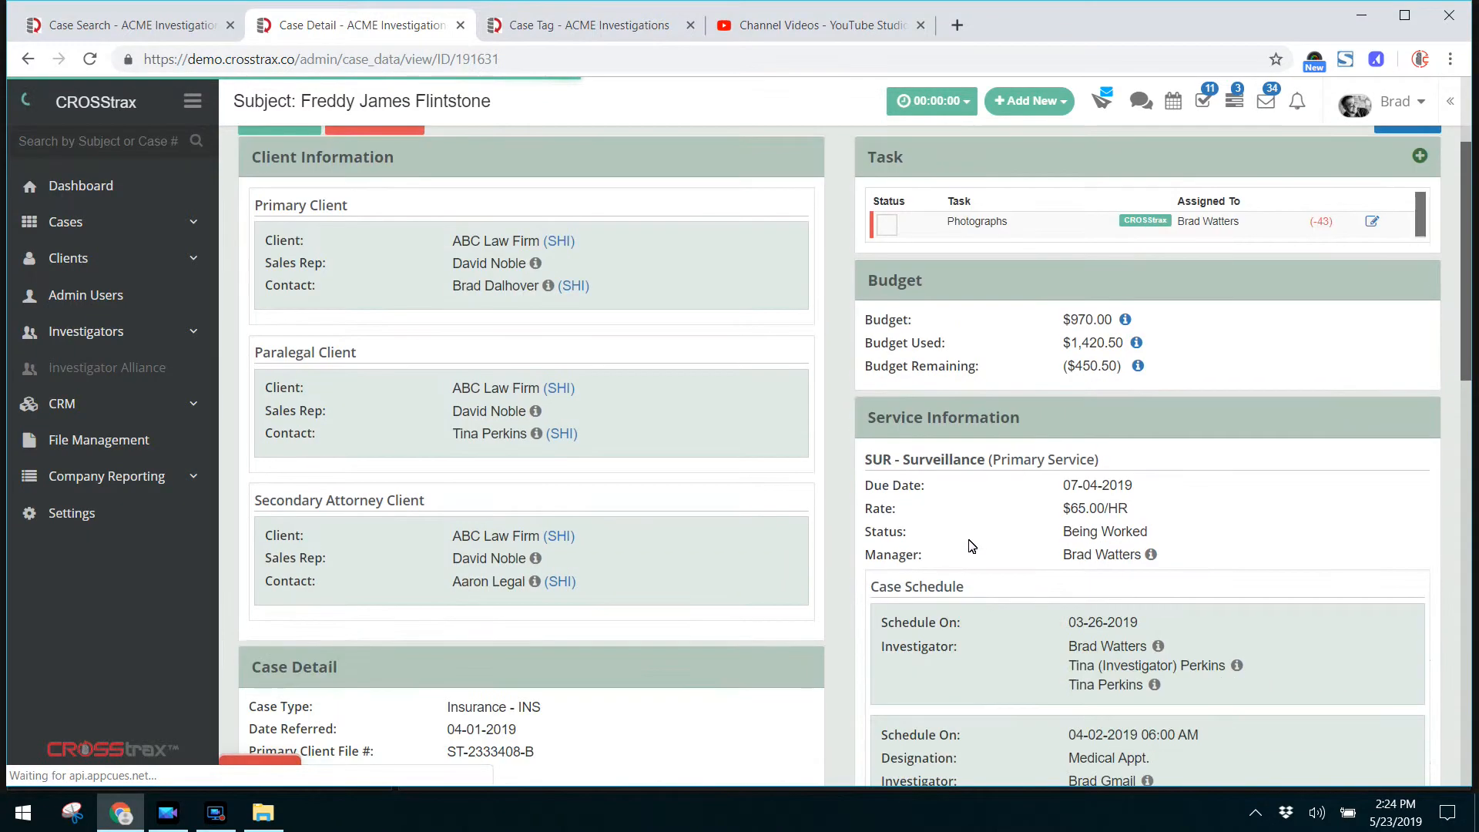
pyautogui.scroll(-3)
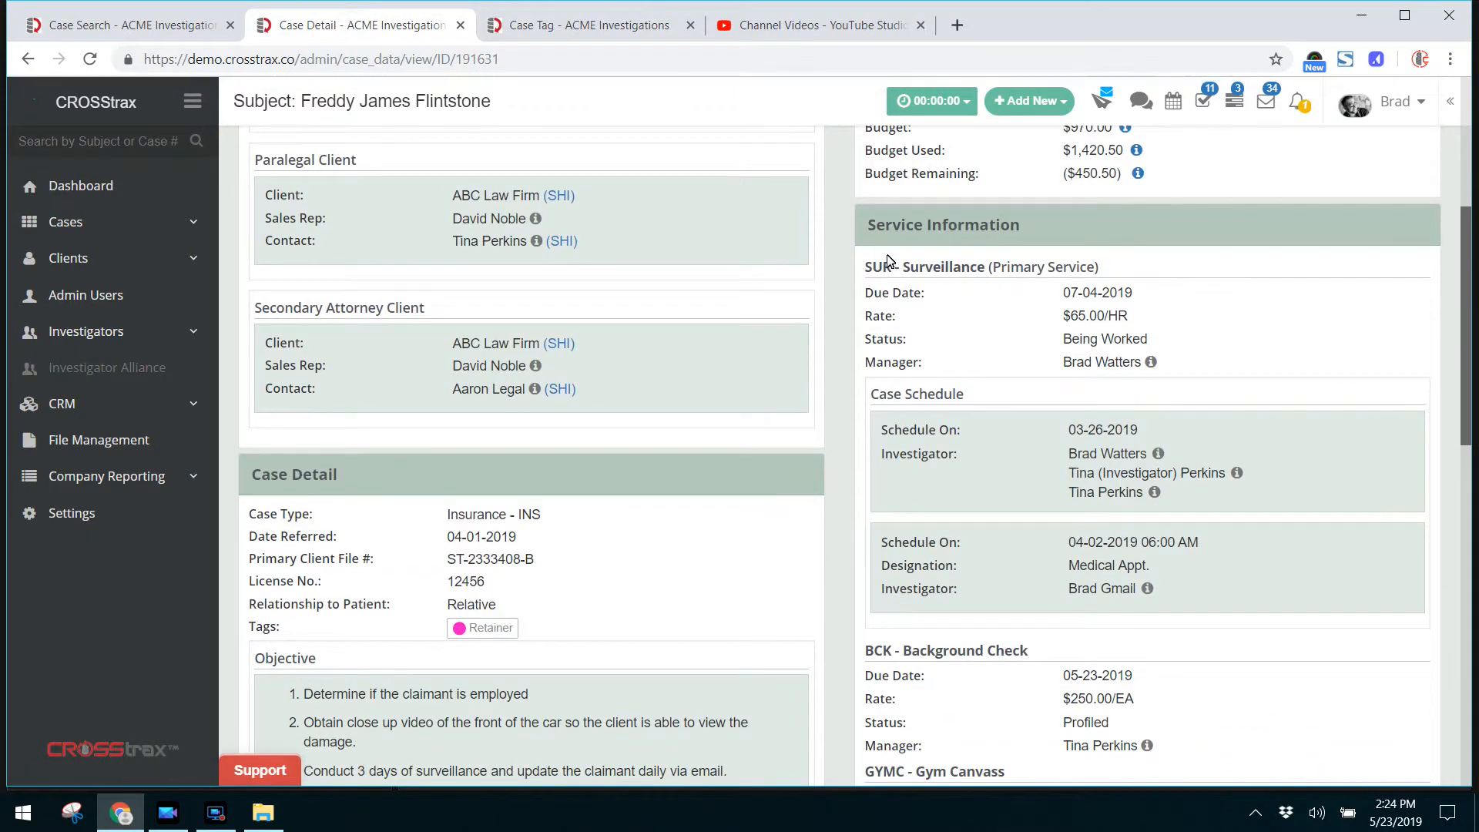
pyautogui.moveTo(868, 228)
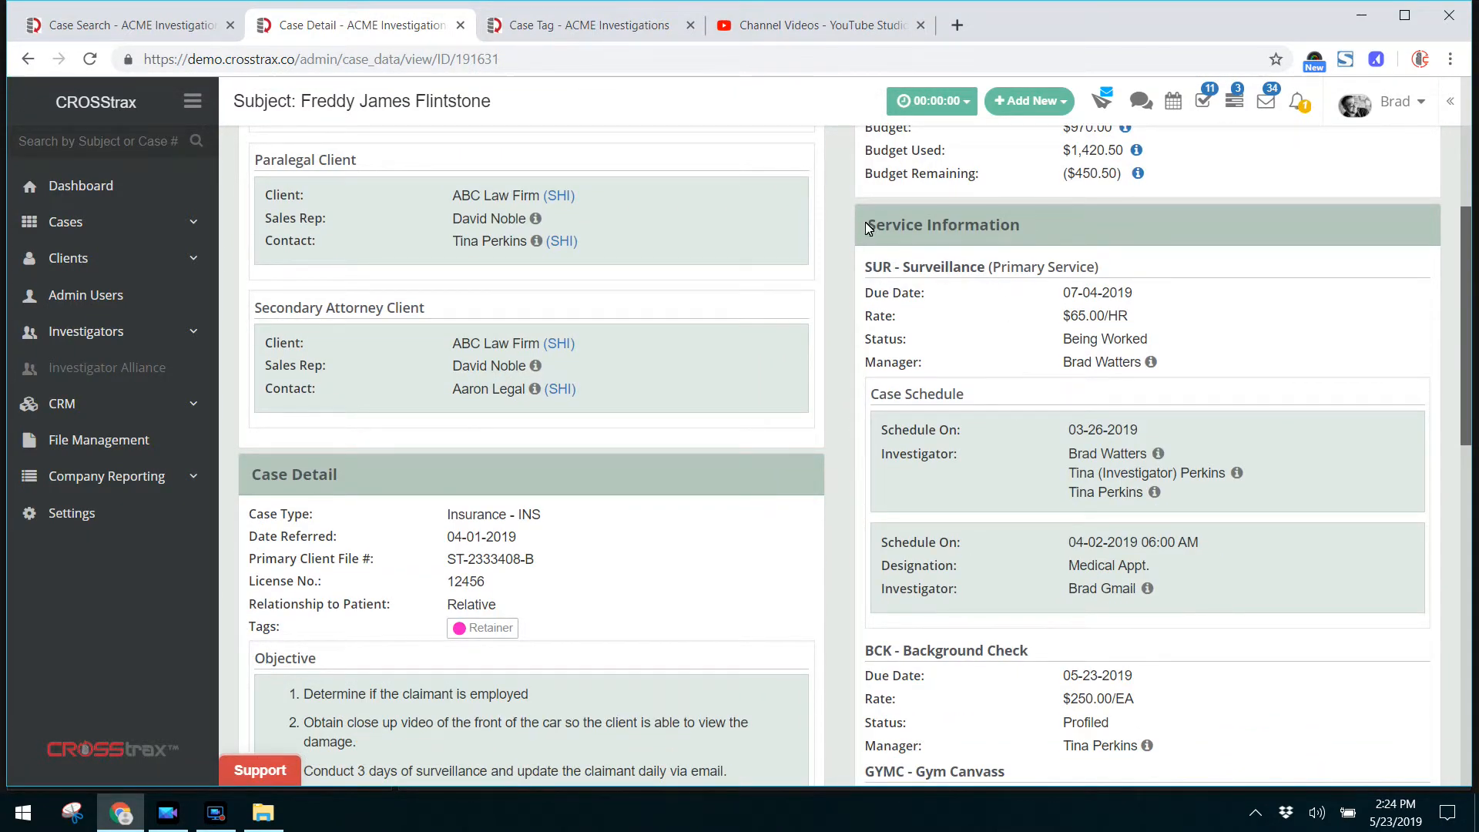
pyautogui.moveTo(872, 396)
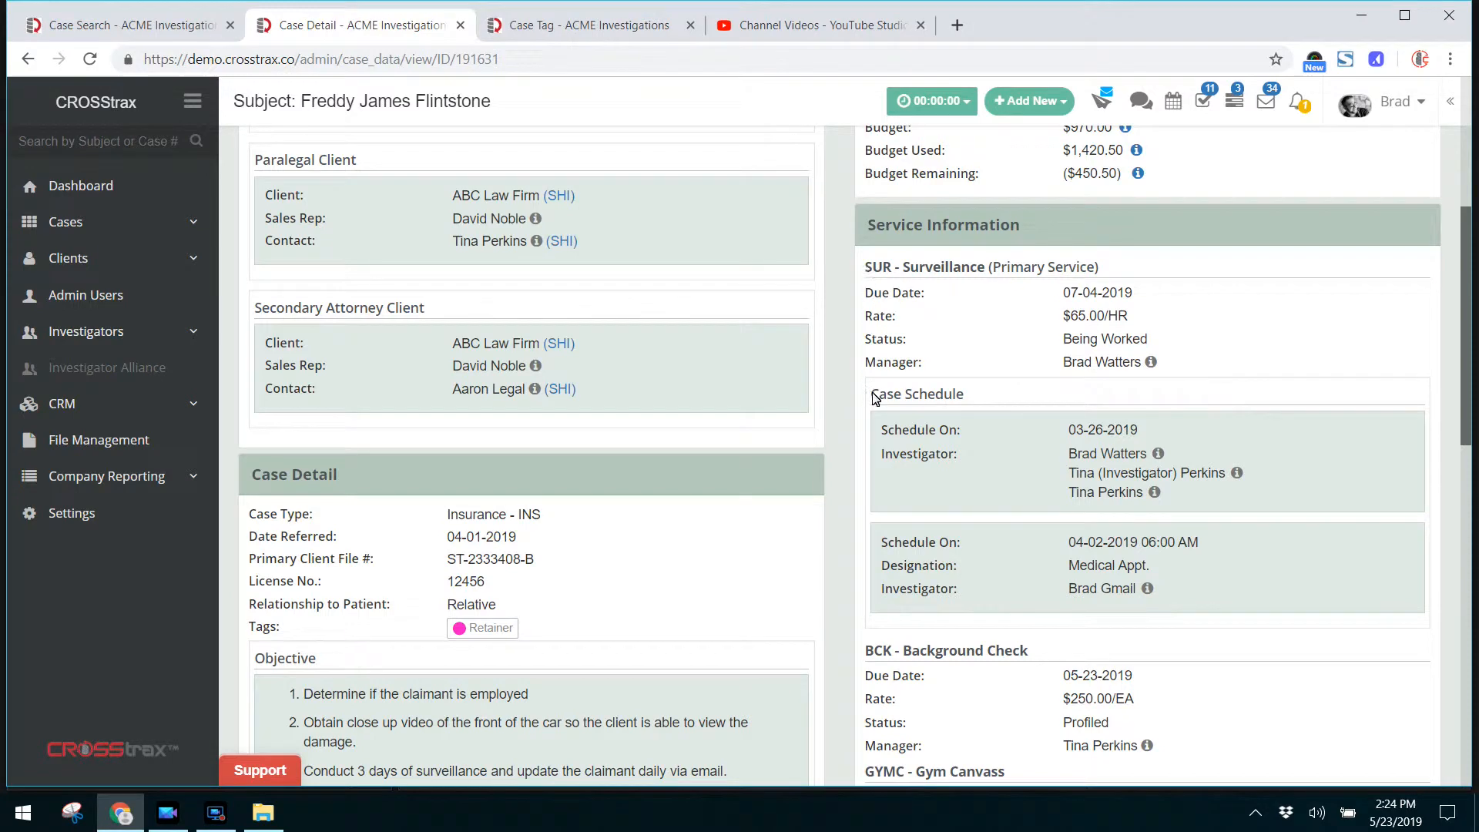
pyautogui.scroll(-3)
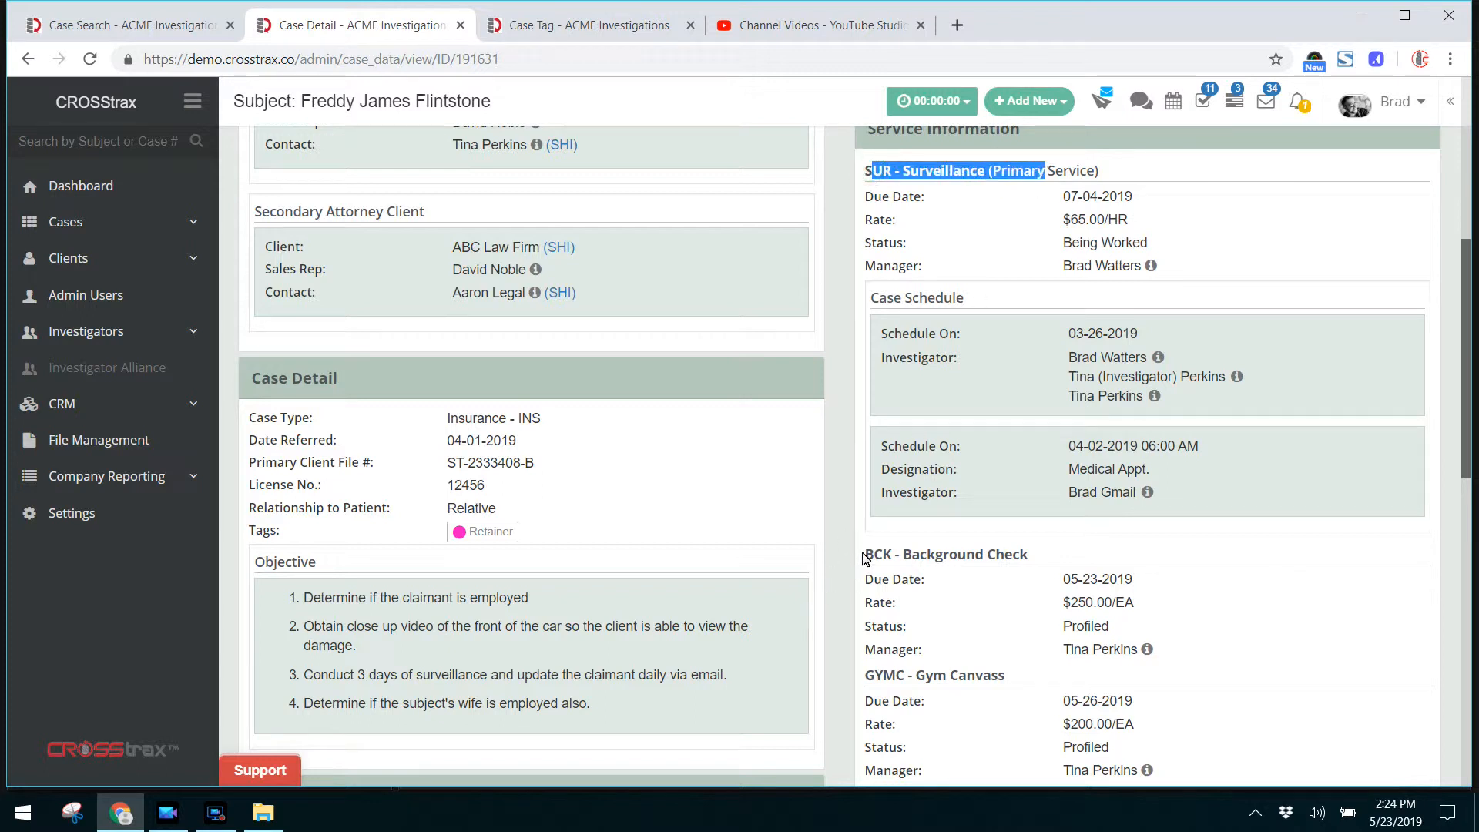
pyautogui.doubleClick(943, 553)
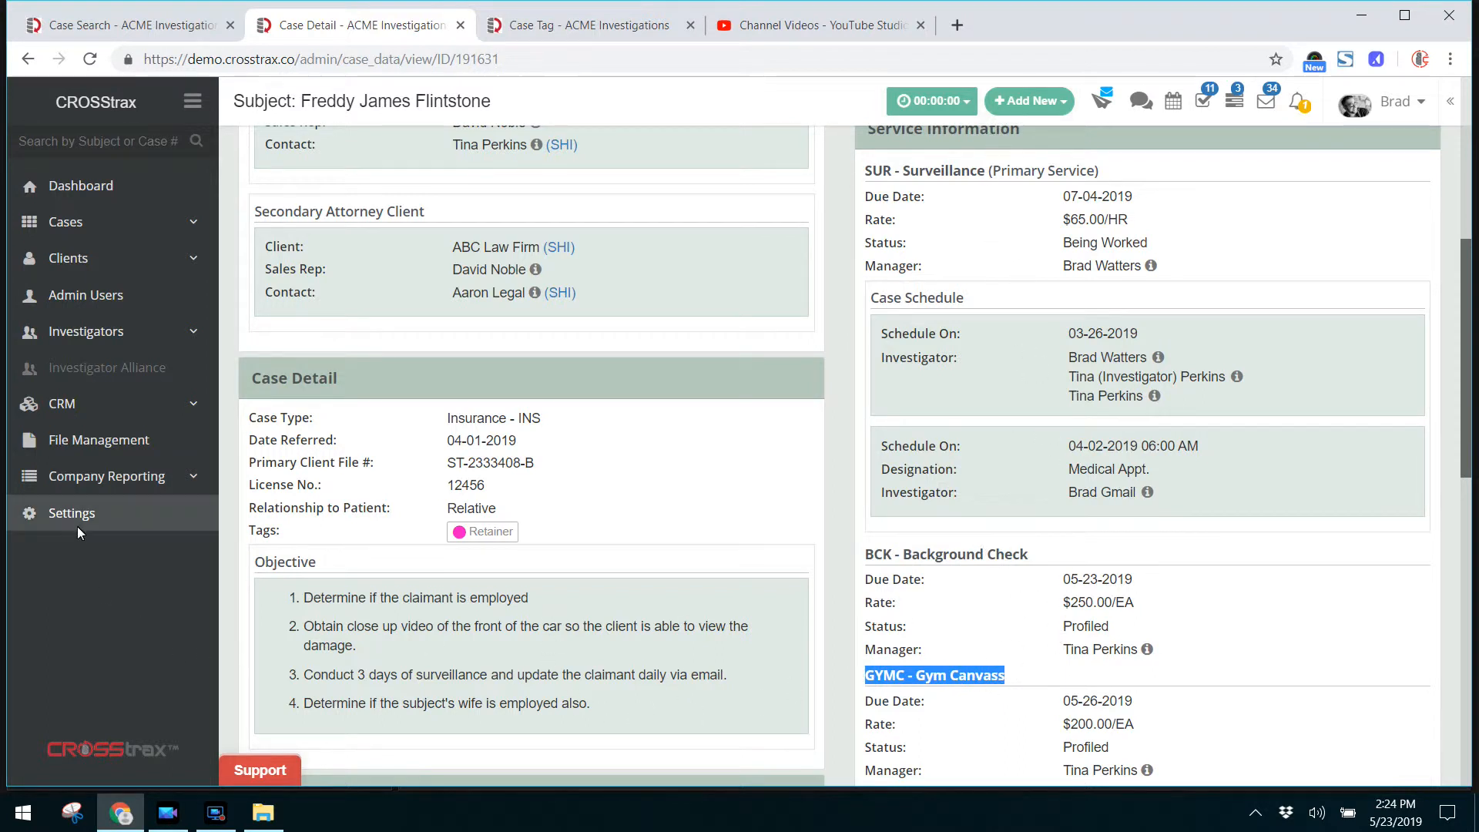
# Return to the Settings overview and load the Service list under Case Customization
pyautogui.click(586, 26)
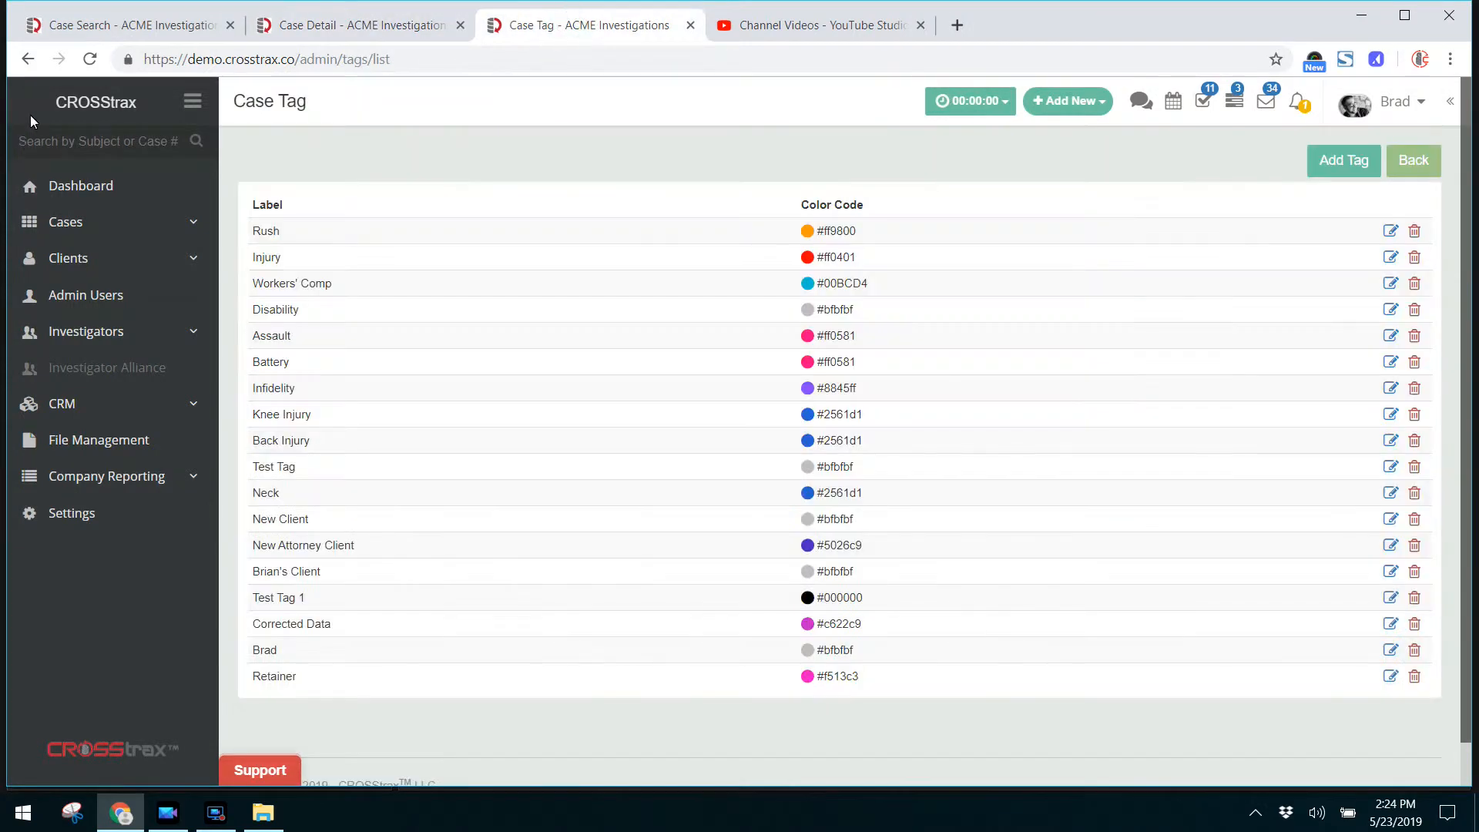
pyautogui.moveTo(71, 511)
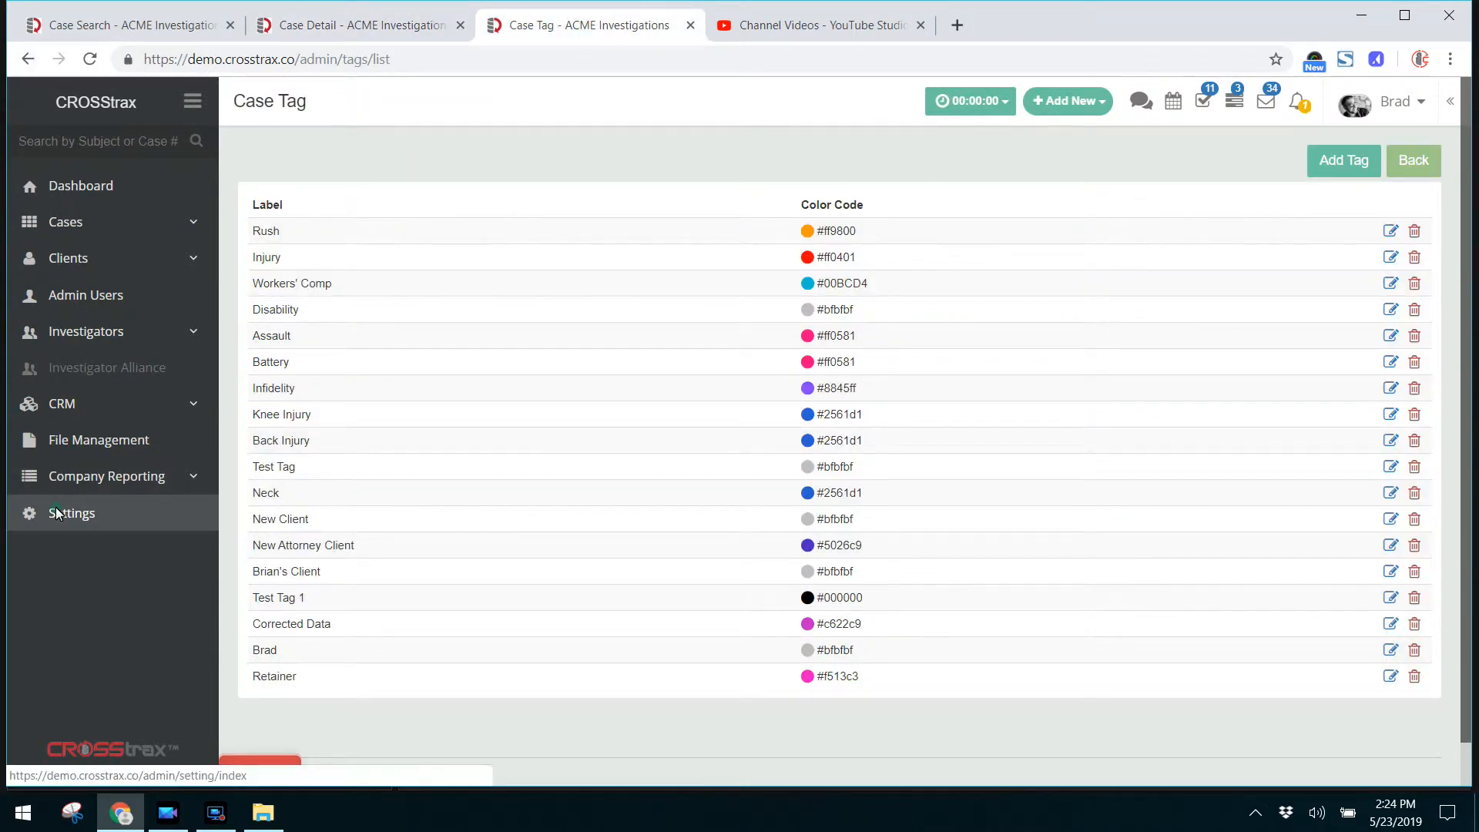
pyautogui.click(72, 512)
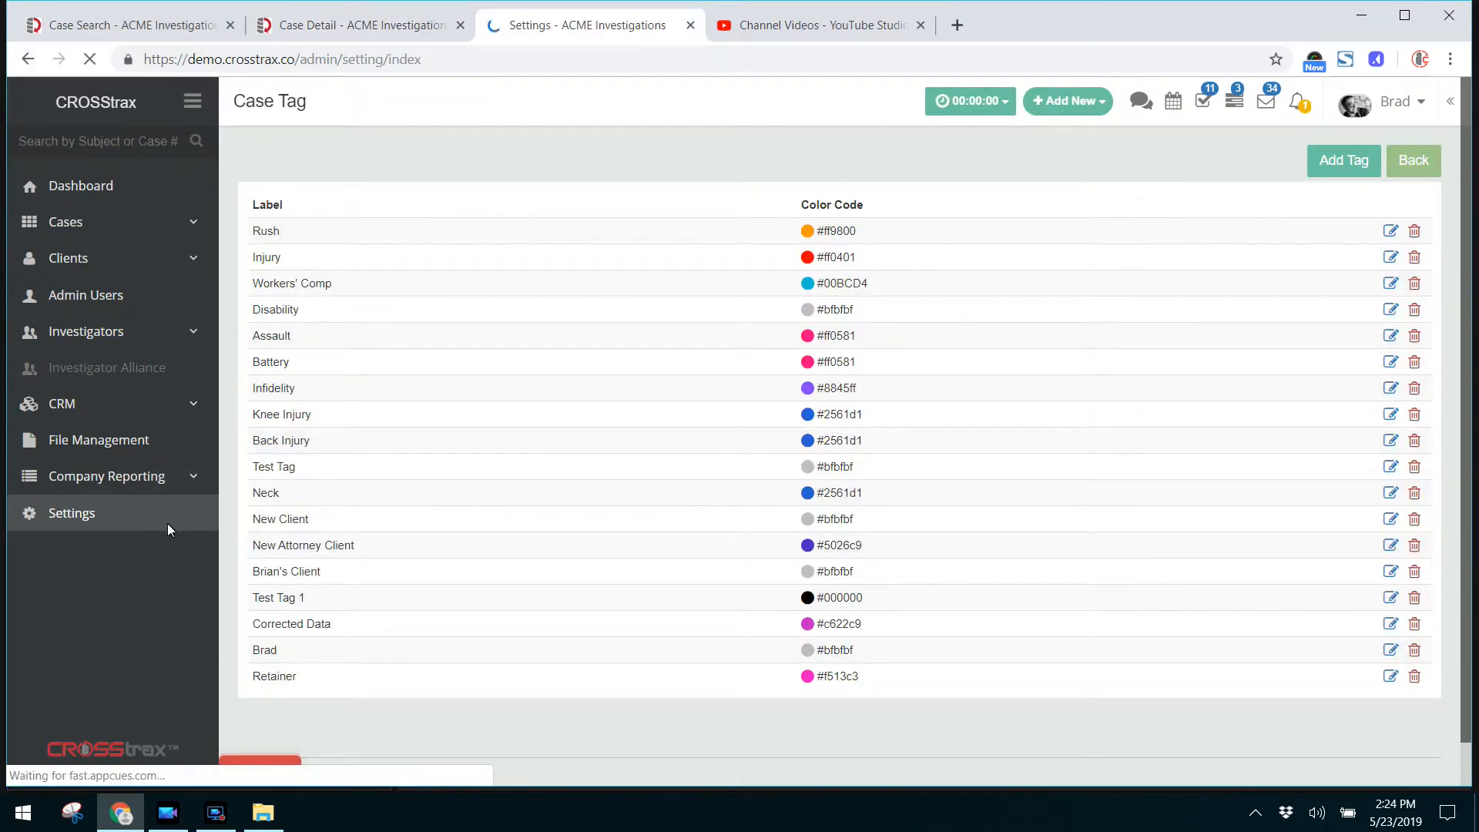
pyautogui.click(71, 511)
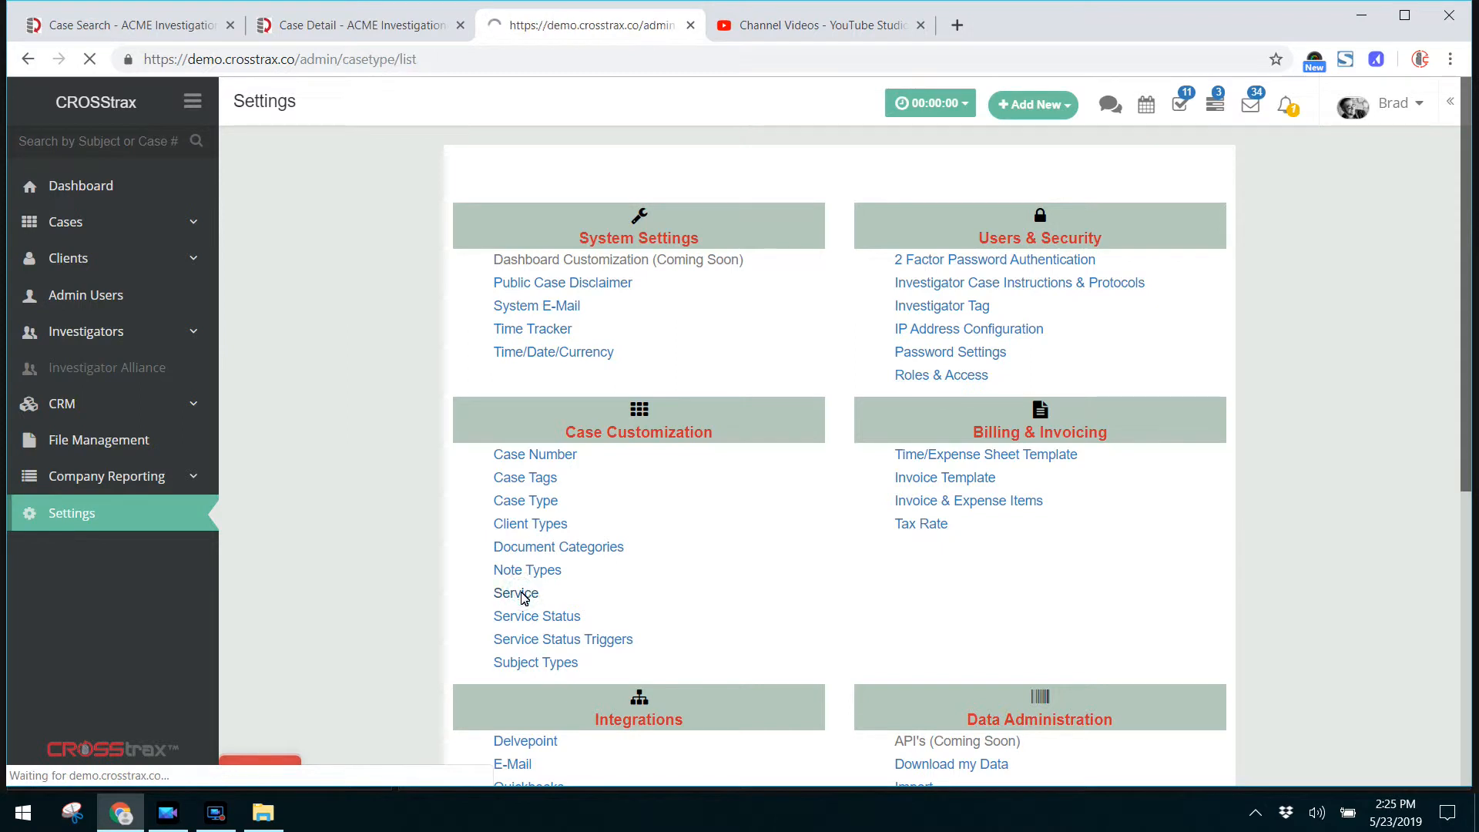
pyautogui.click(515, 591)
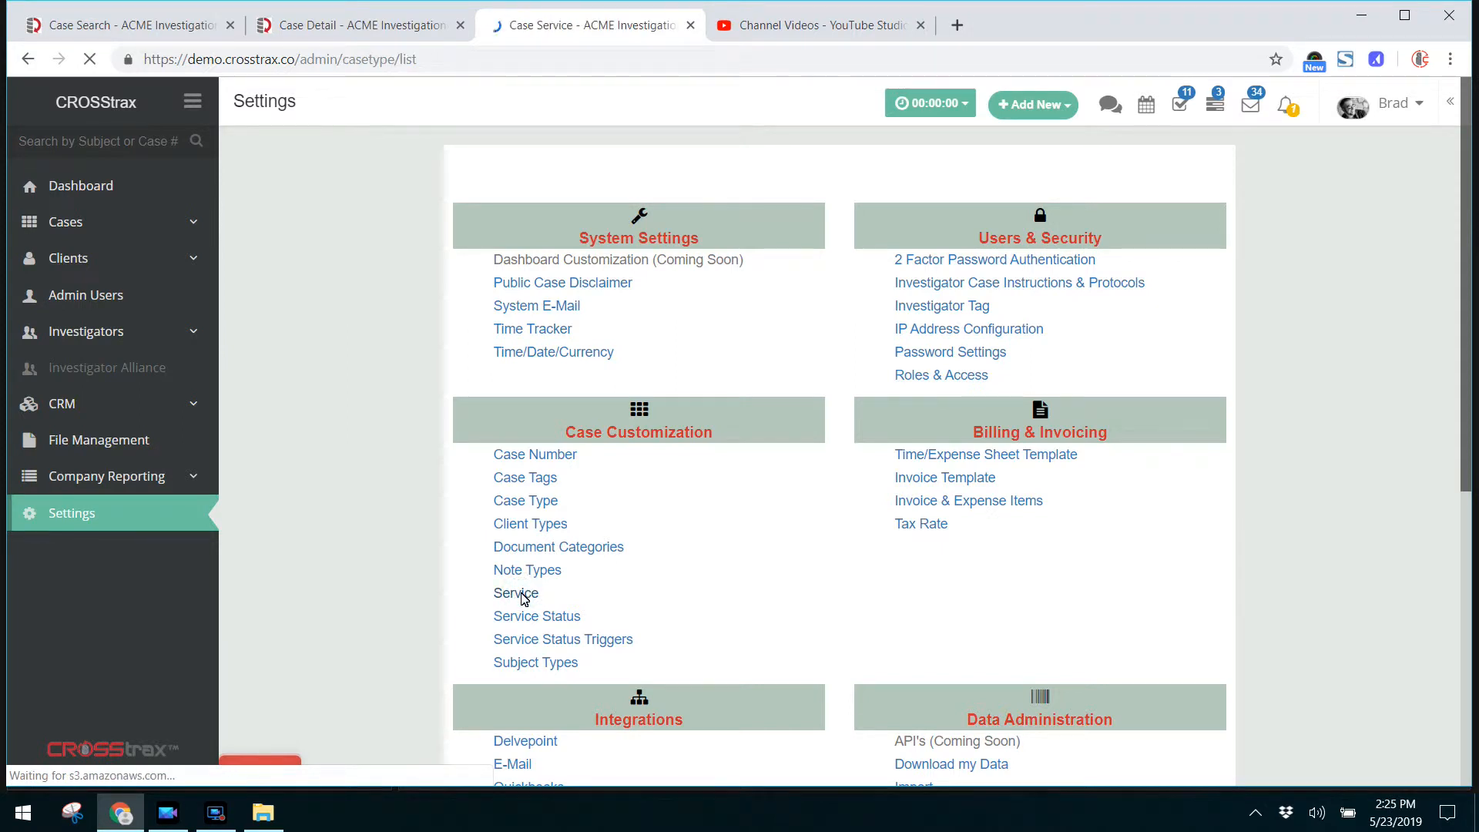
# Review the Case Service list's abbreviations, categories and license/active status, then return to the case detail
pyautogui.click(516, 591)
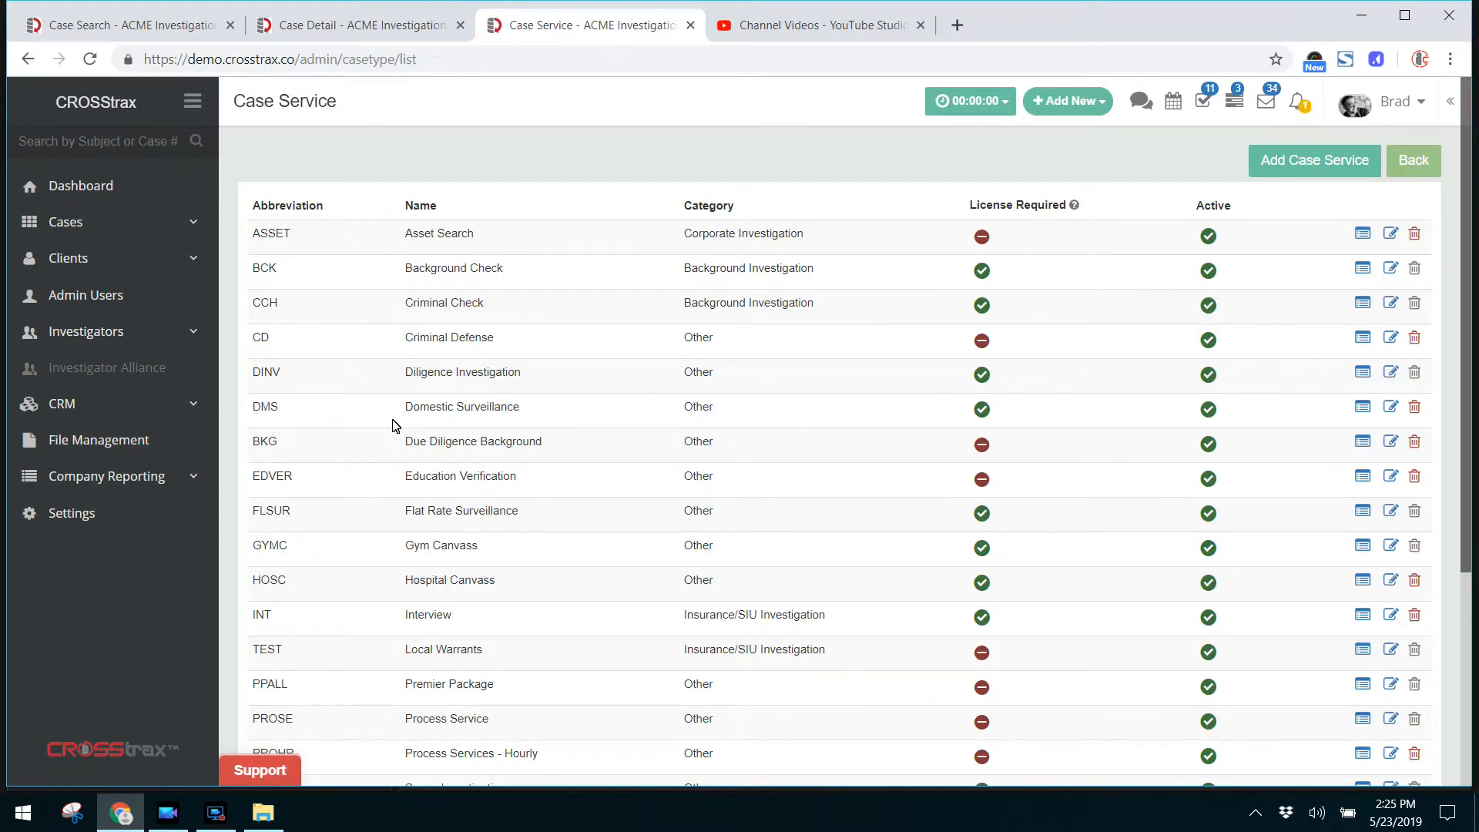
pyautogui.scroll(-3)
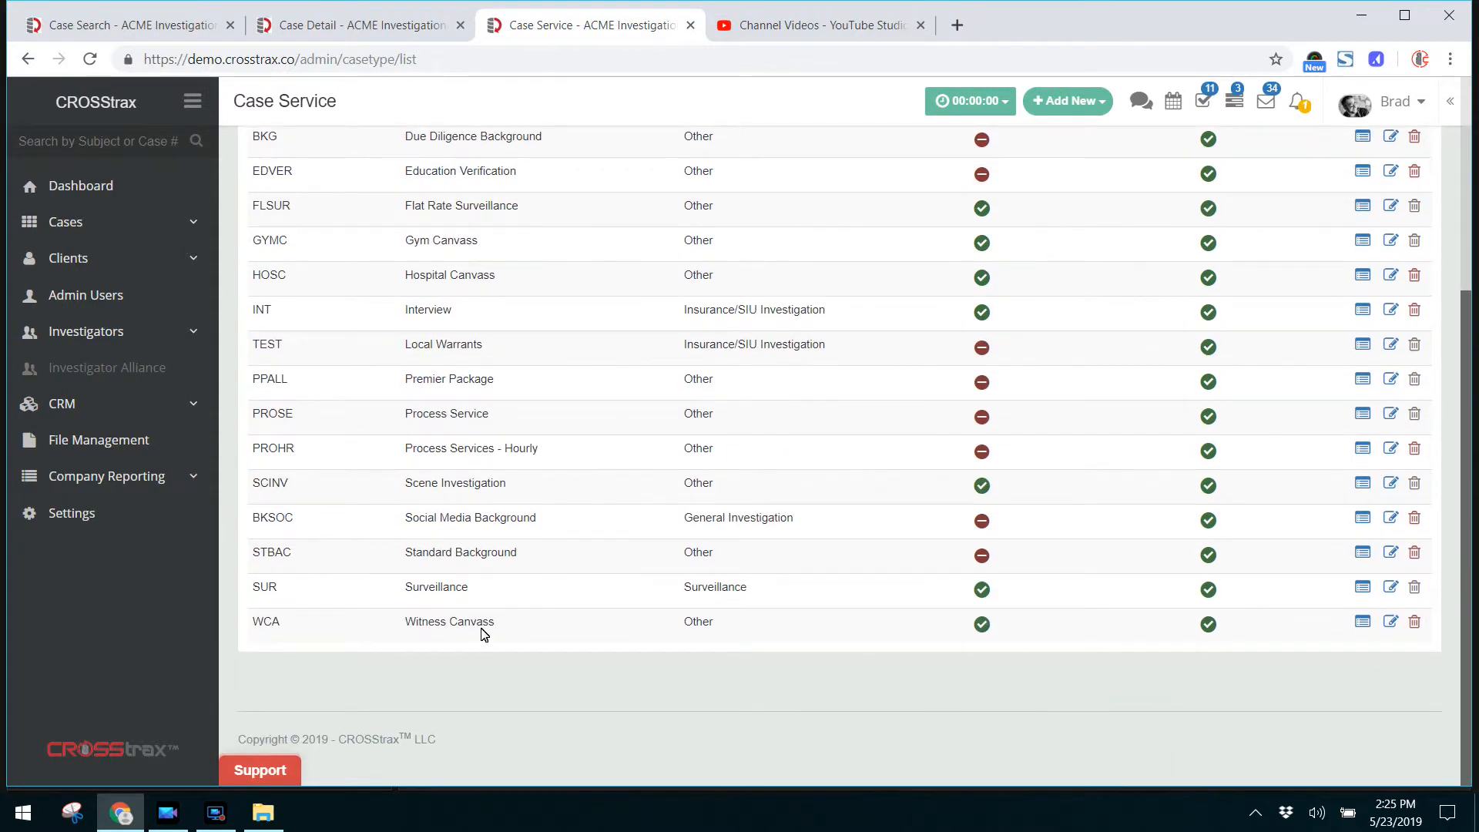
pyautogui.scroll(3)
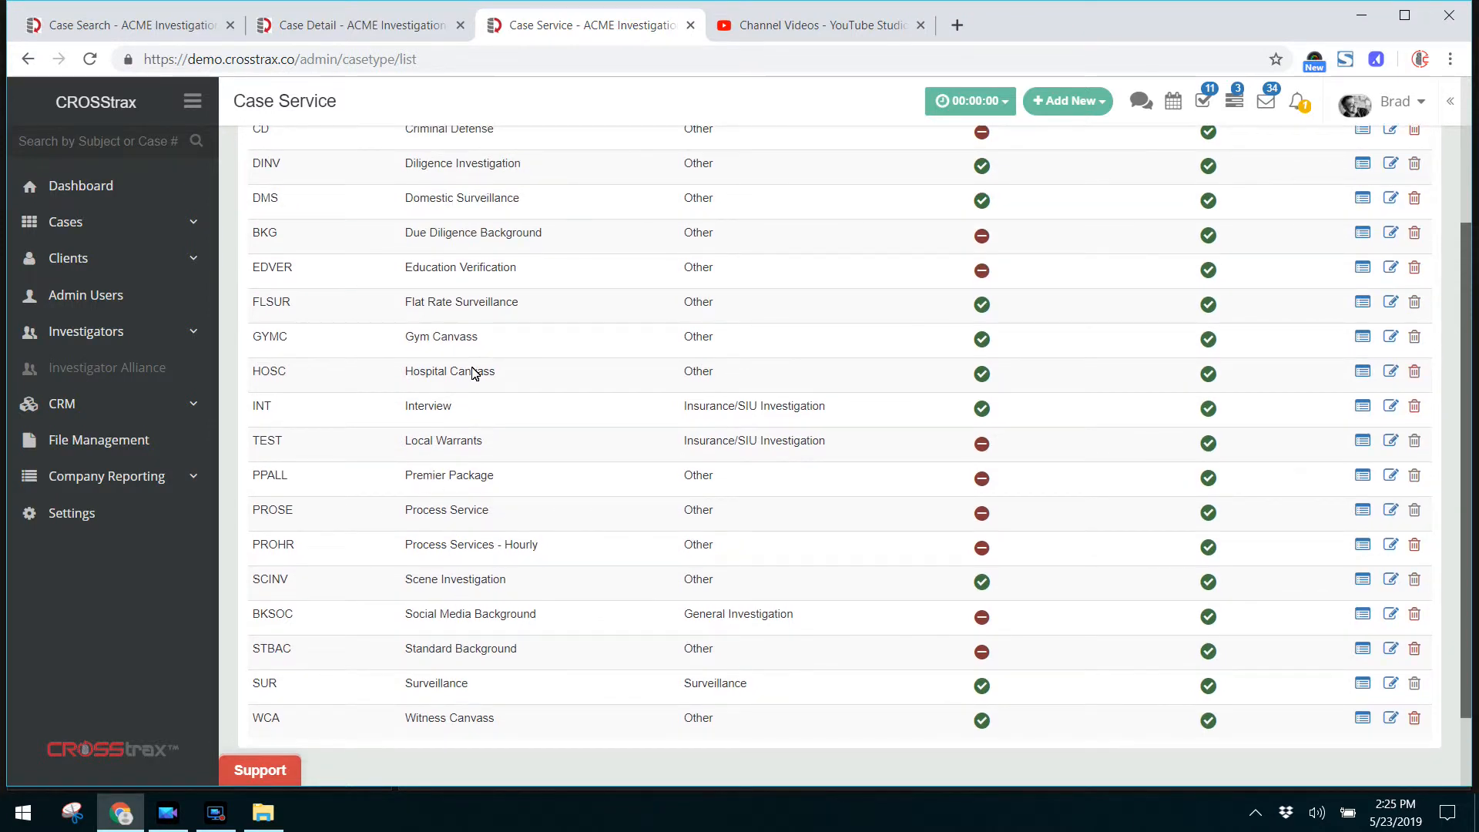
pyautogui.scroll(3)
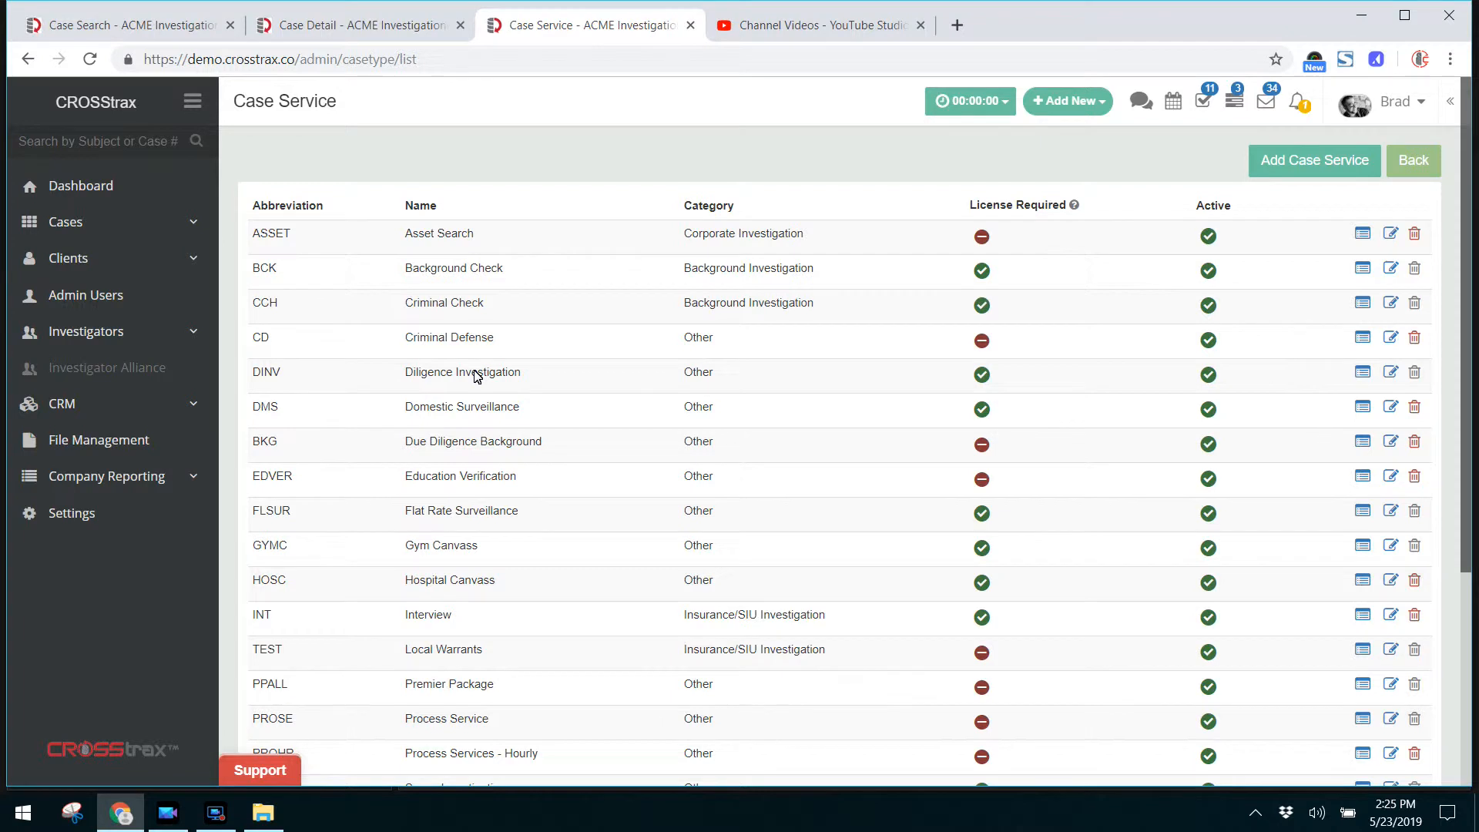
pyautogui.moveTo(517, 159)
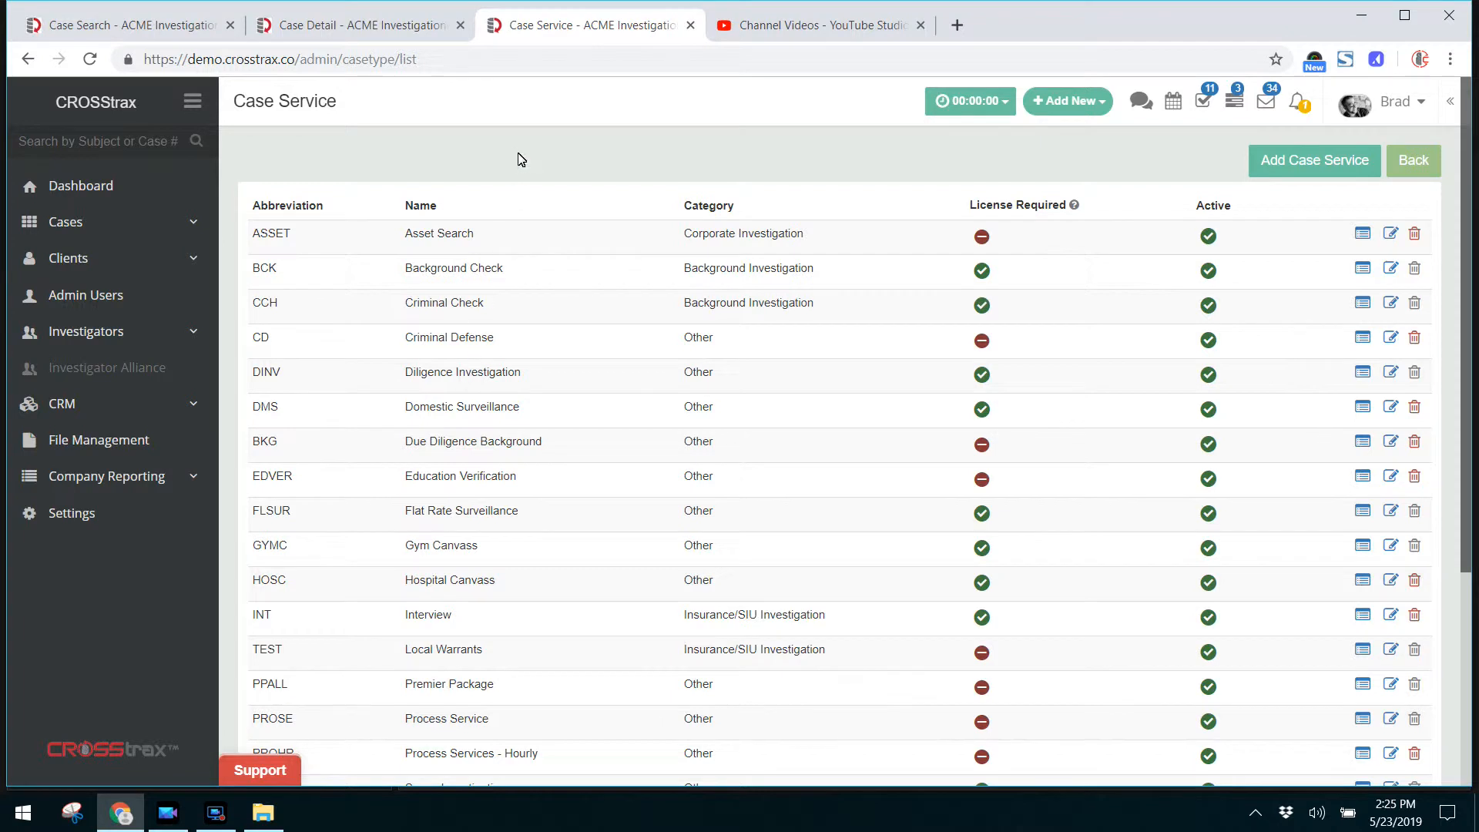
pyautogui.moveTo(1315, 179)
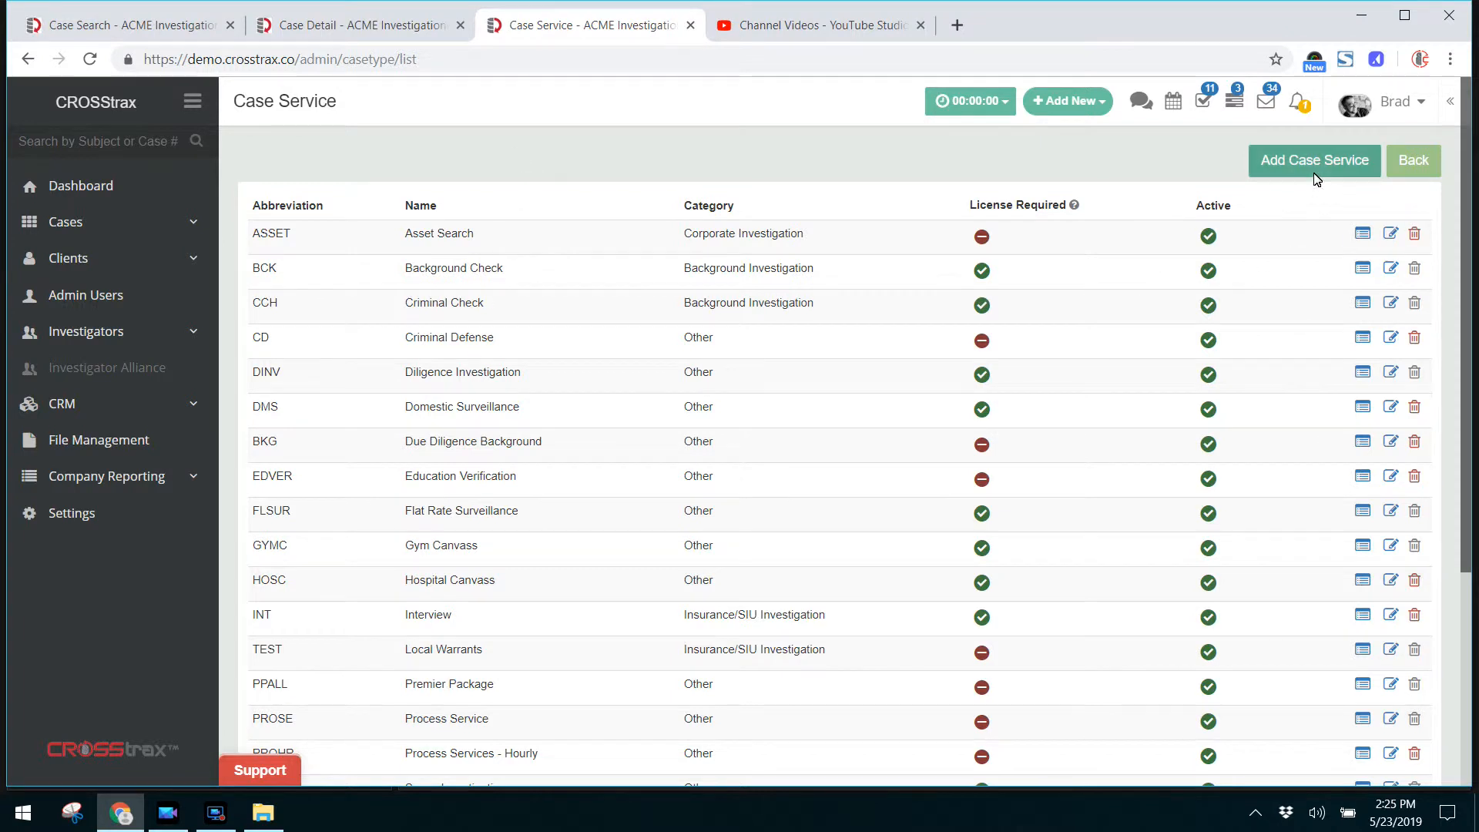
pyautogui.moveTo(94, 658)
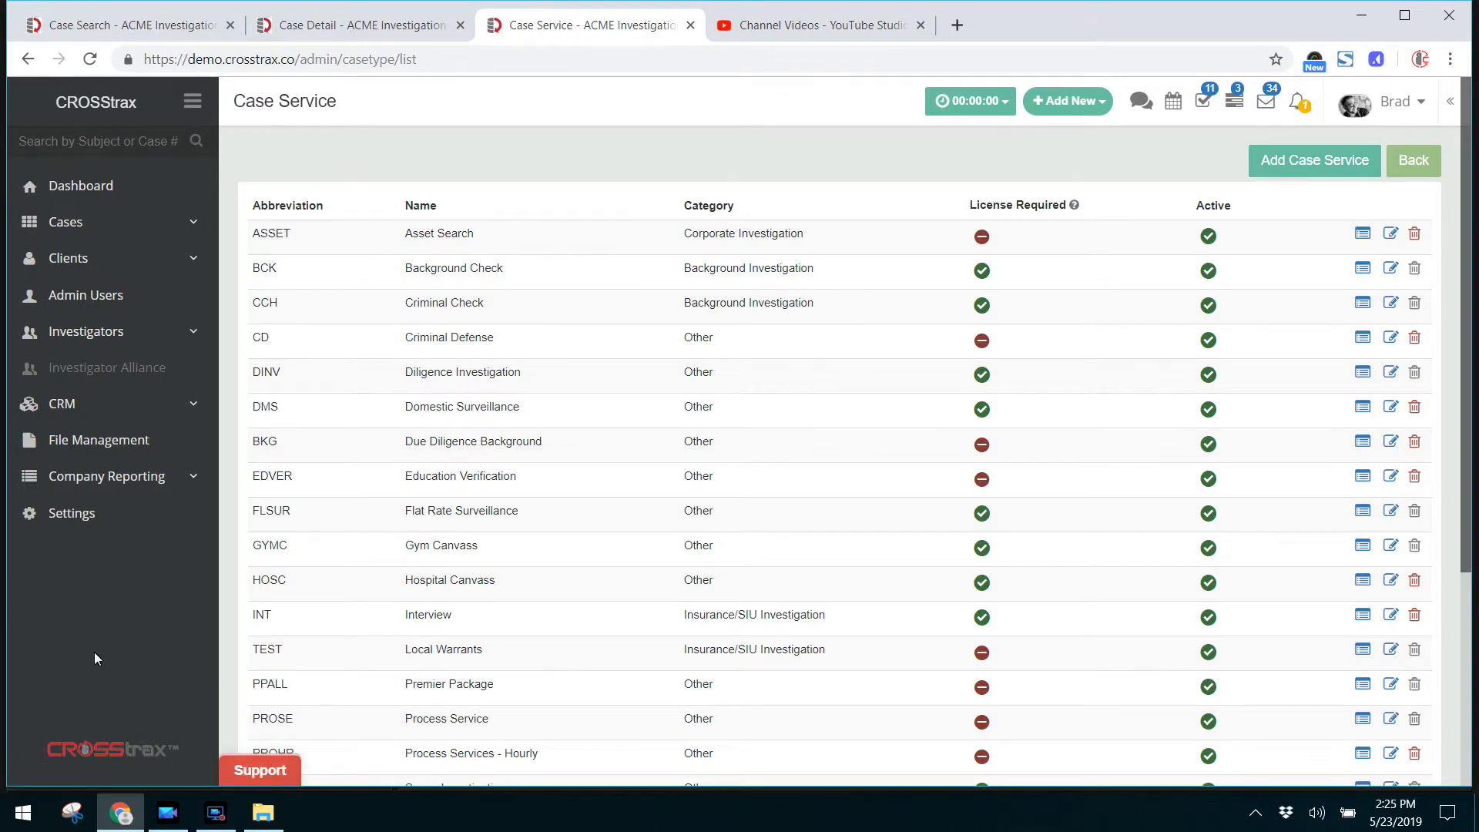
pyautogui.moveTo(97, 567)
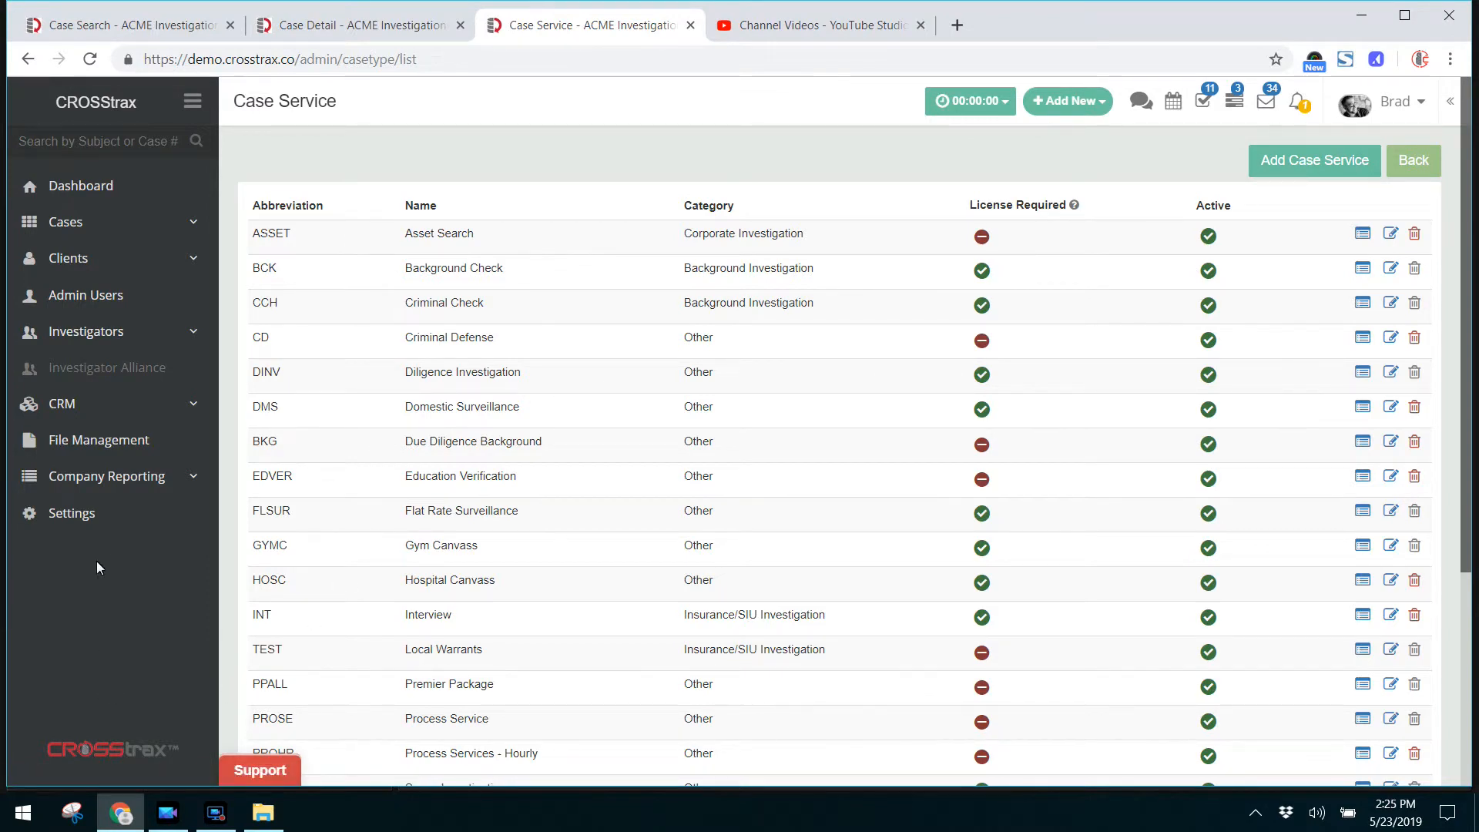
pyautogui.click(359, 25)
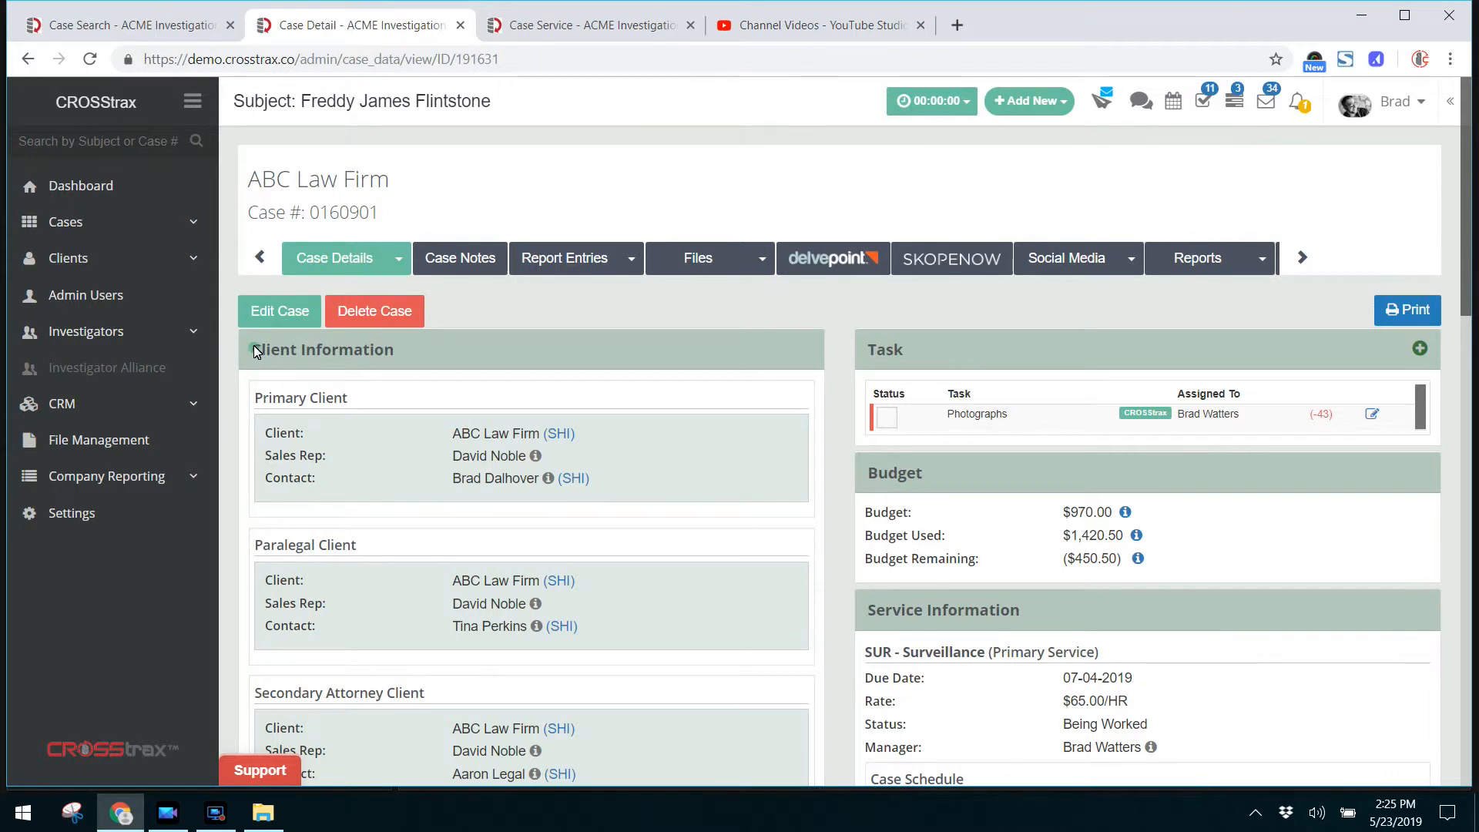
# Point out the Client Information and Primary Client headings on the ABC Law Firm case
pyautogui.doubleClick(322, 349)
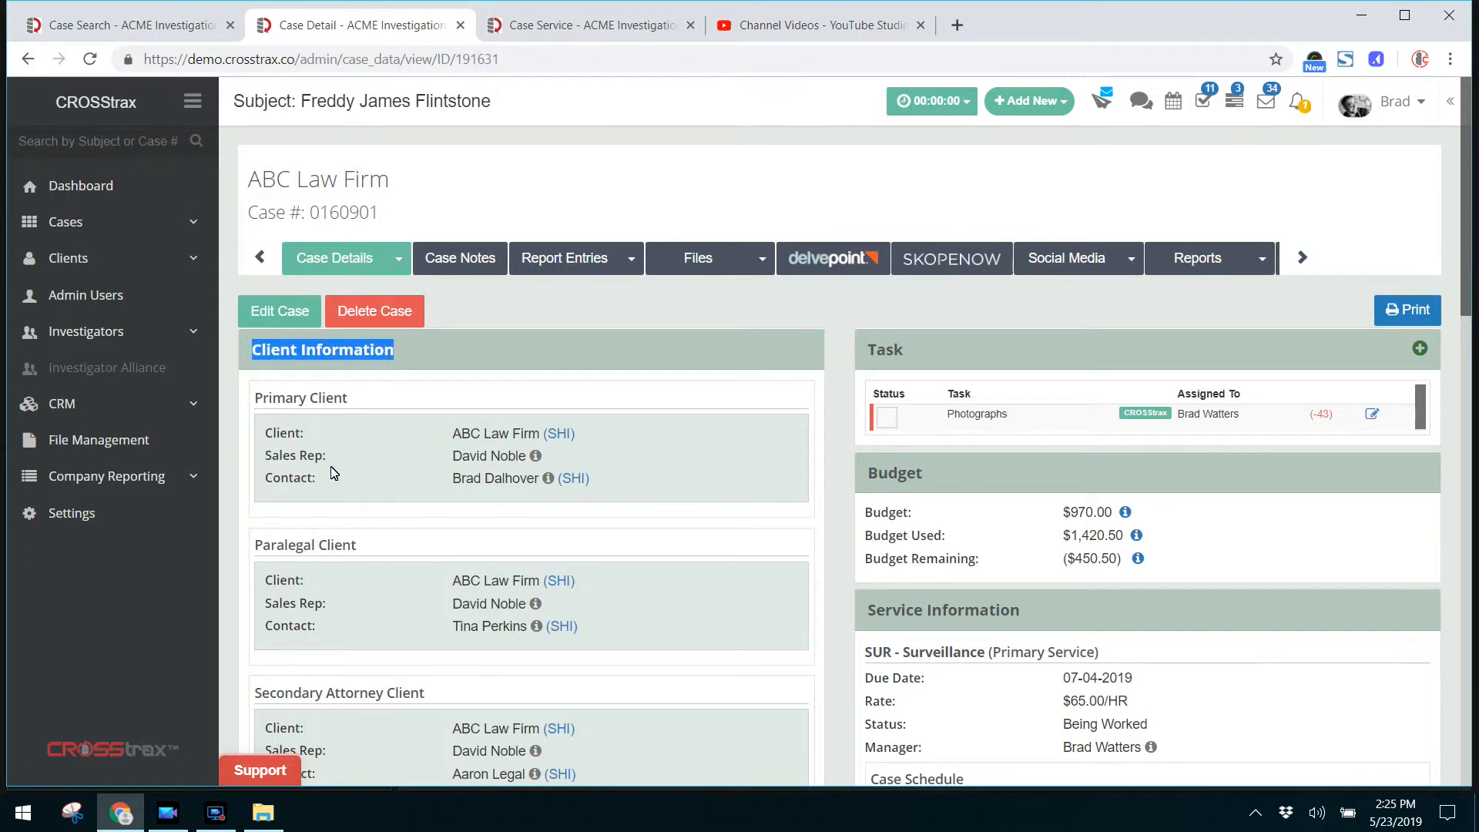
pyautogui.scroll(-3)
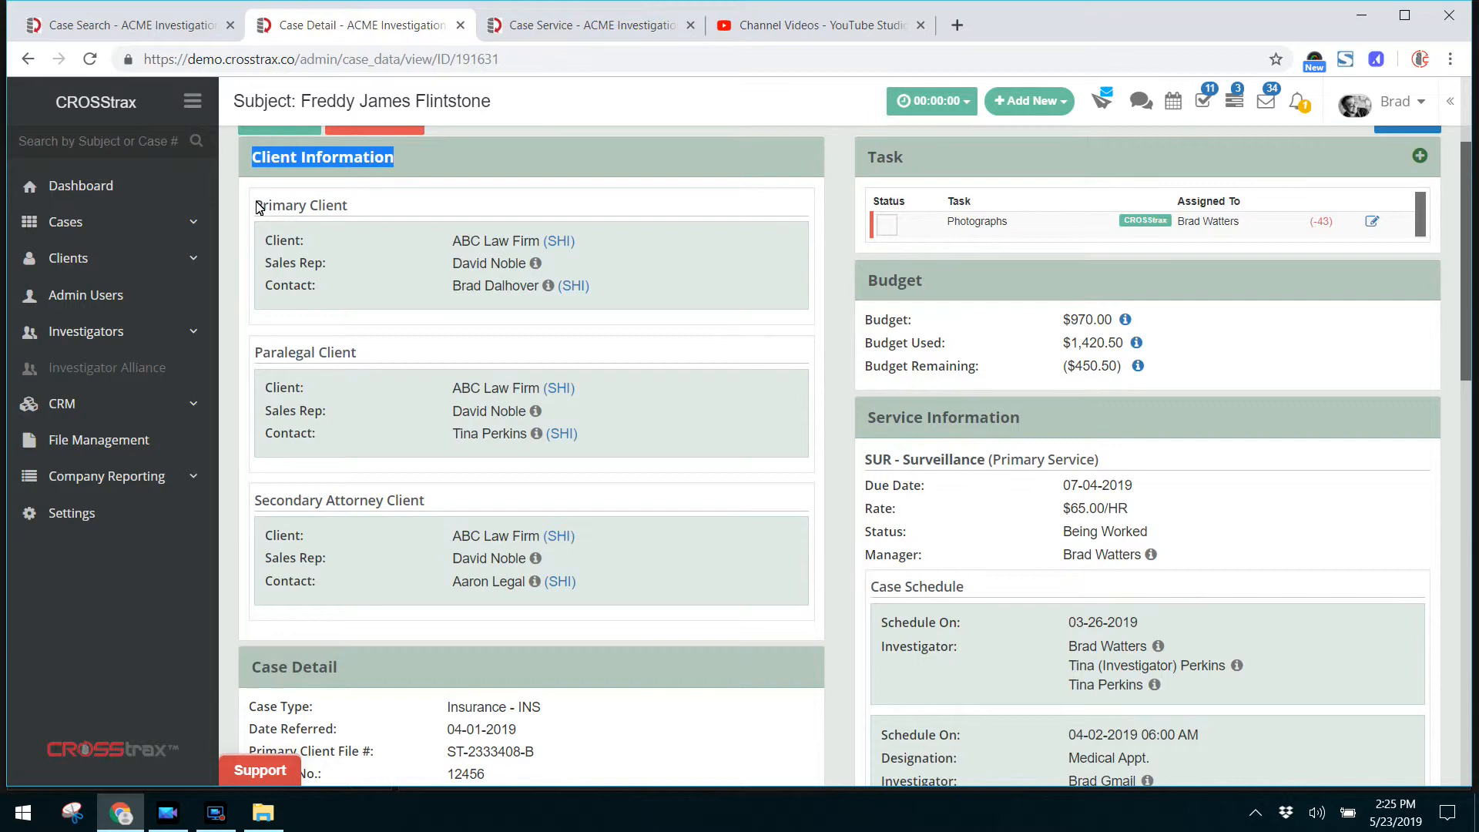
pyautogui.doubleClick(301, 205)
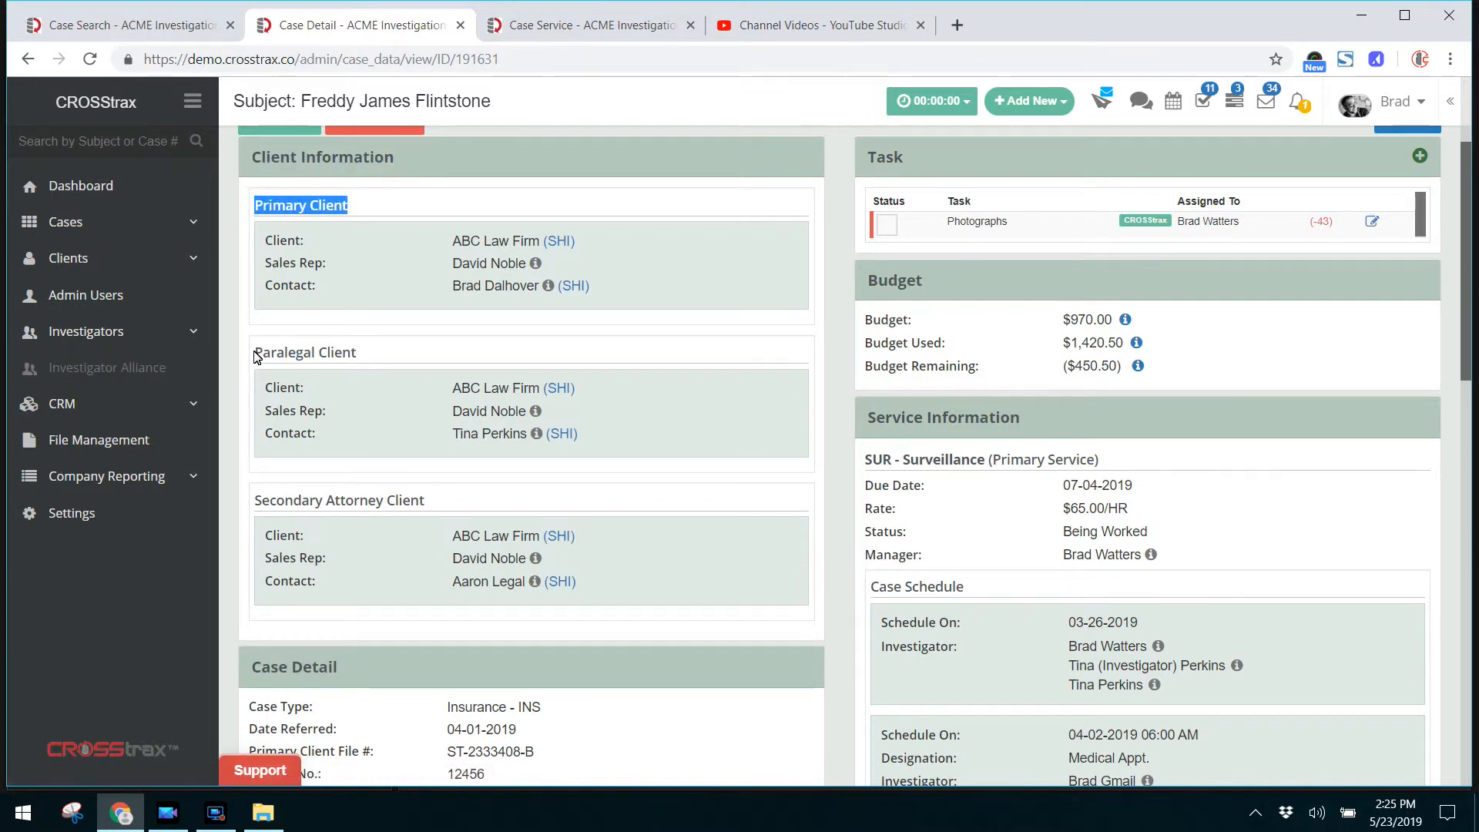
pyautogui.scroll(-3)
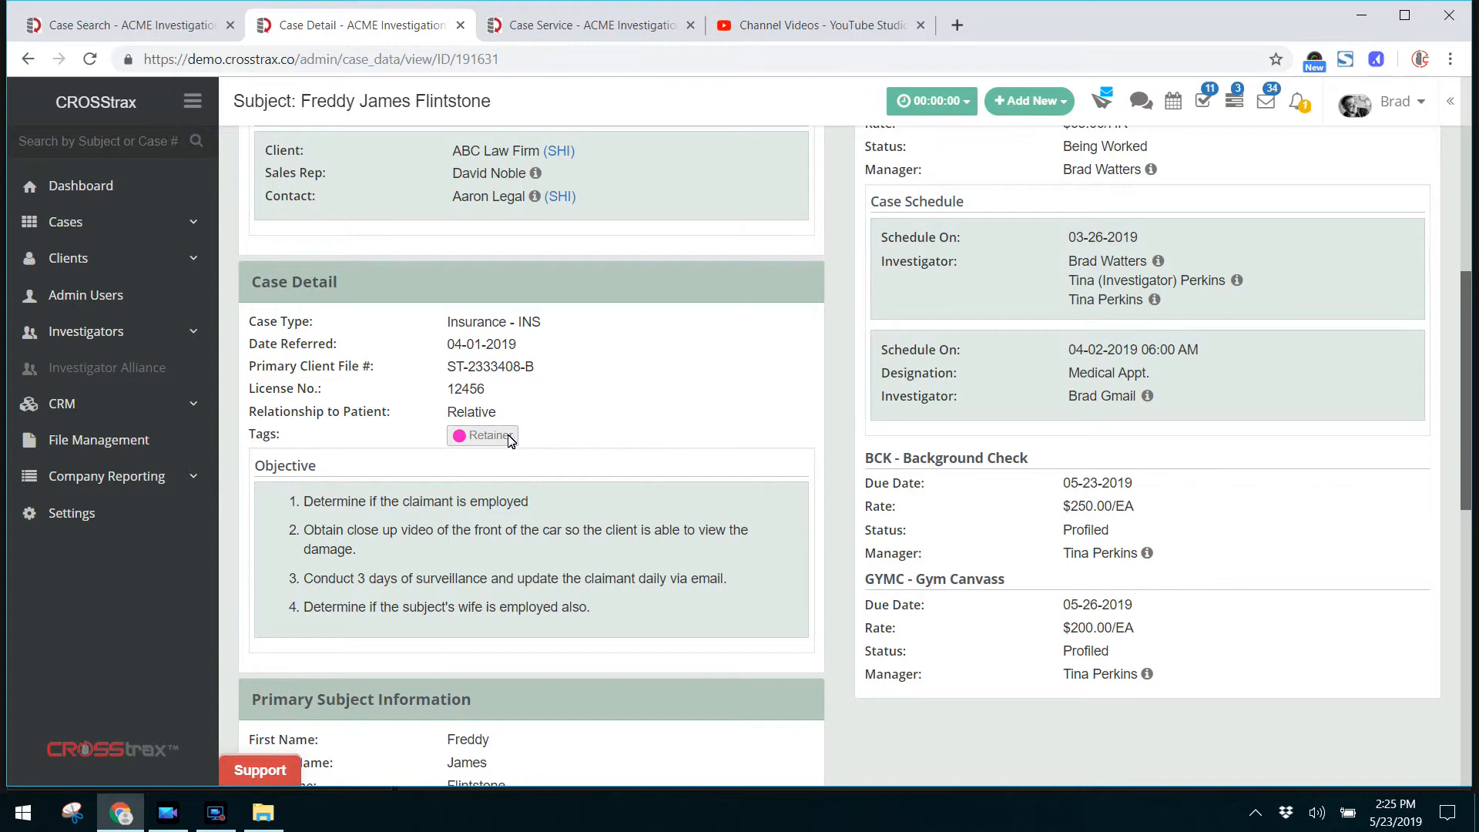
# Continue down past the Paralegal and Secondary Client sections and start opening Settings
pyautogui.scroll(-3)
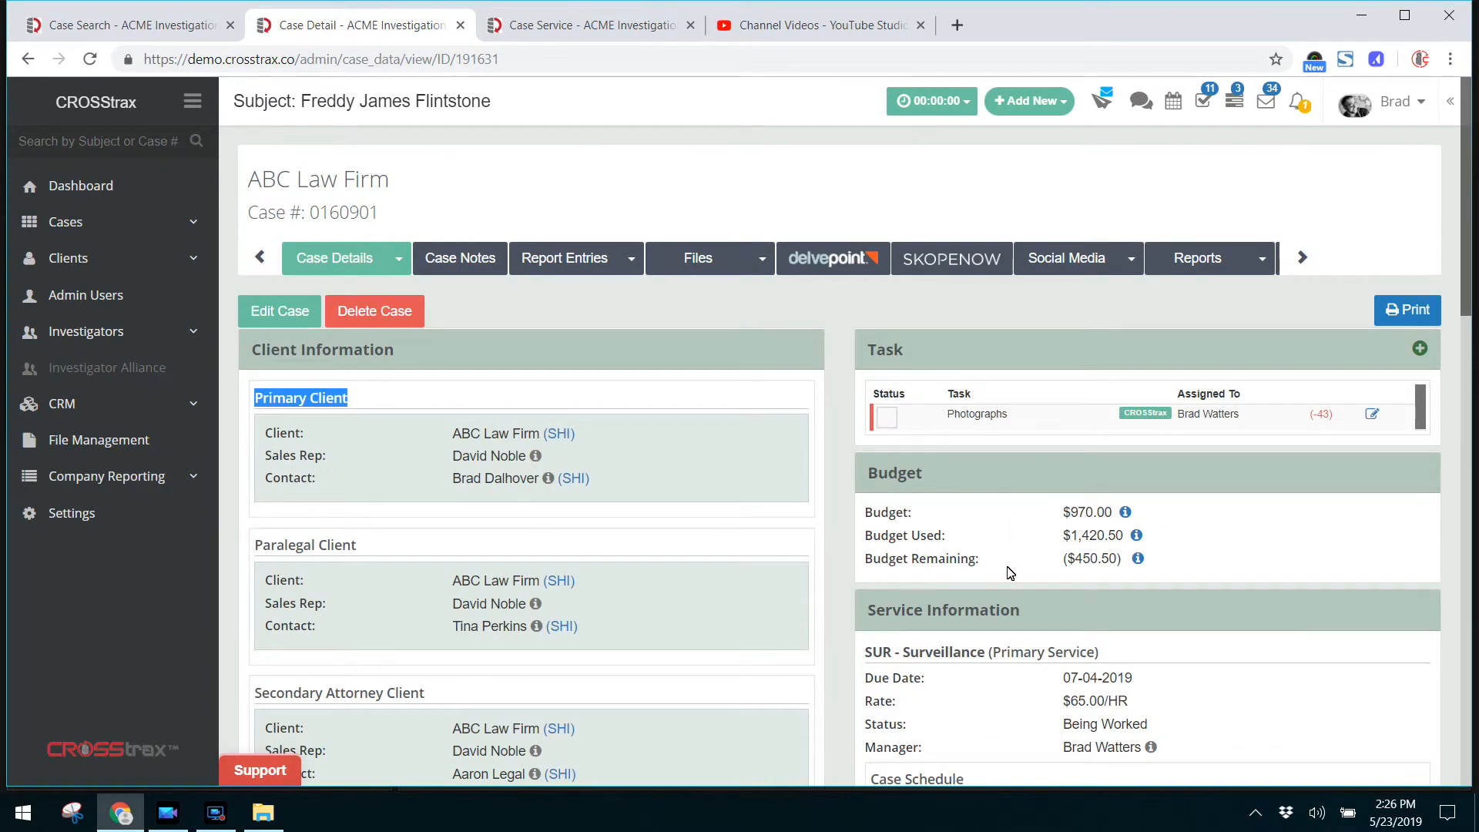
pyautogui.scroll(-3)
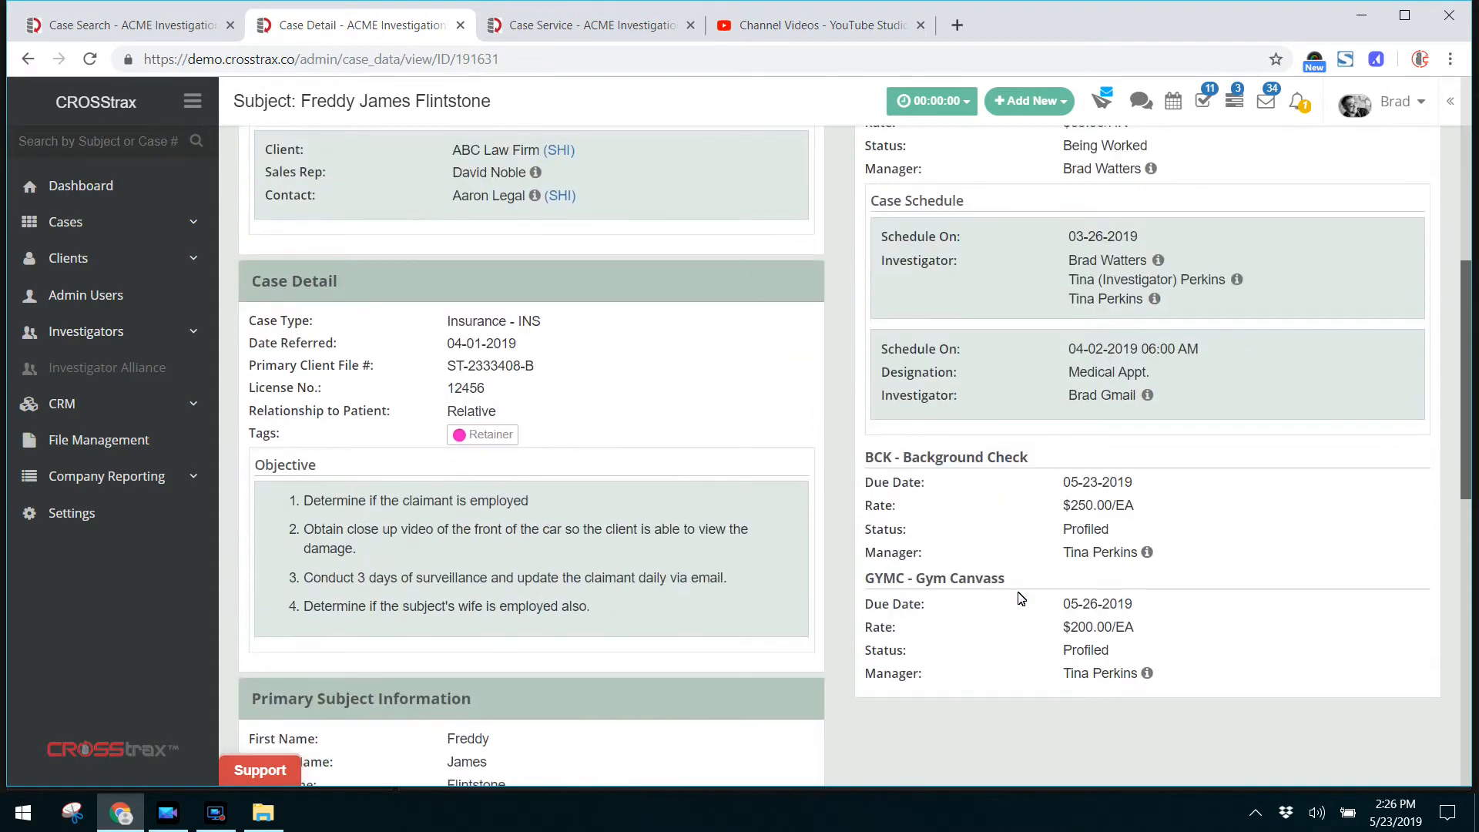
pyautogui.scroll(-3)
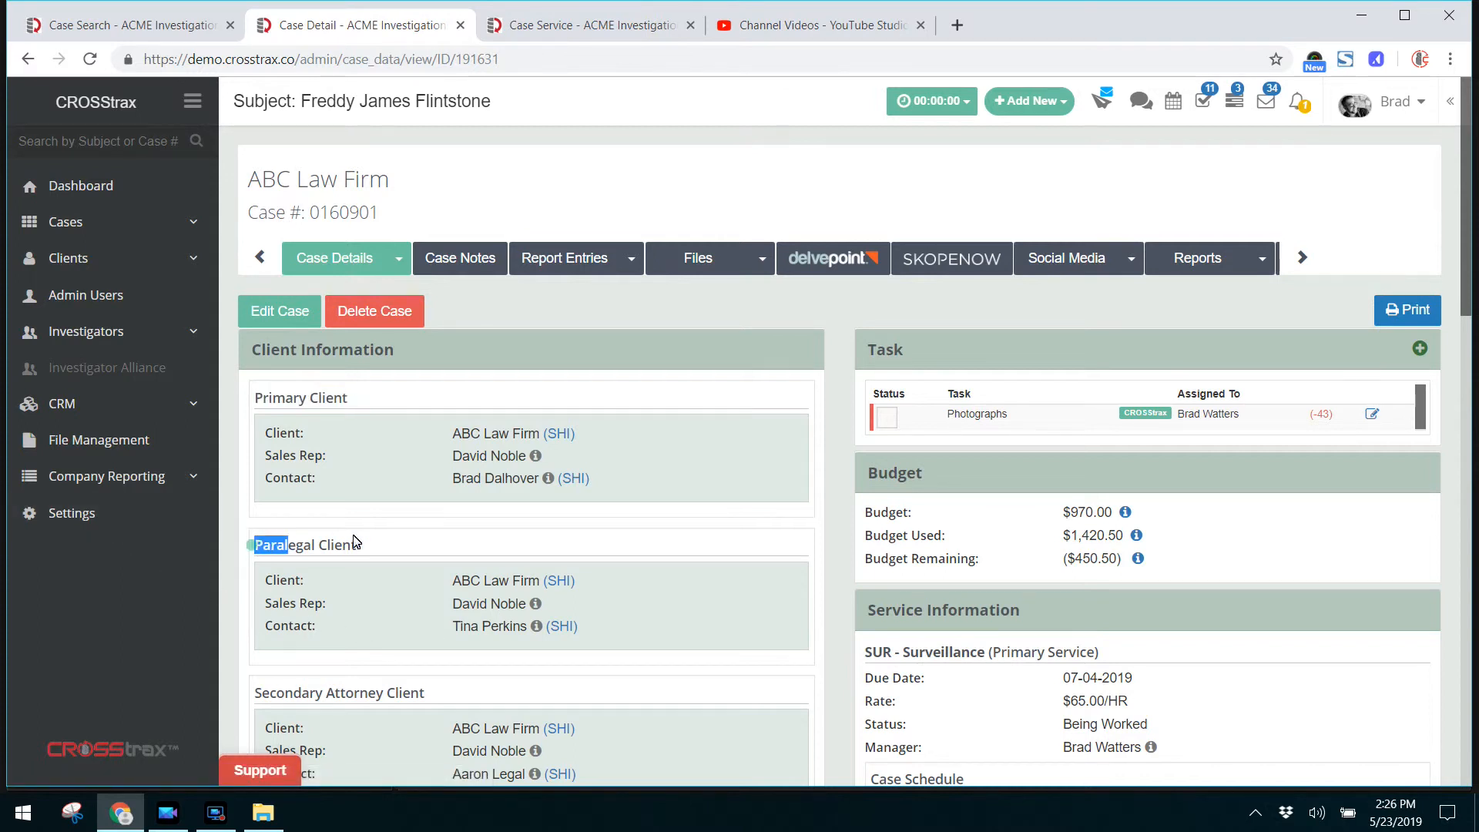
pyautogui.click(71, 511)
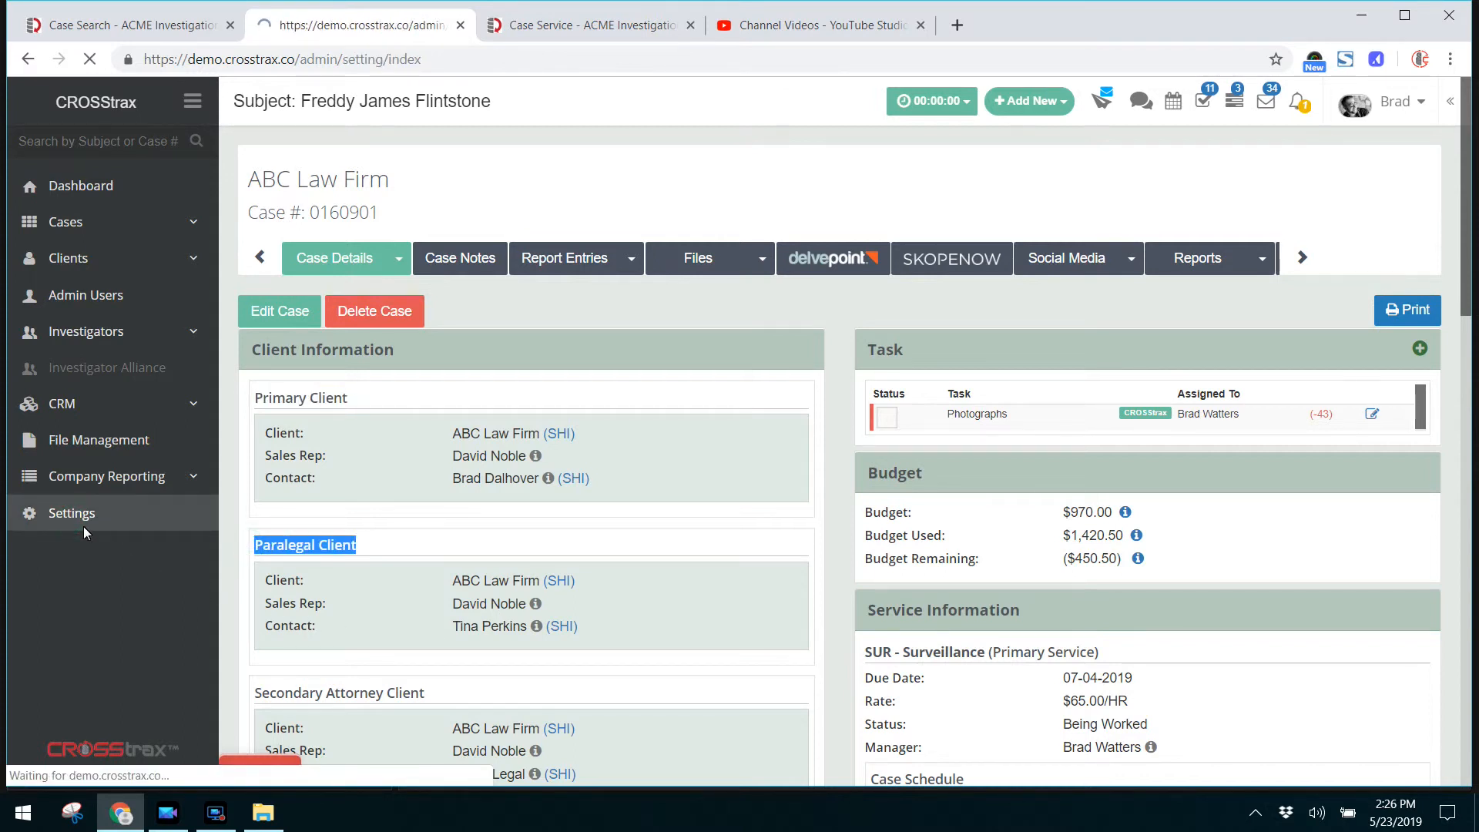
# Load the Settings overview and highlight its Case Customization group of options
pyautogui.click(73, 511)
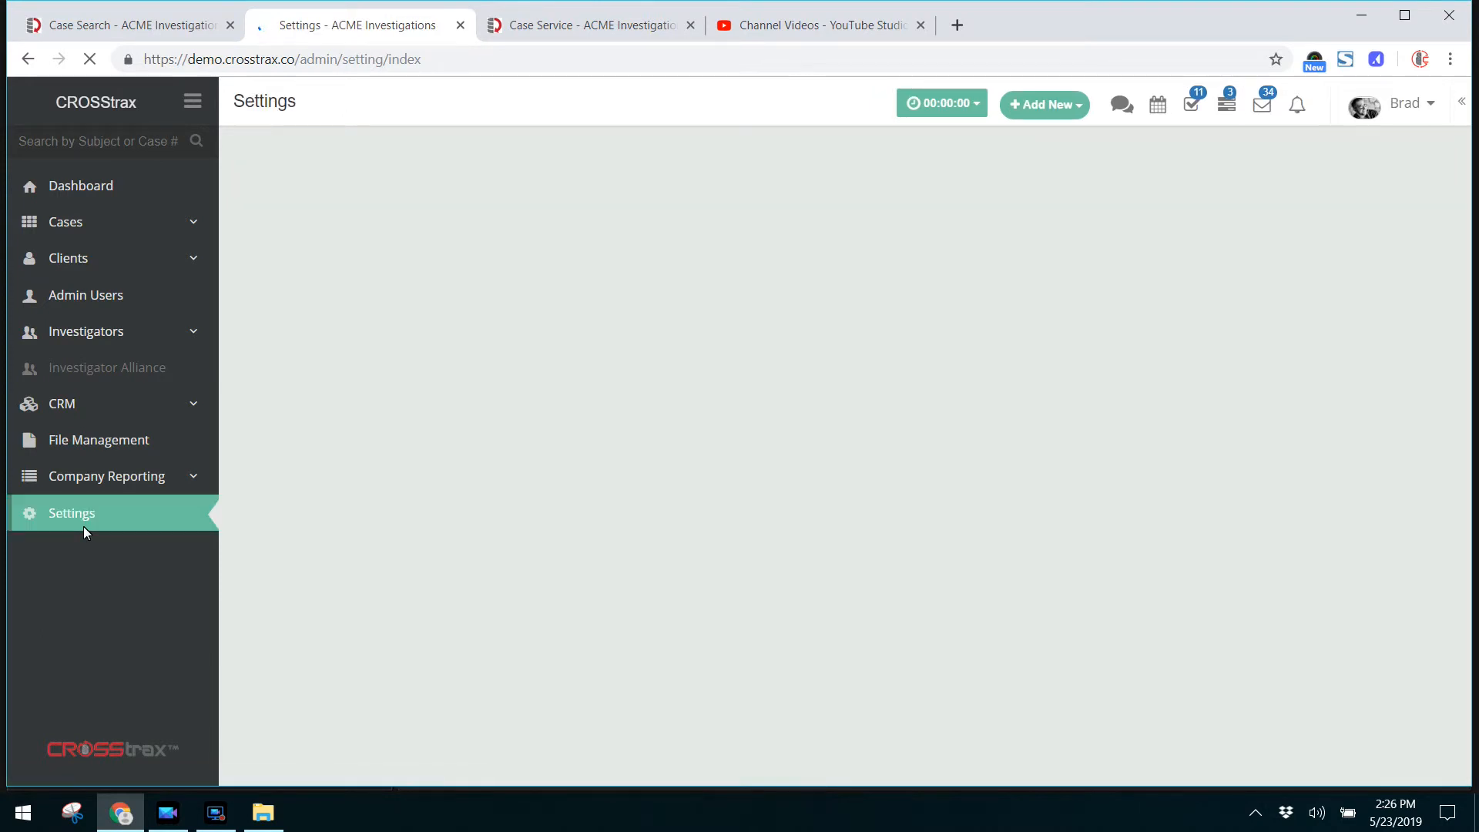
pyautogui.click(72, 512)
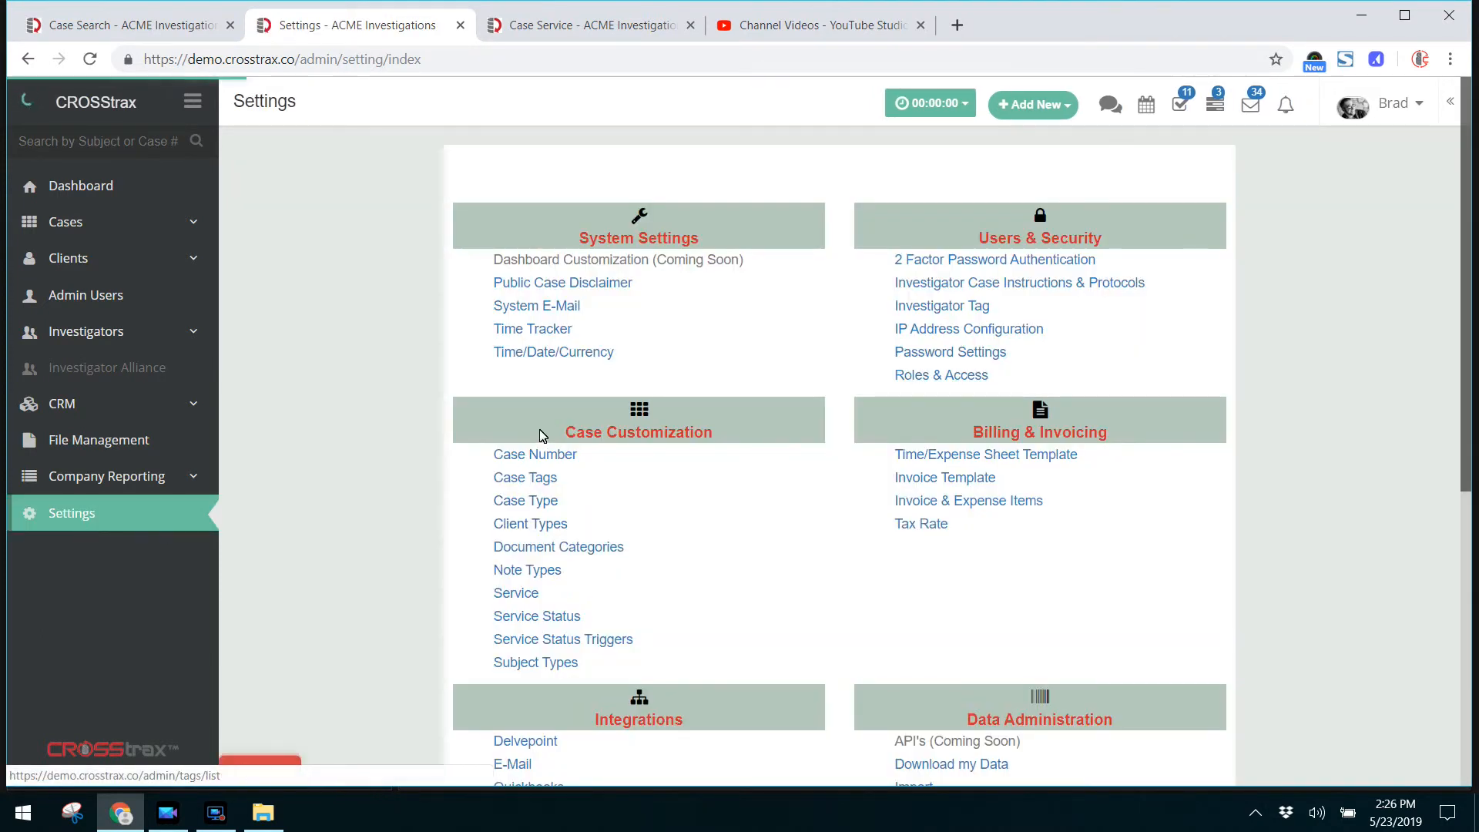
pyautogui.doubleClick(638, 431)
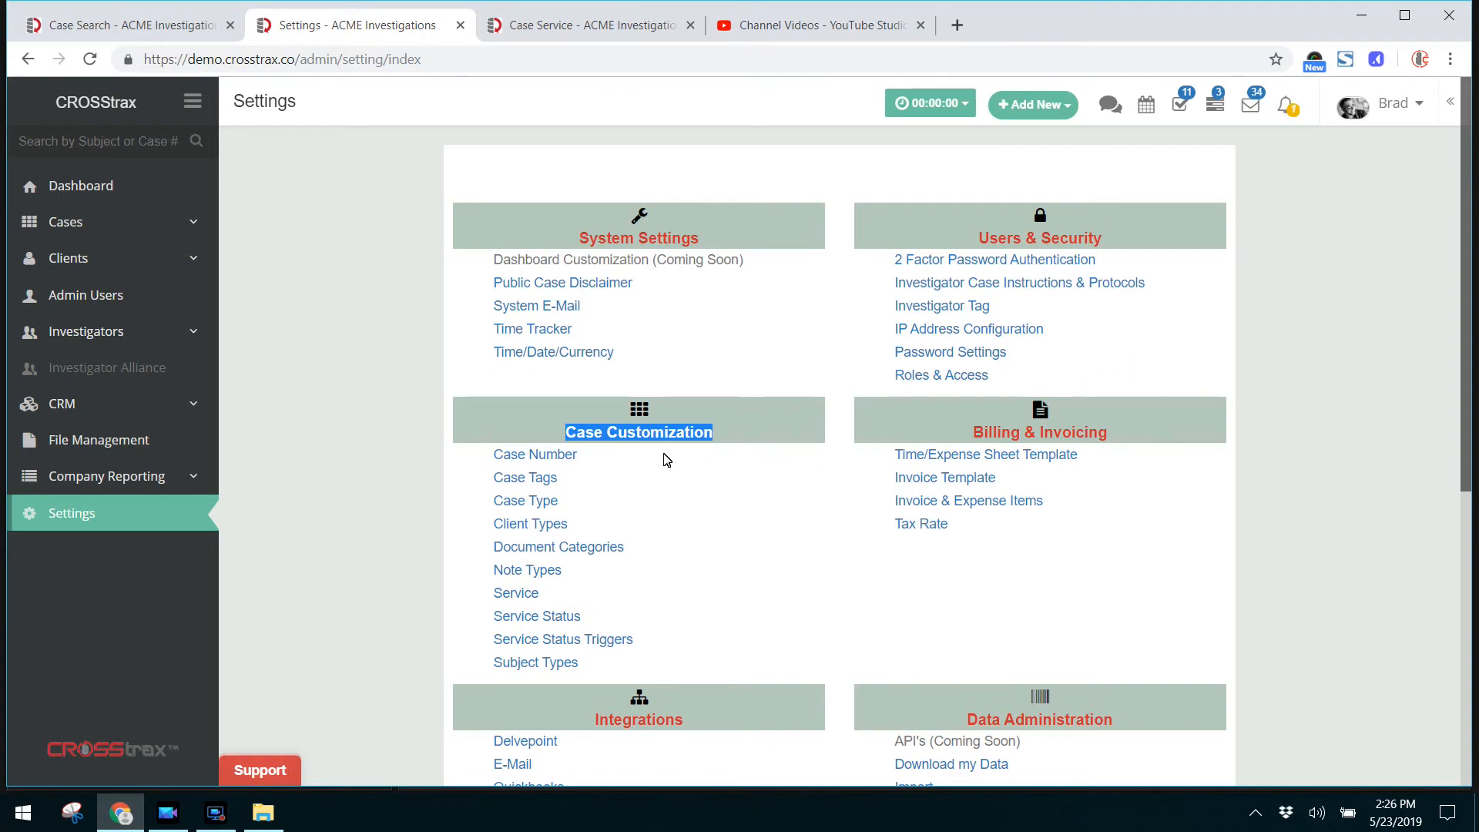
pyautogui.moveTo(526, 476)
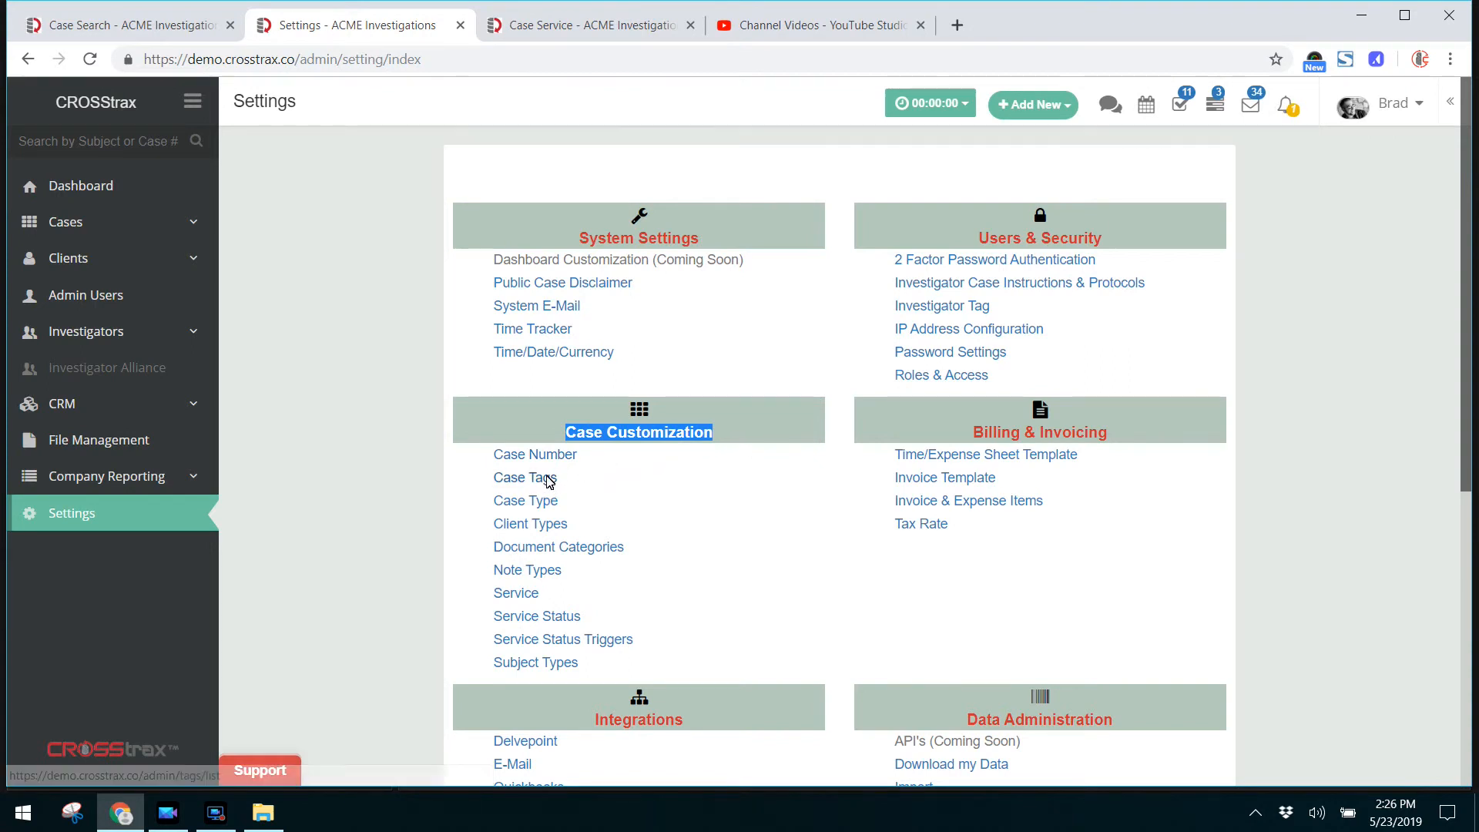
pyautogui.moveTo(530, 524)
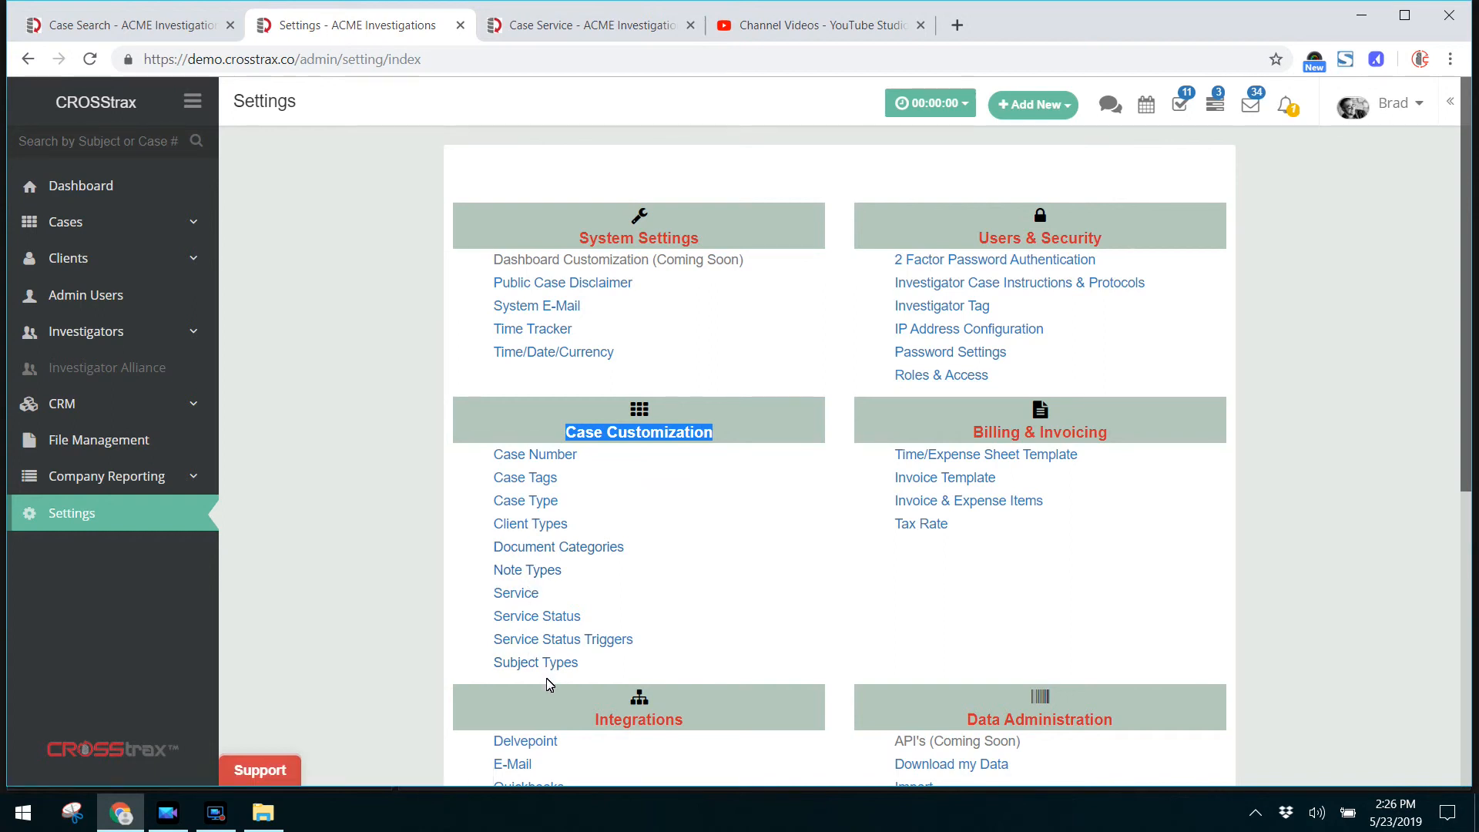
pyautogui.moveTo(492, 667)
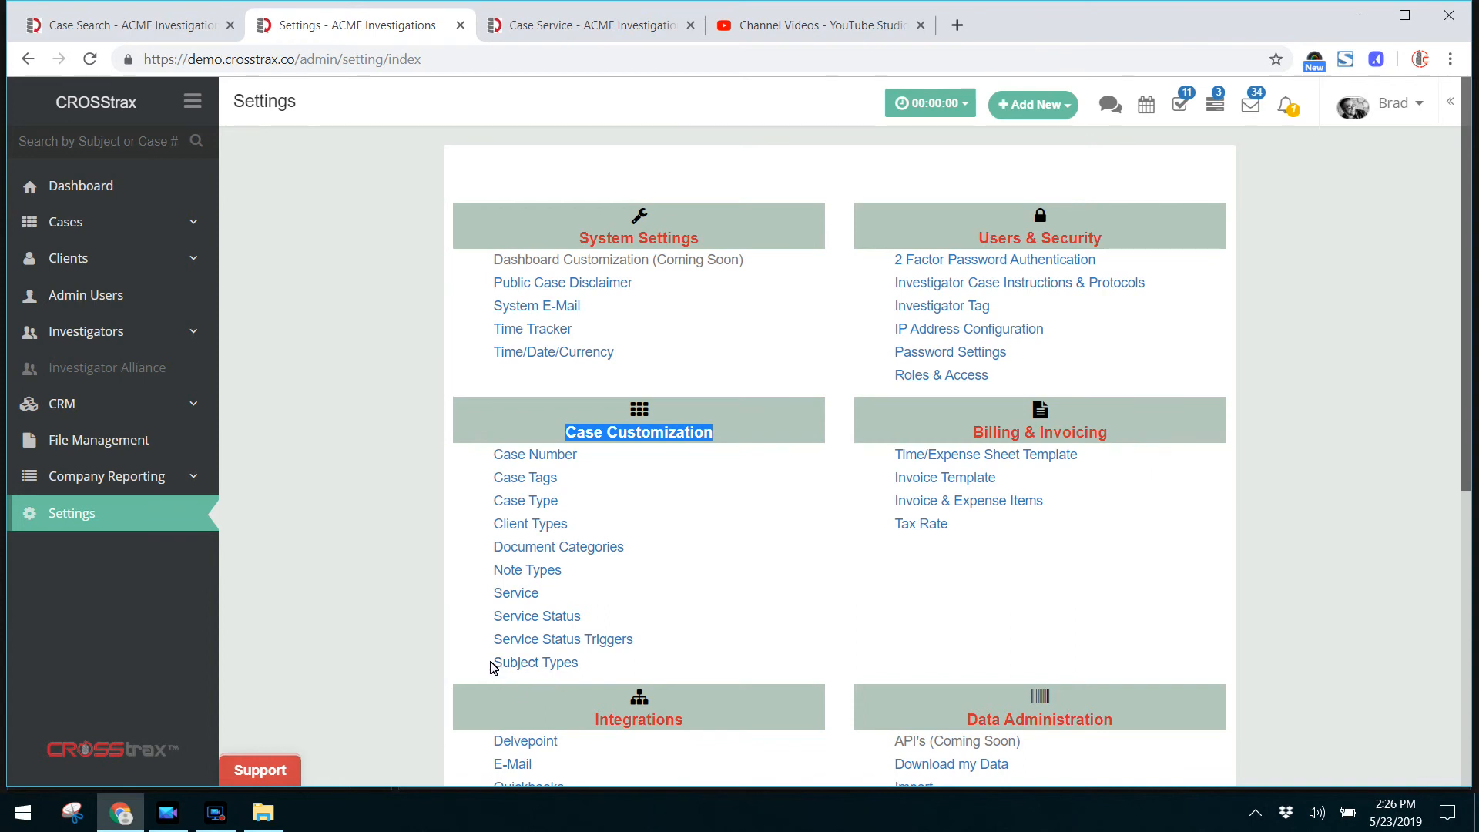
pyautogui.doubleClick(535, 662)
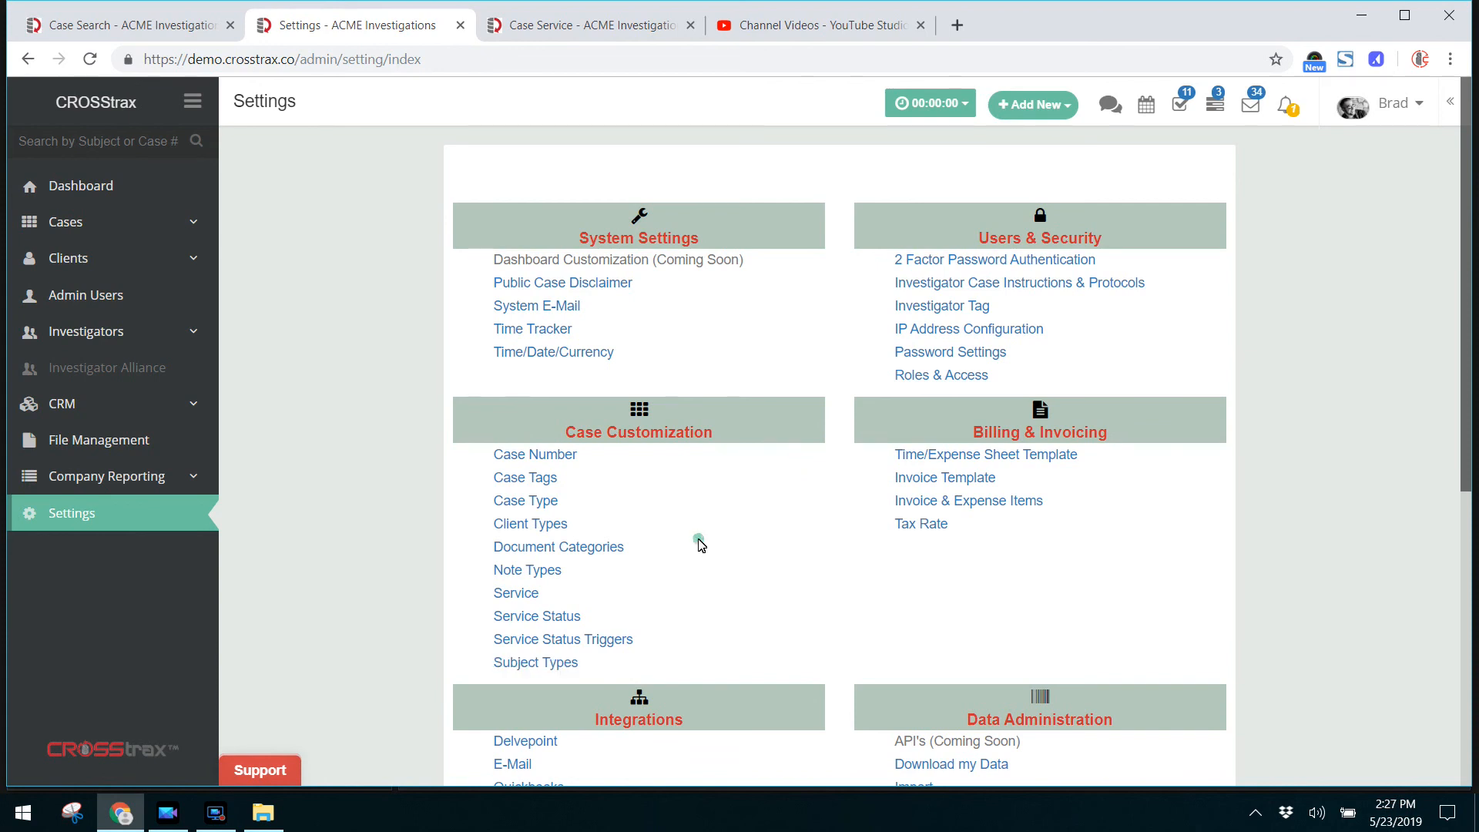
pyautogui.moveTo(549, 432)
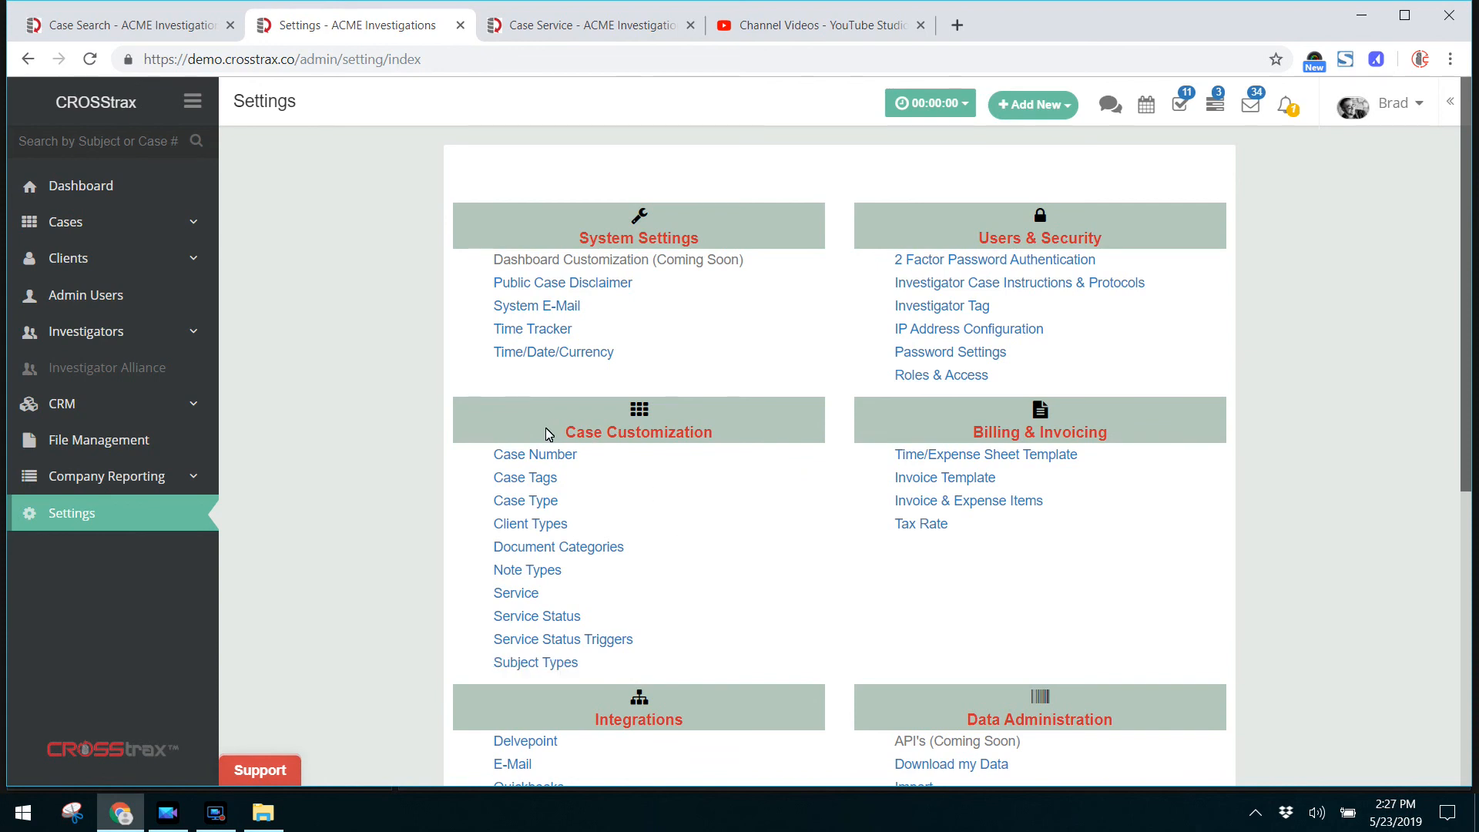